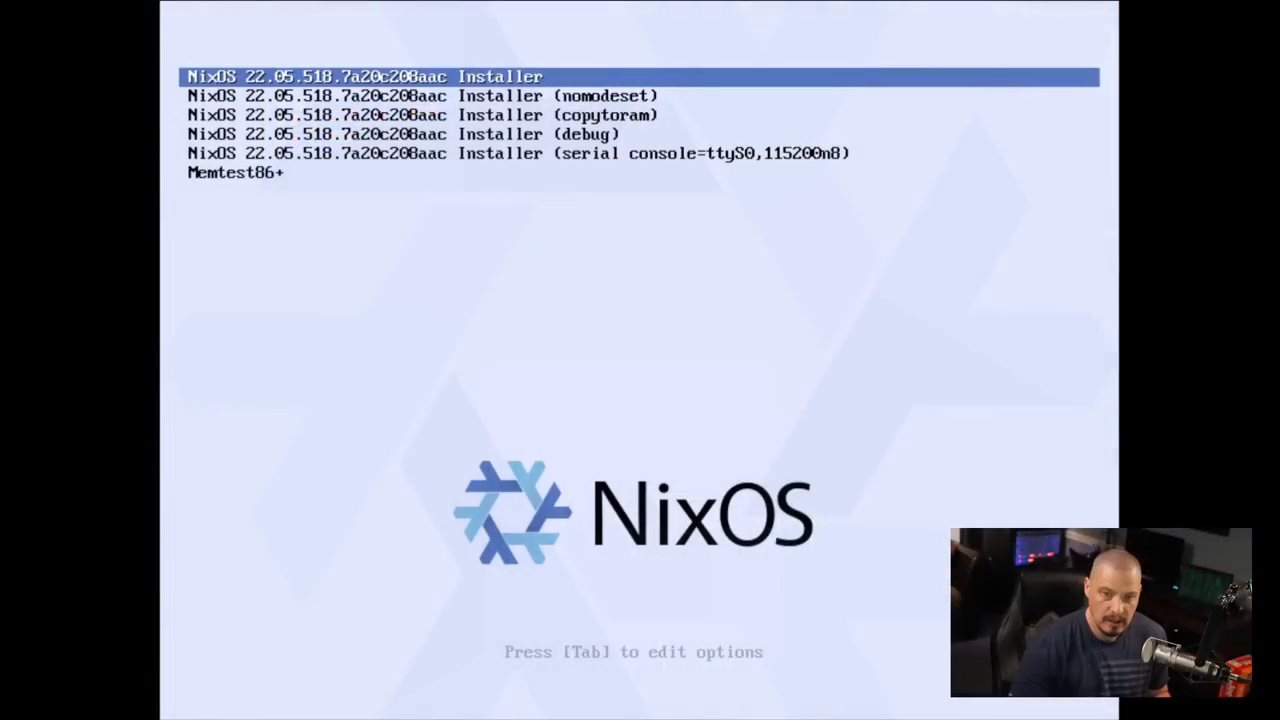
mouse_move(500, 236)
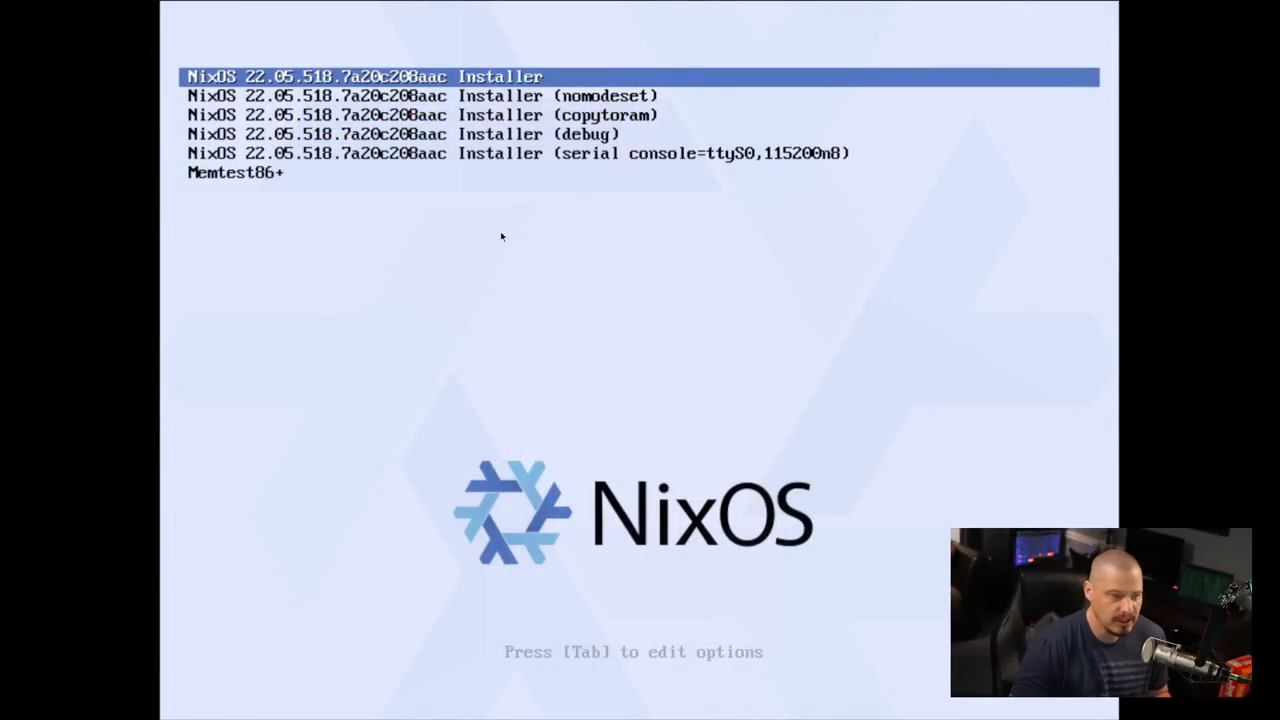
mouse_move(864, 588)
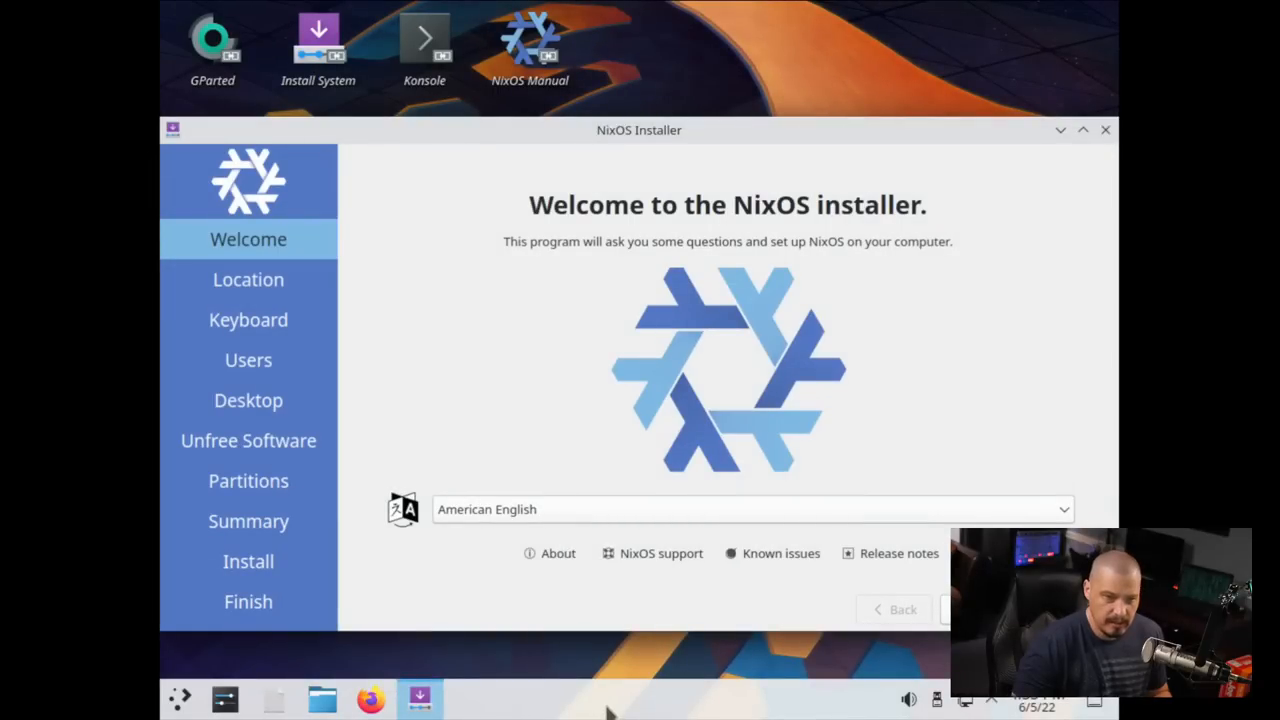
mouse_move(500, 328)
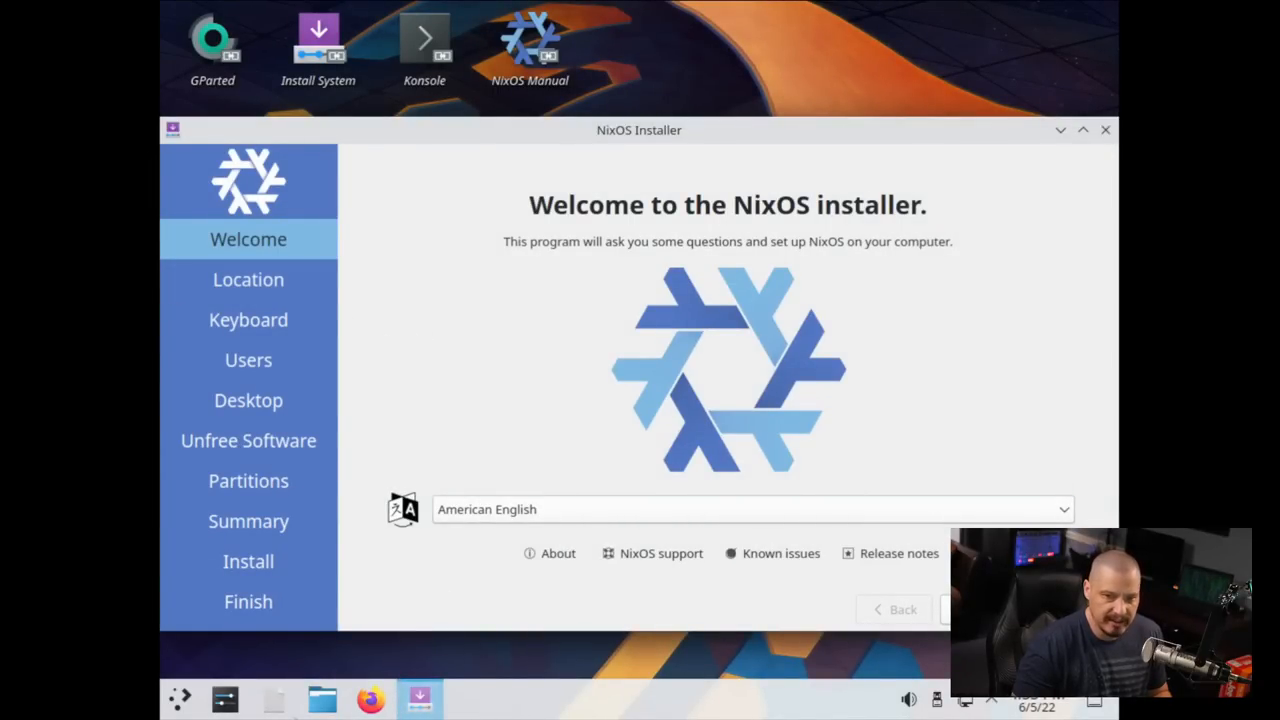
mouse_move(184, 698)
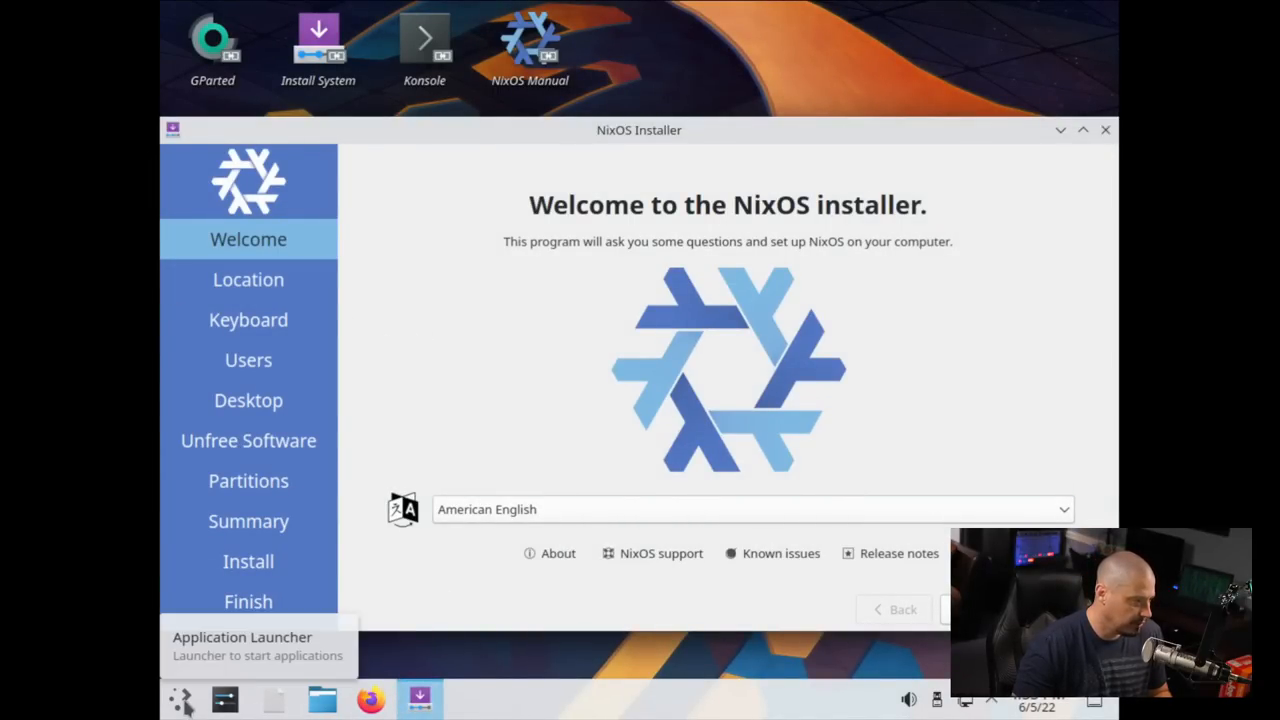
Find Display Configuration via the launcher and set the virtual display to 1920x1080 (16:9).
click(184, 698)
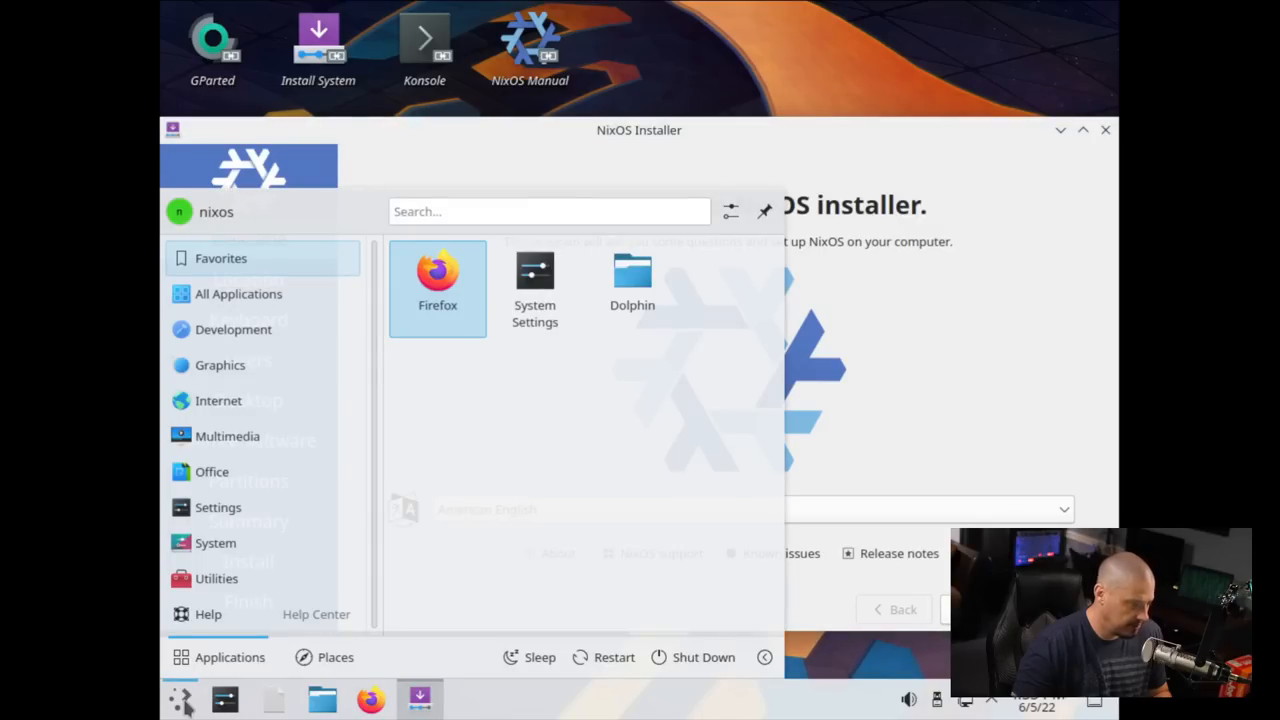
text(kons)
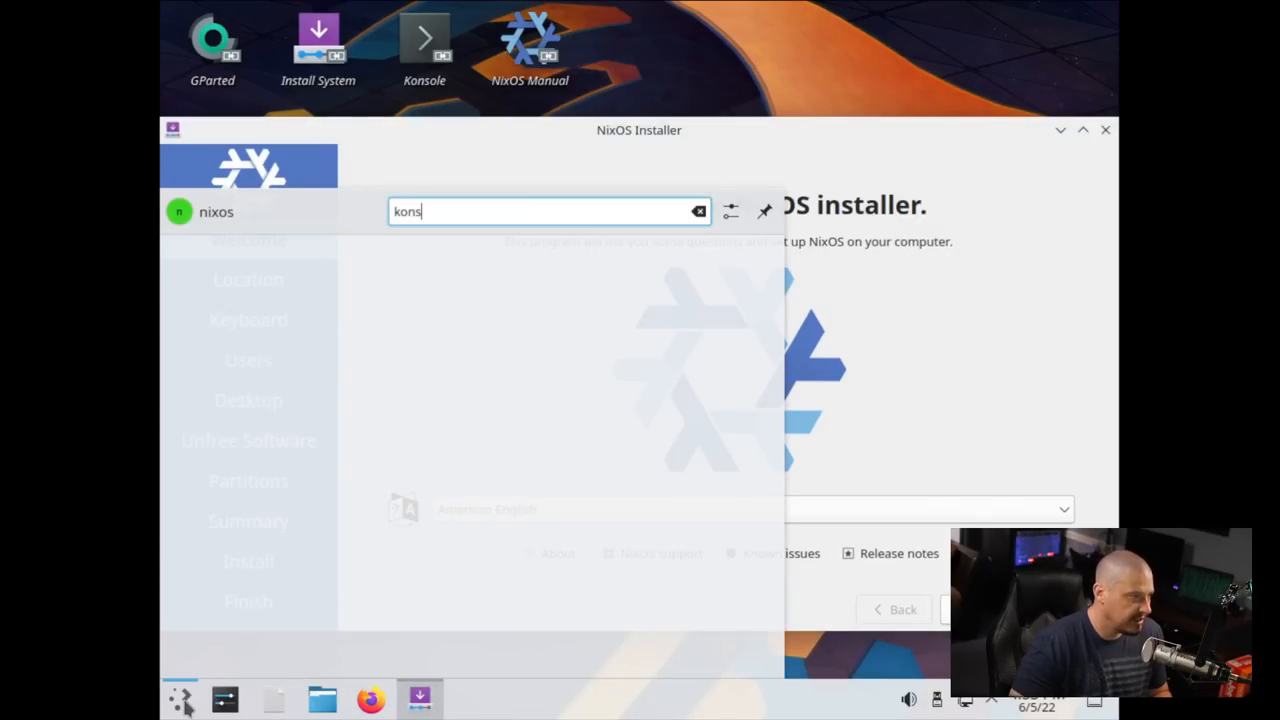
text(d)
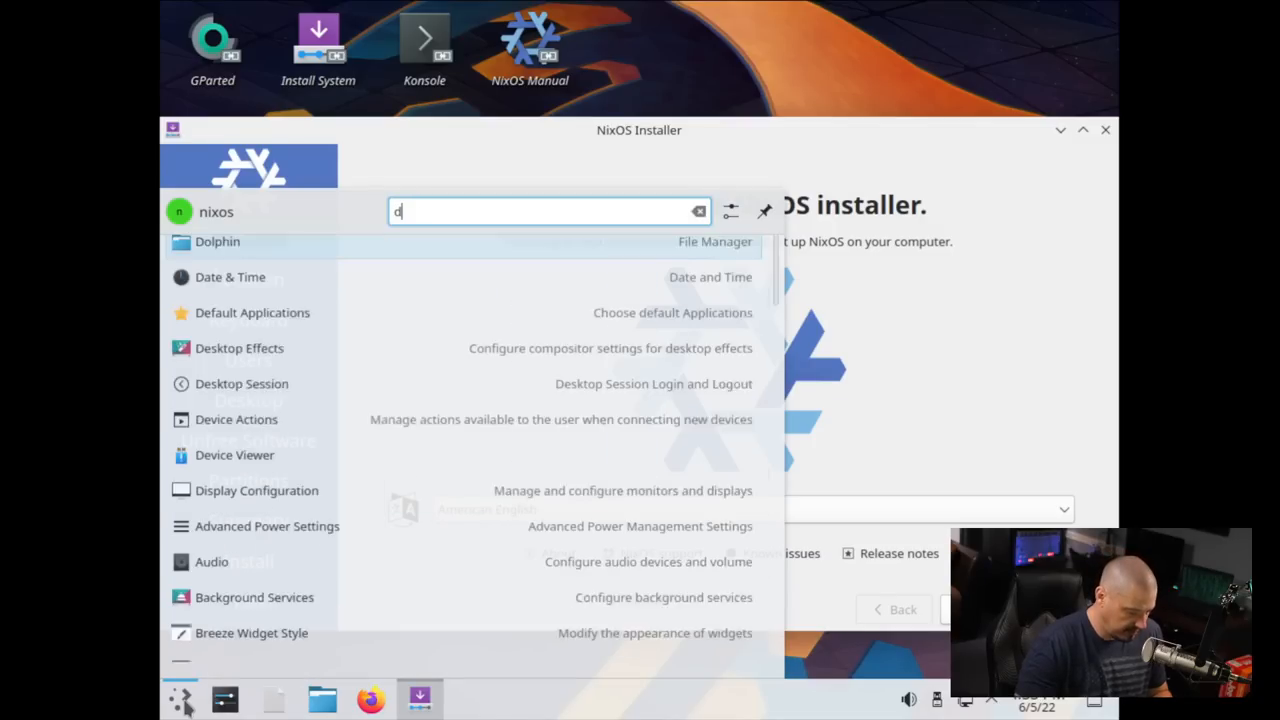
text(isplay)
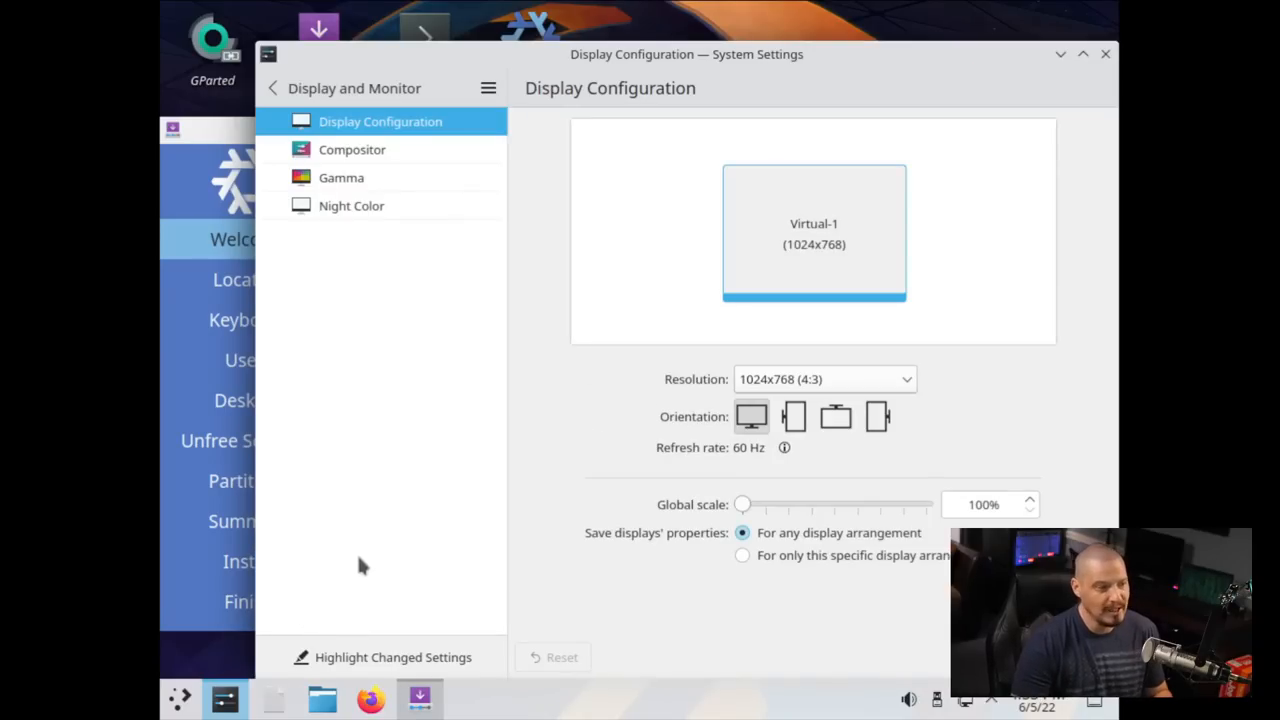
mouse_move(880, 390)
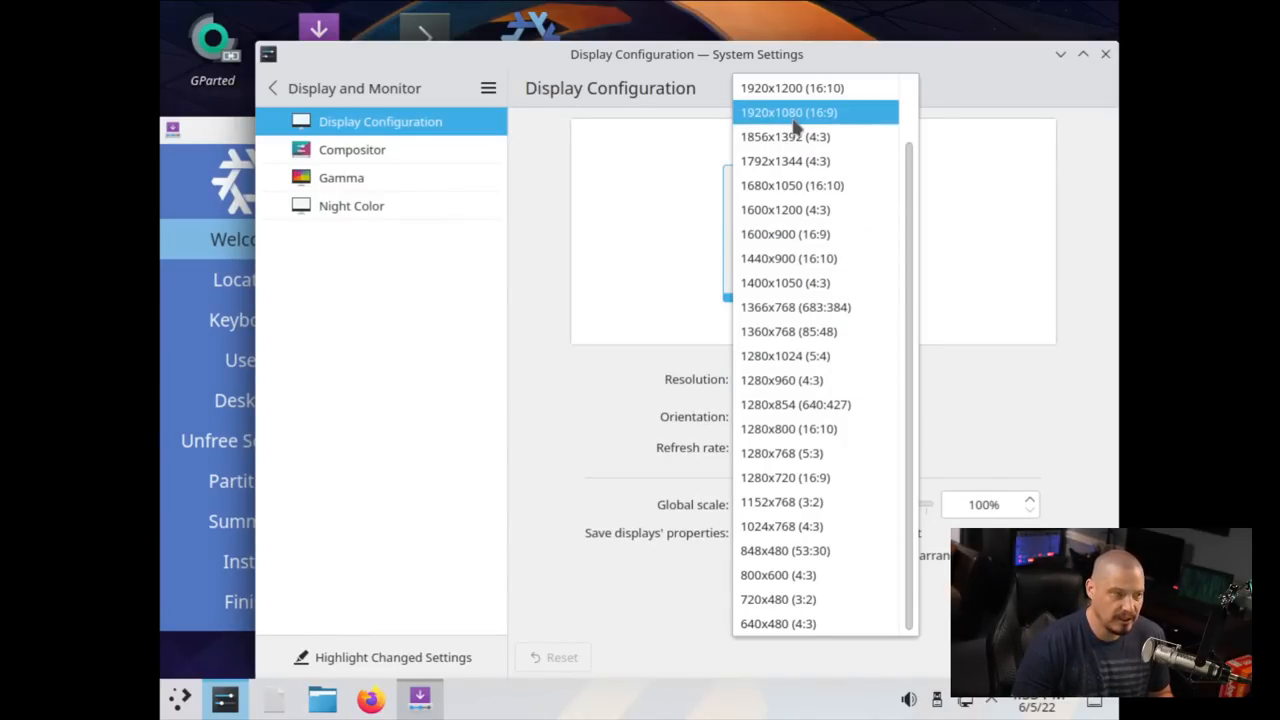
click(814, 112)
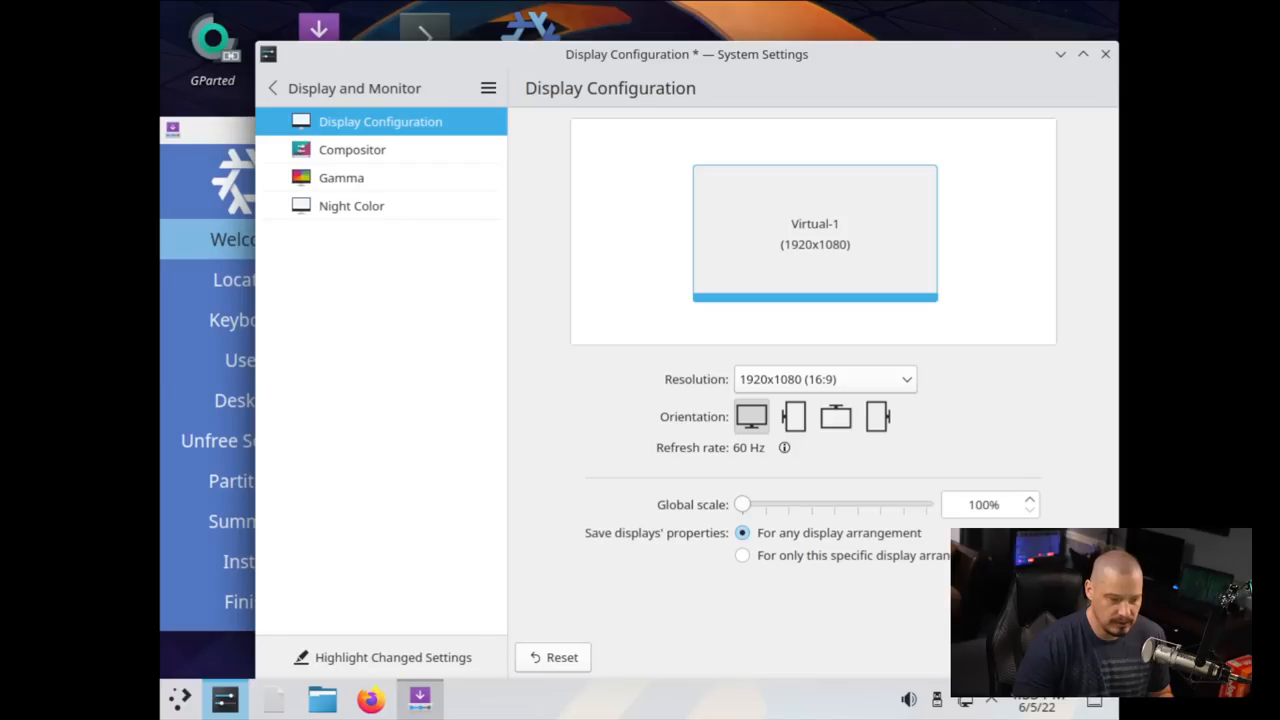
mouse_move(922, 140)
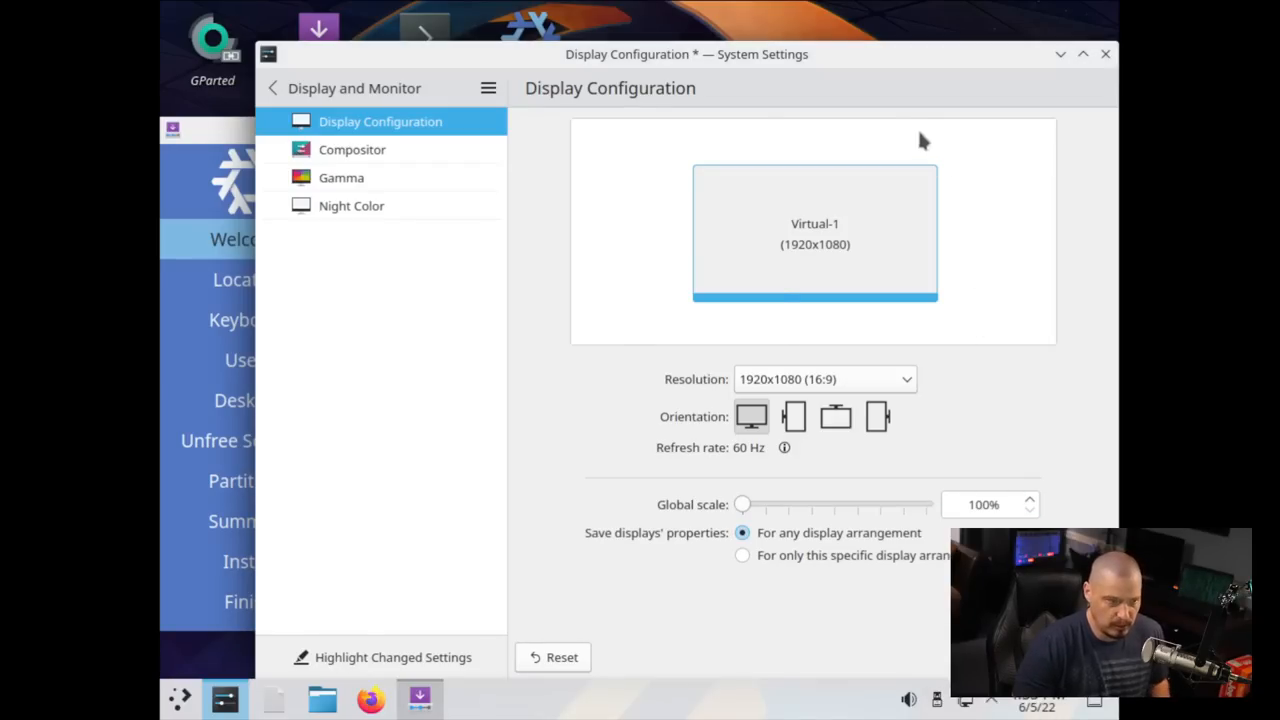
drag(686, 54, 576, 34)
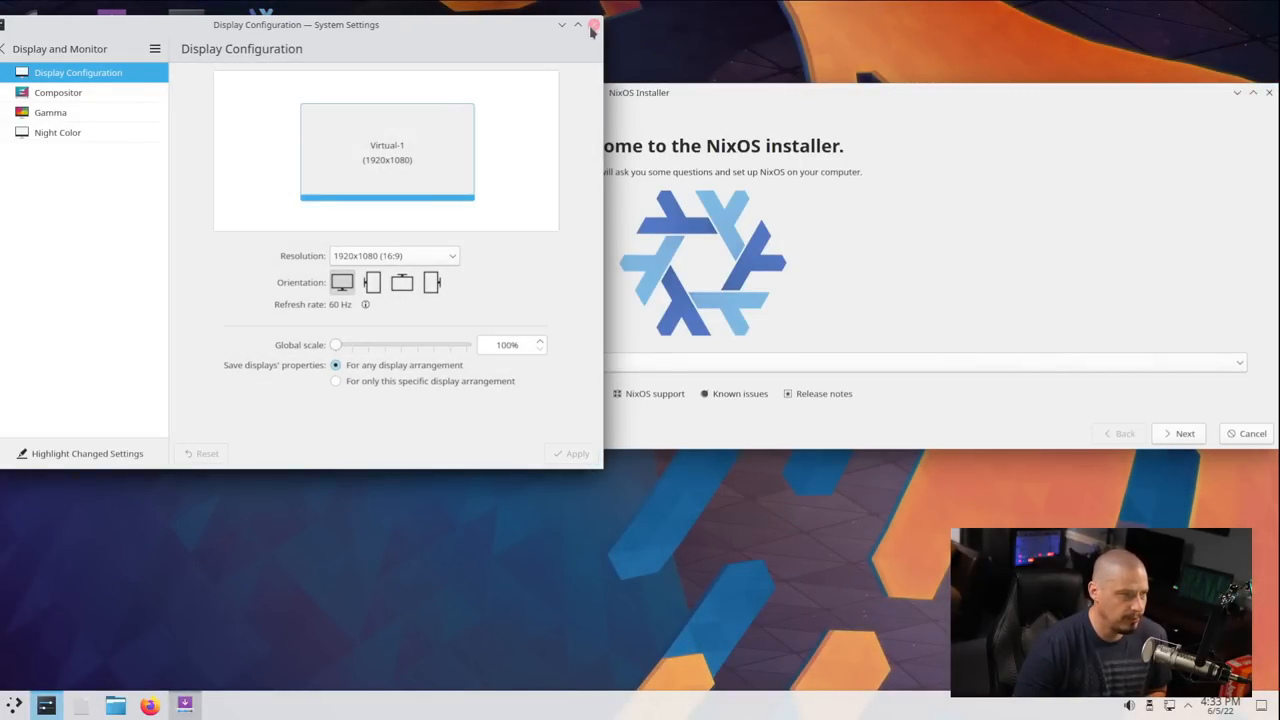
Close System Settings and continue past the Welcome page to the Keyboard page.
click(590, 24)
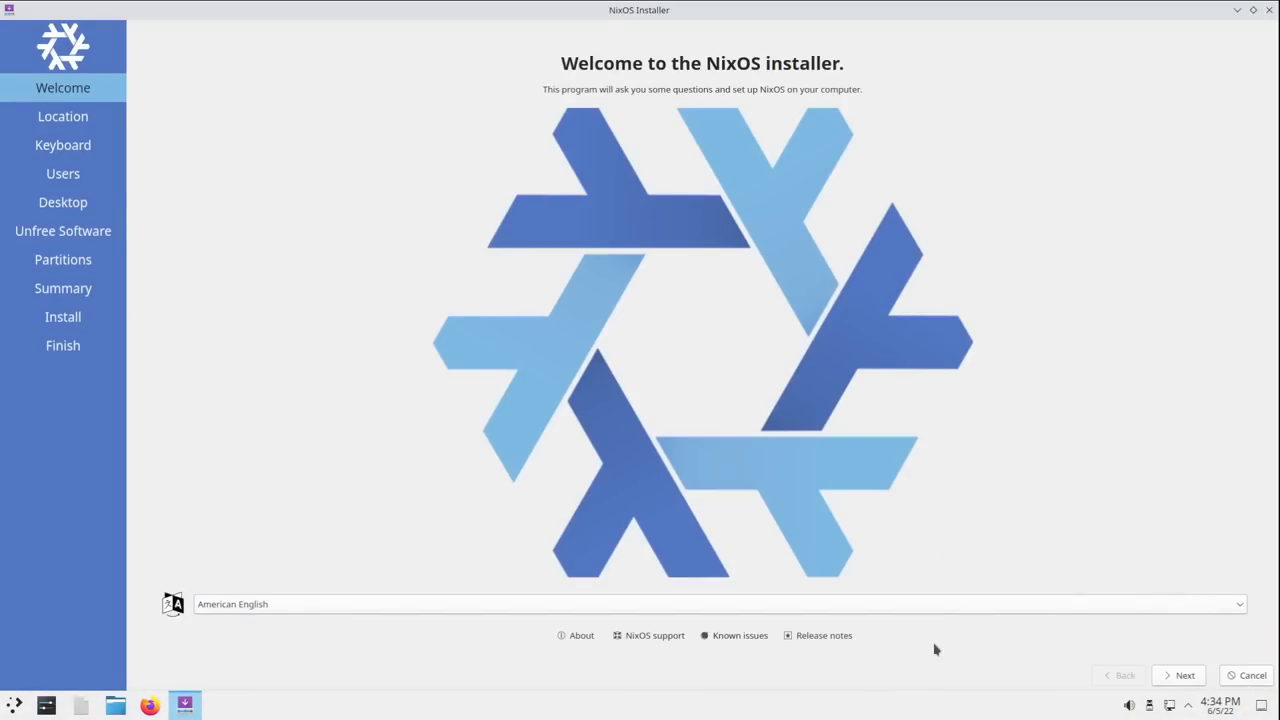
mouse_move(608, 428)
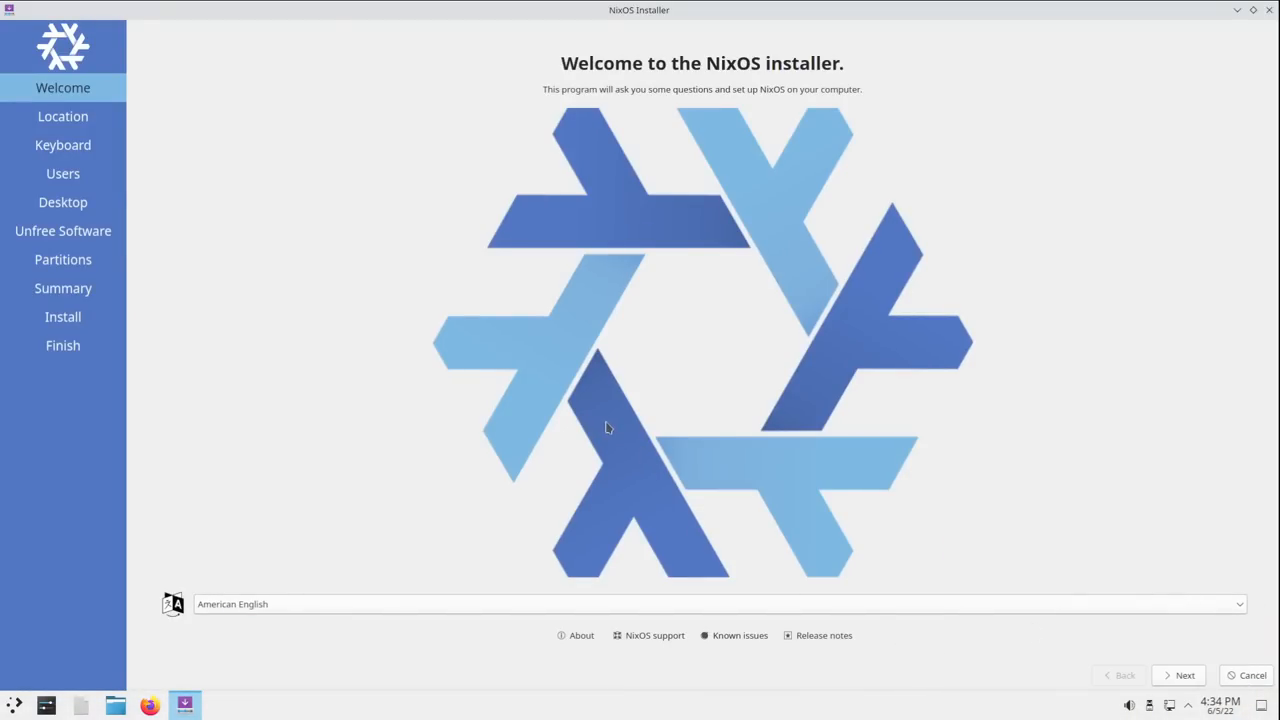
mouse_move(248, 628)
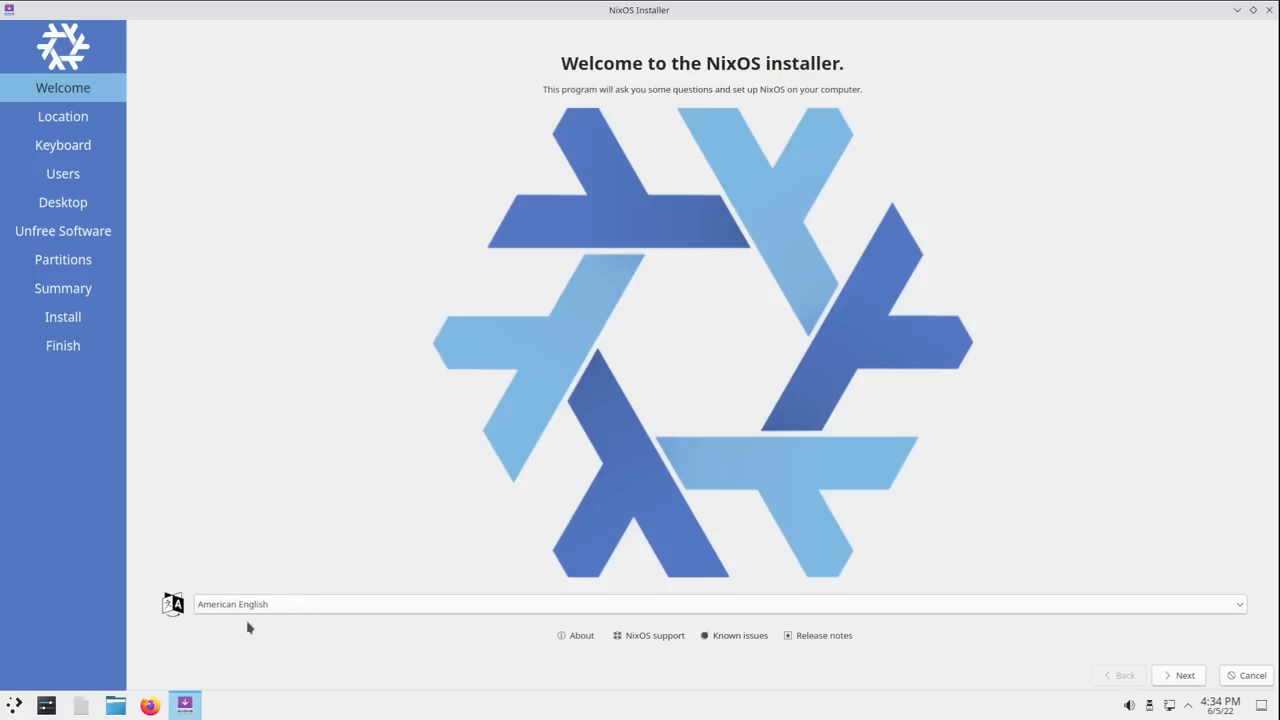
mouse_move(252, 668)
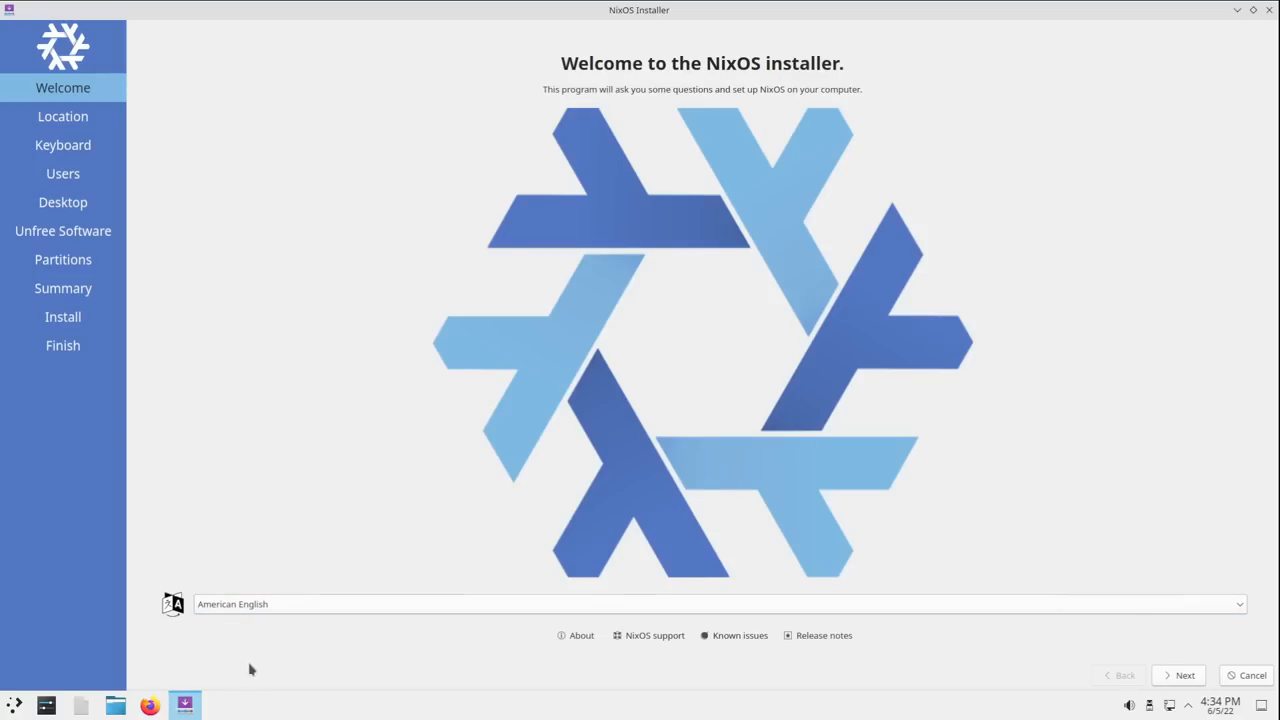
mouse_move(1184, 676)
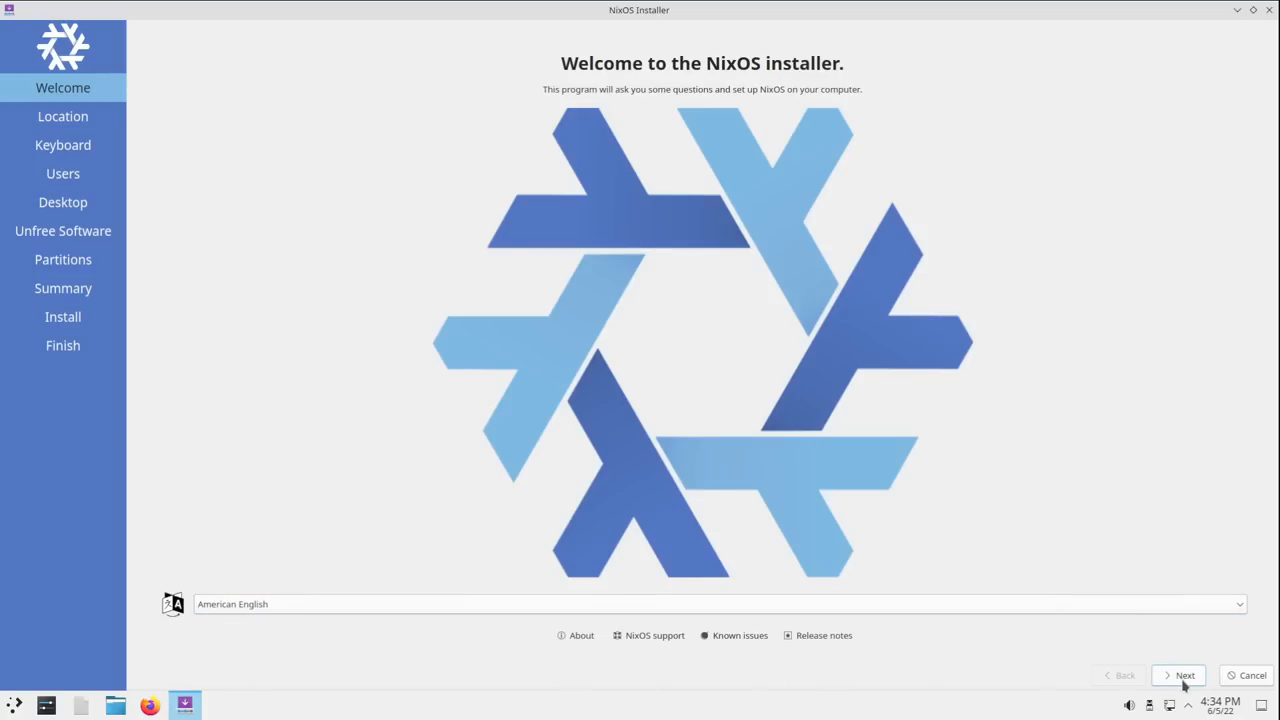
click(1184, 676)
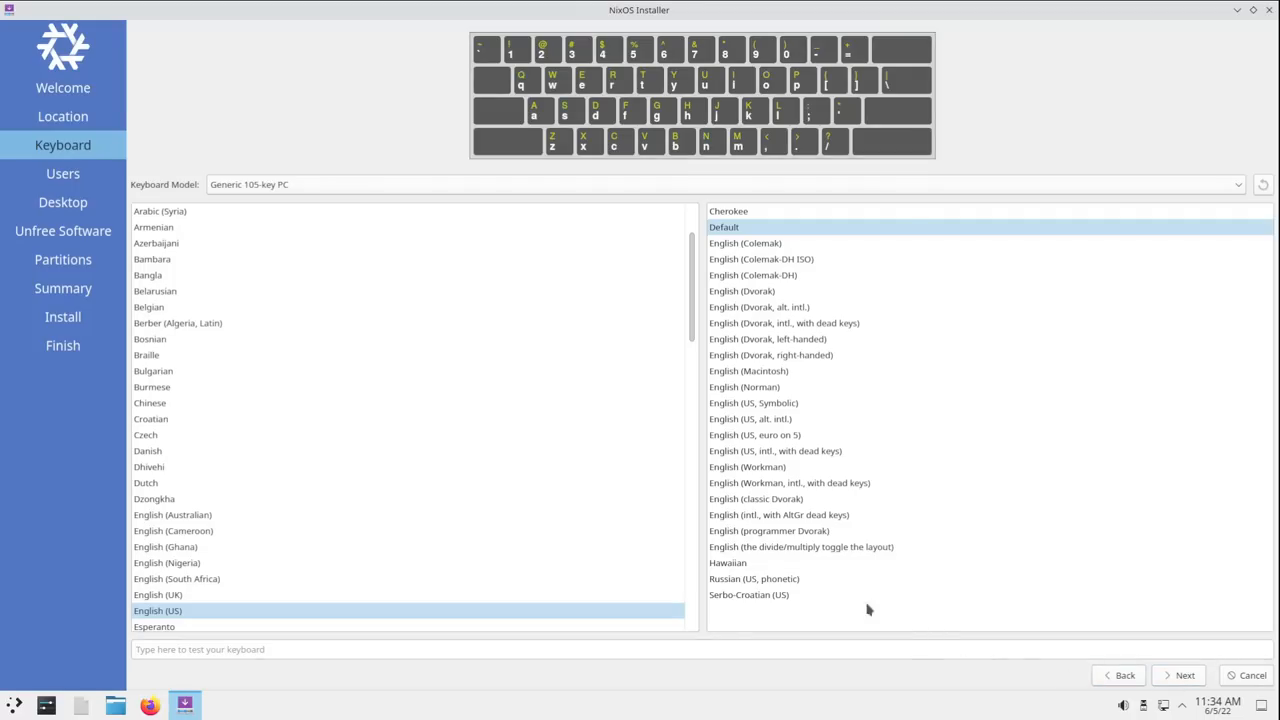
mouse_move(180, 612)
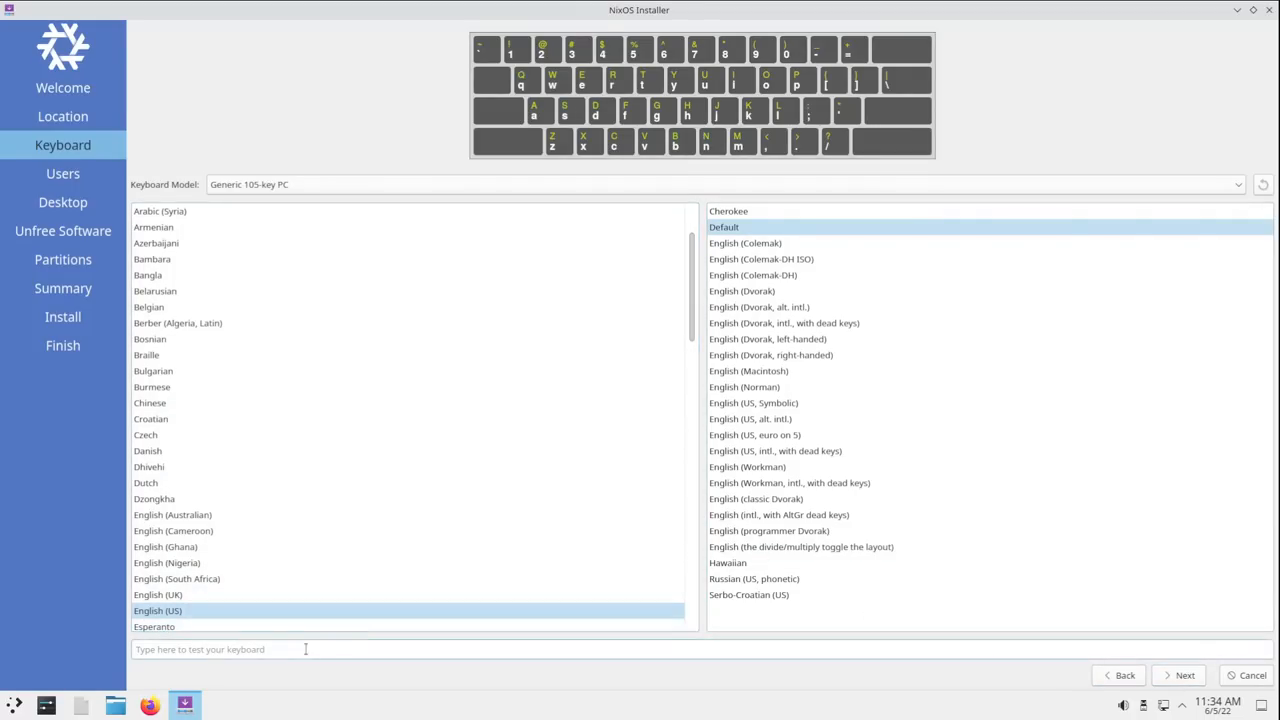
Enter user name and login 'dt', a password, and reuse it for the administrator account.
click(1182, 674)
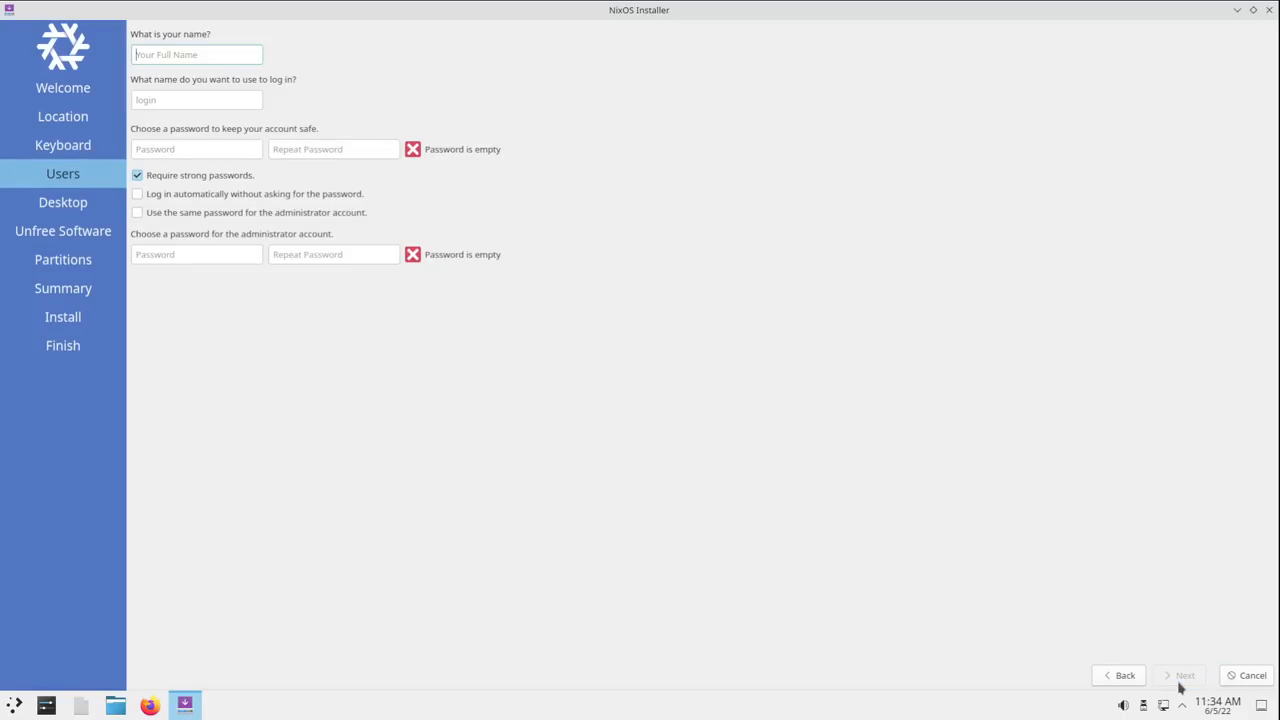
mouse_move(408, 460)
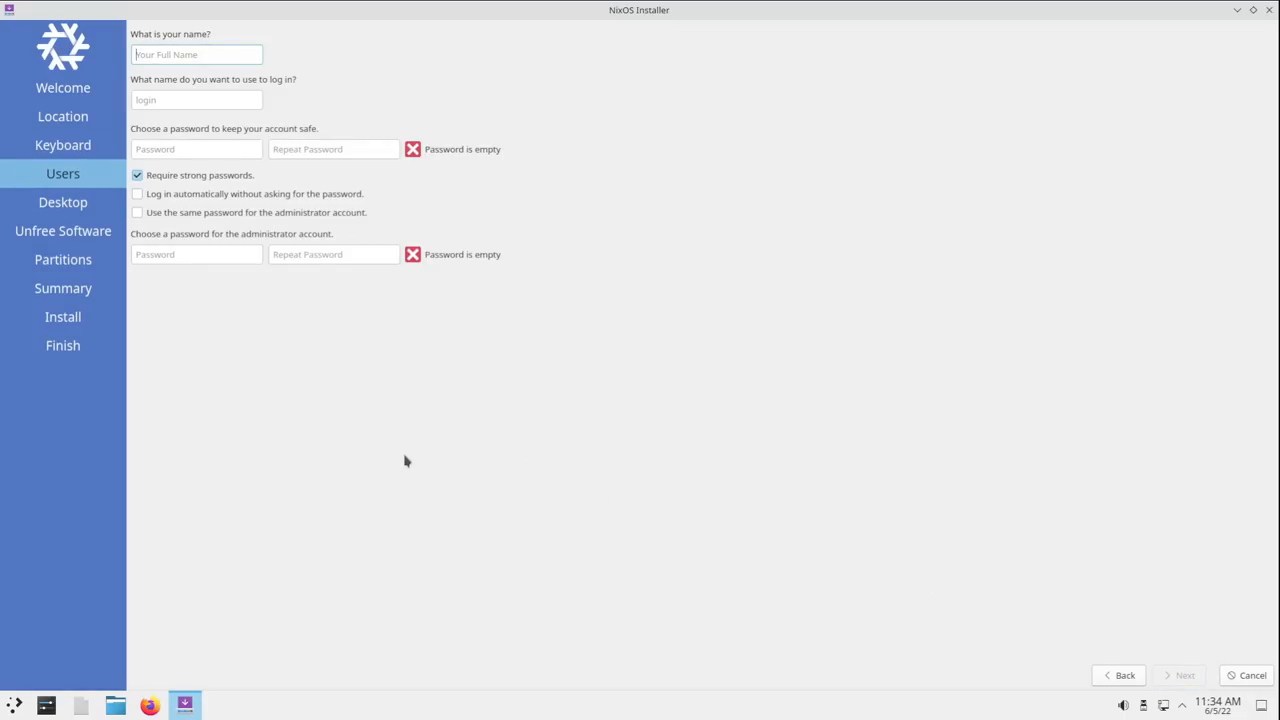
text(dt)
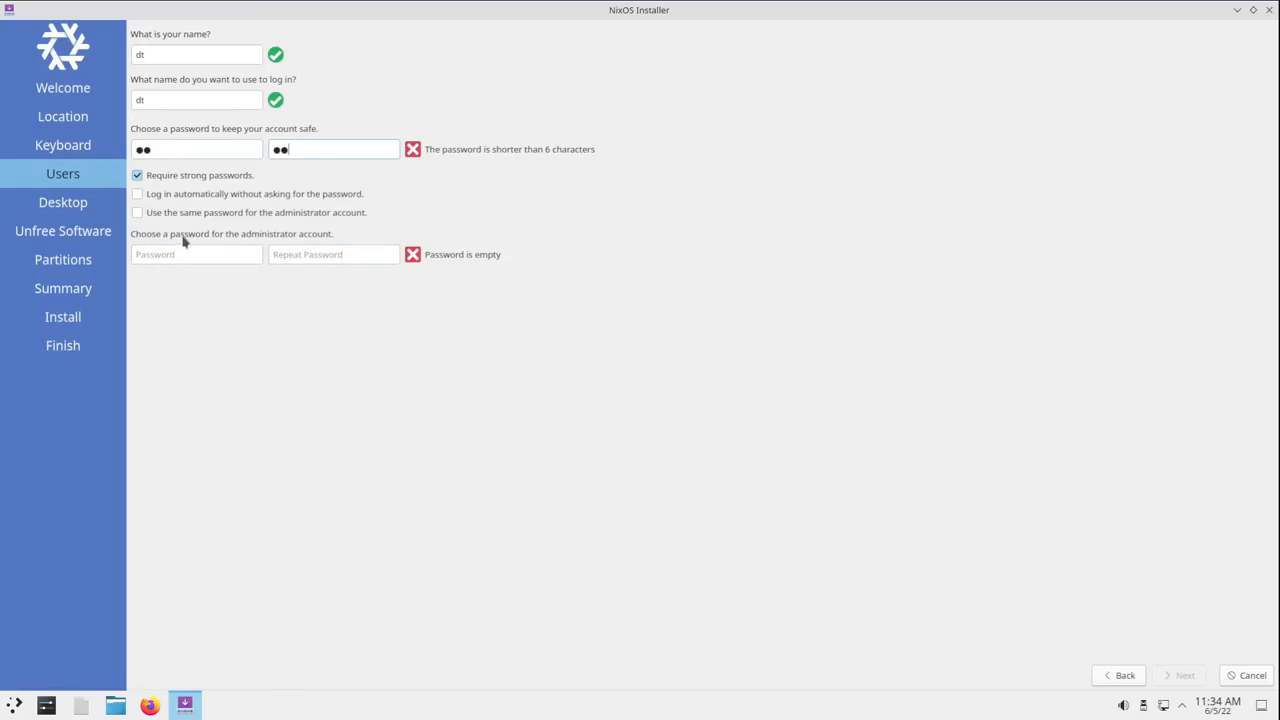
mouse_move(150, 224)
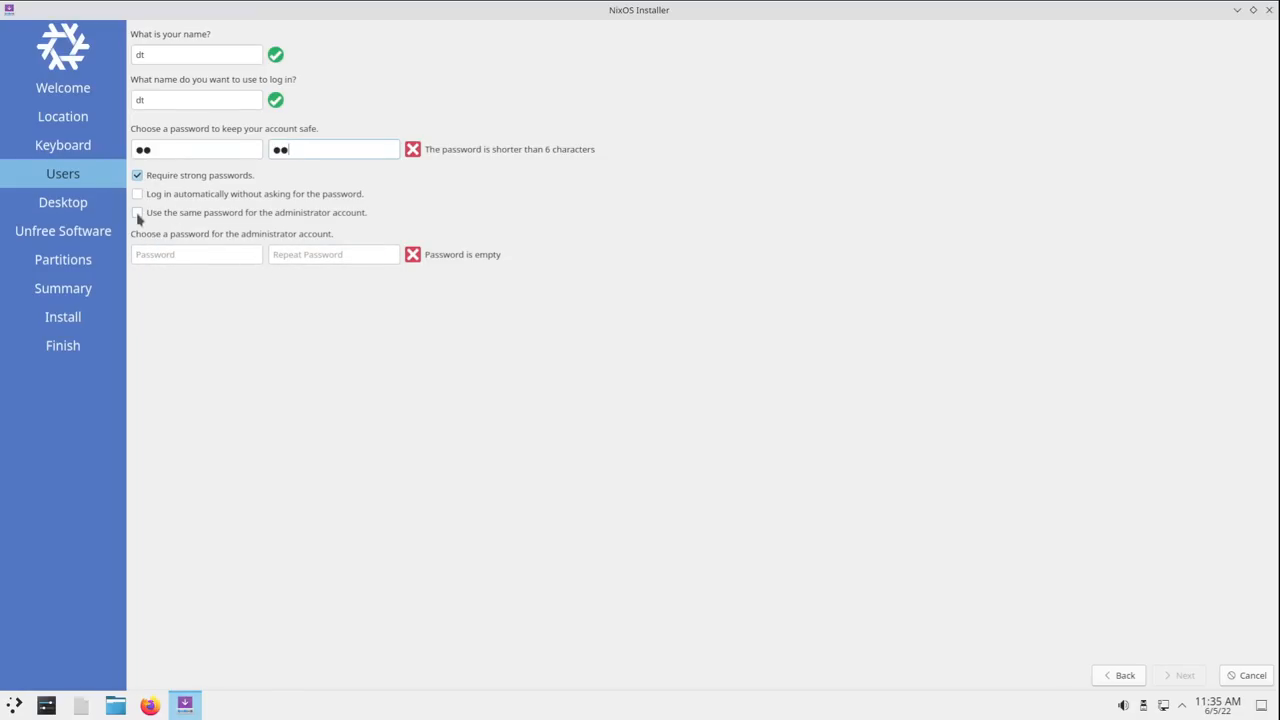
click(136, 212)
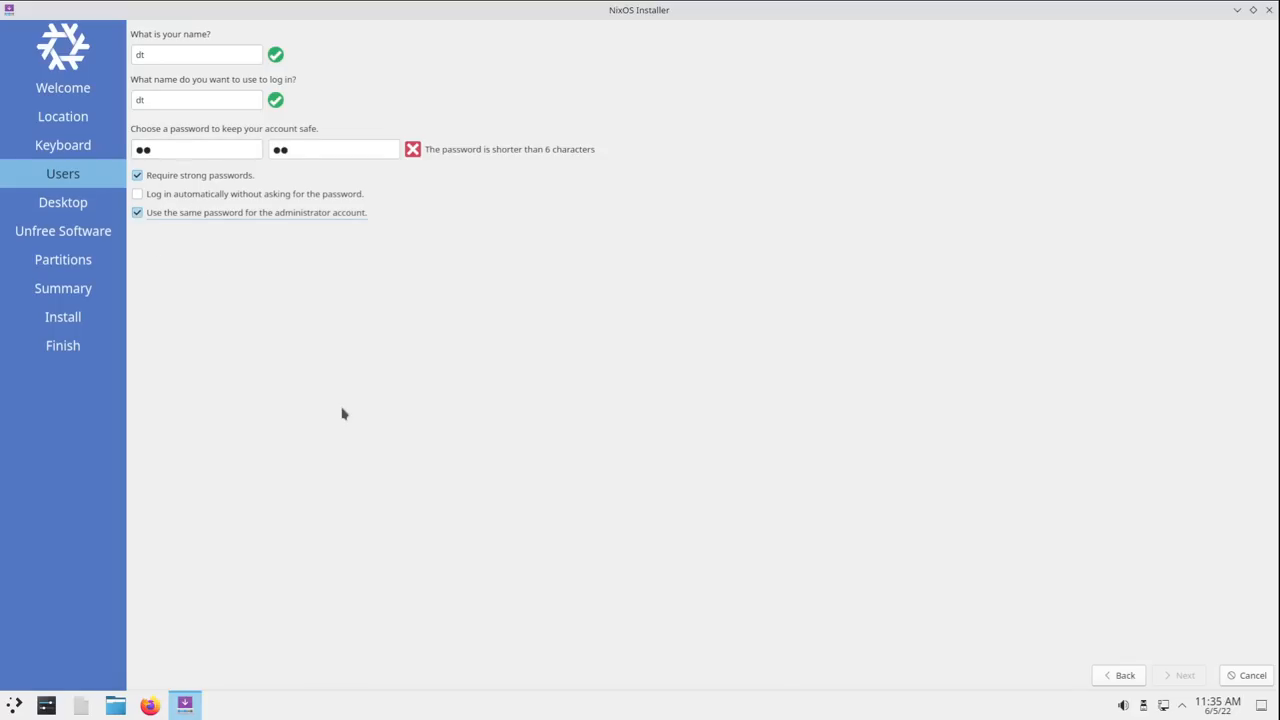
mouse_move(716, 532)
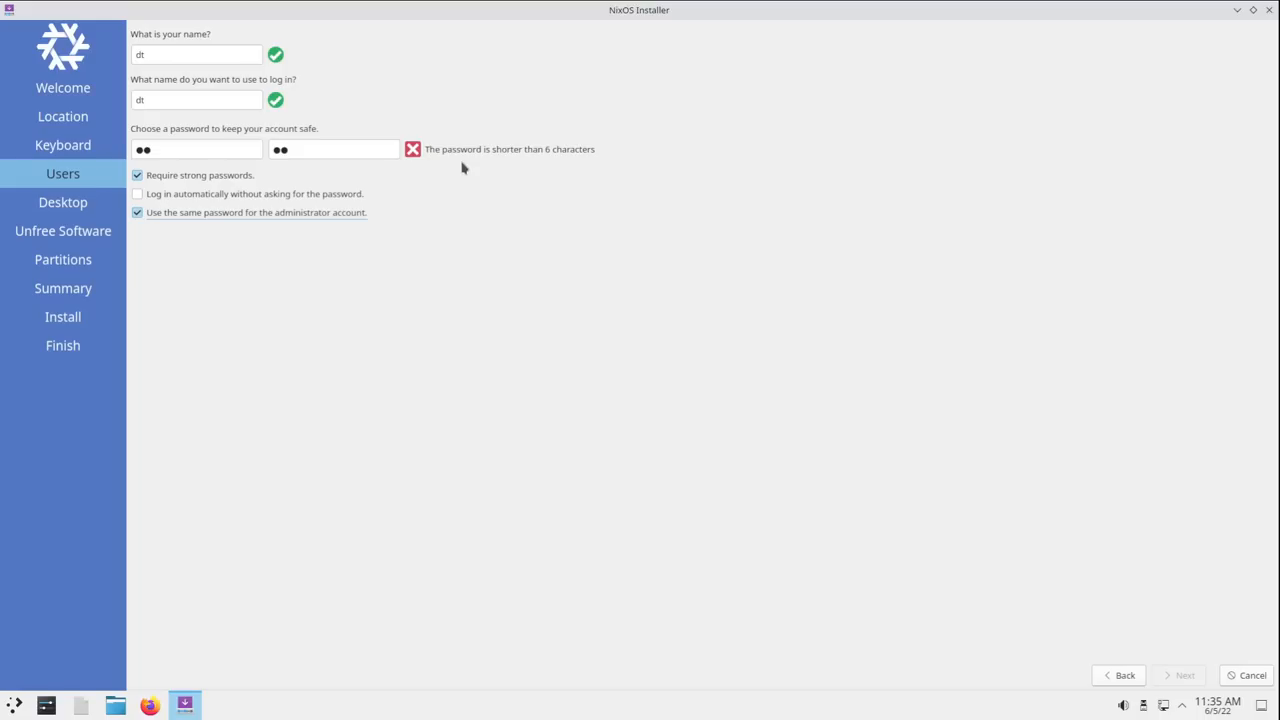
click(196, 148)
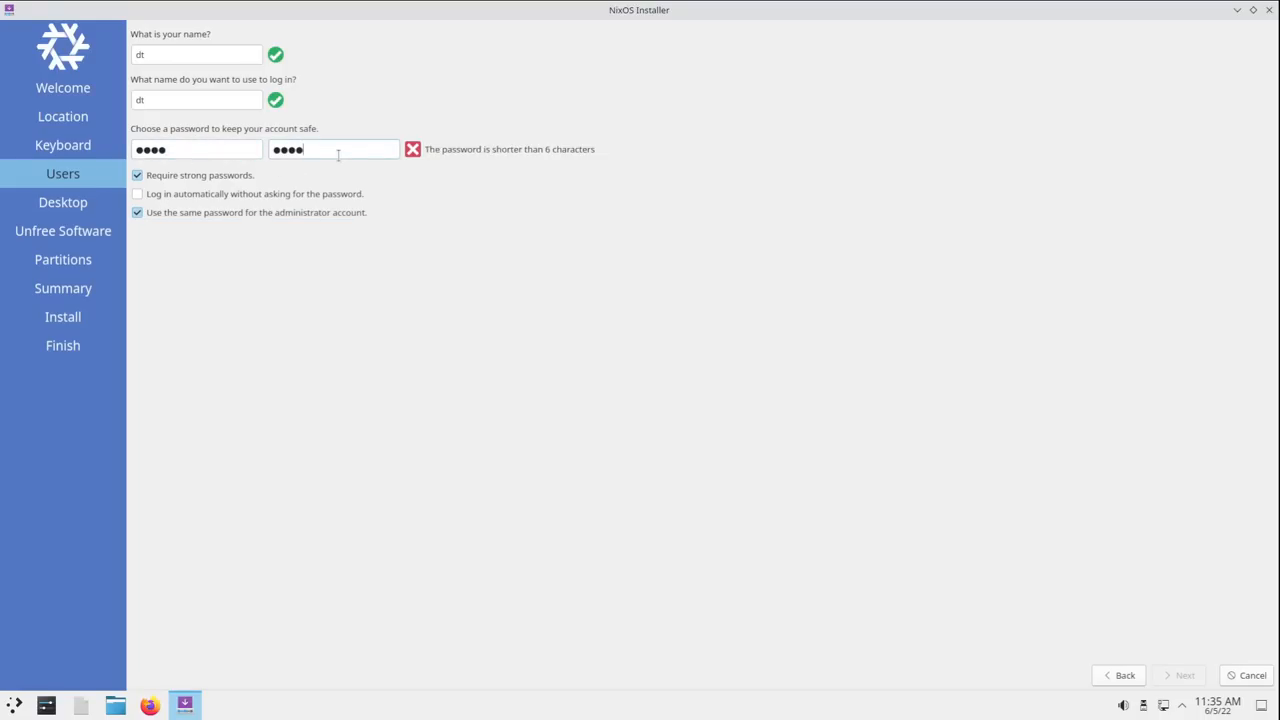
text(••)
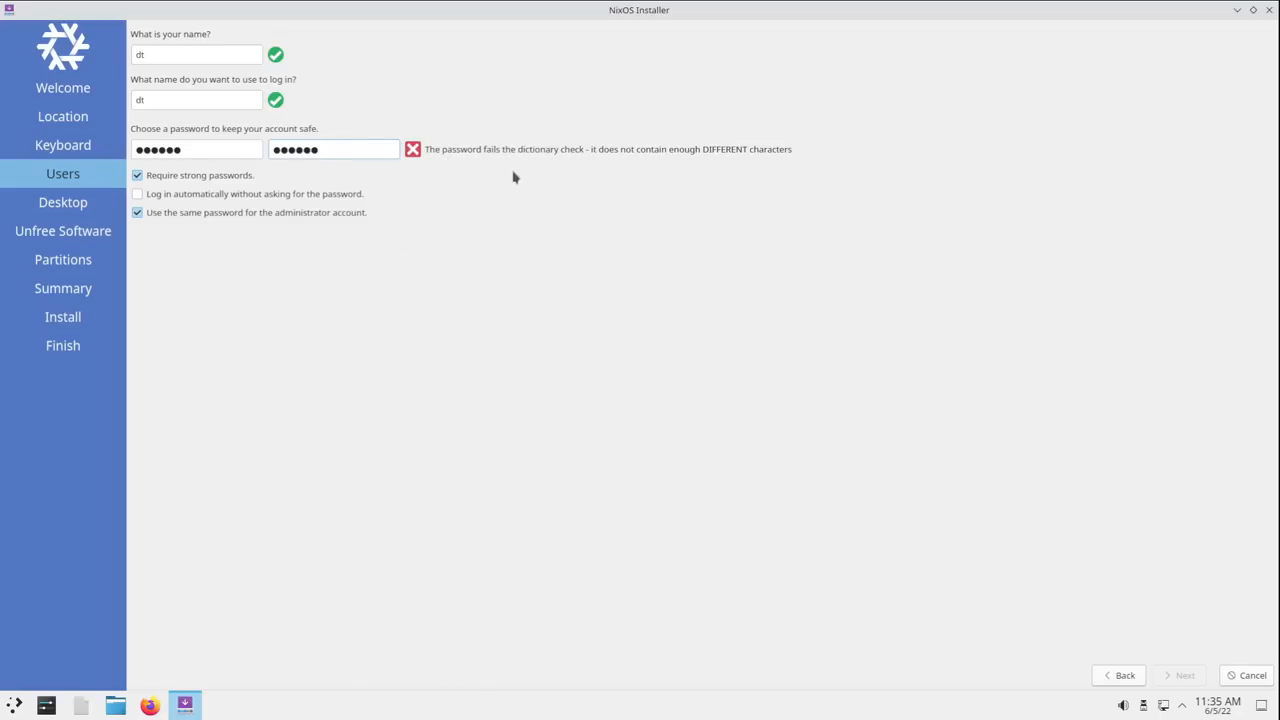
mouse_move(580, 186)
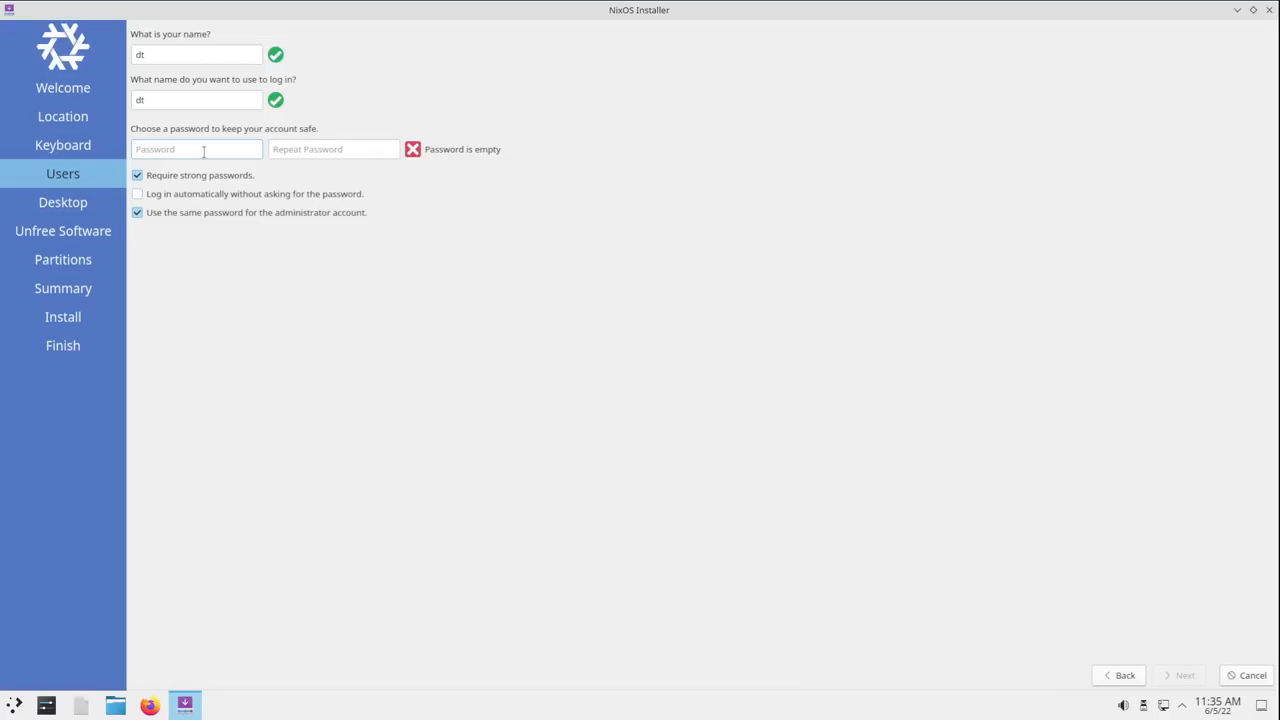
mouse_move(386, 232)
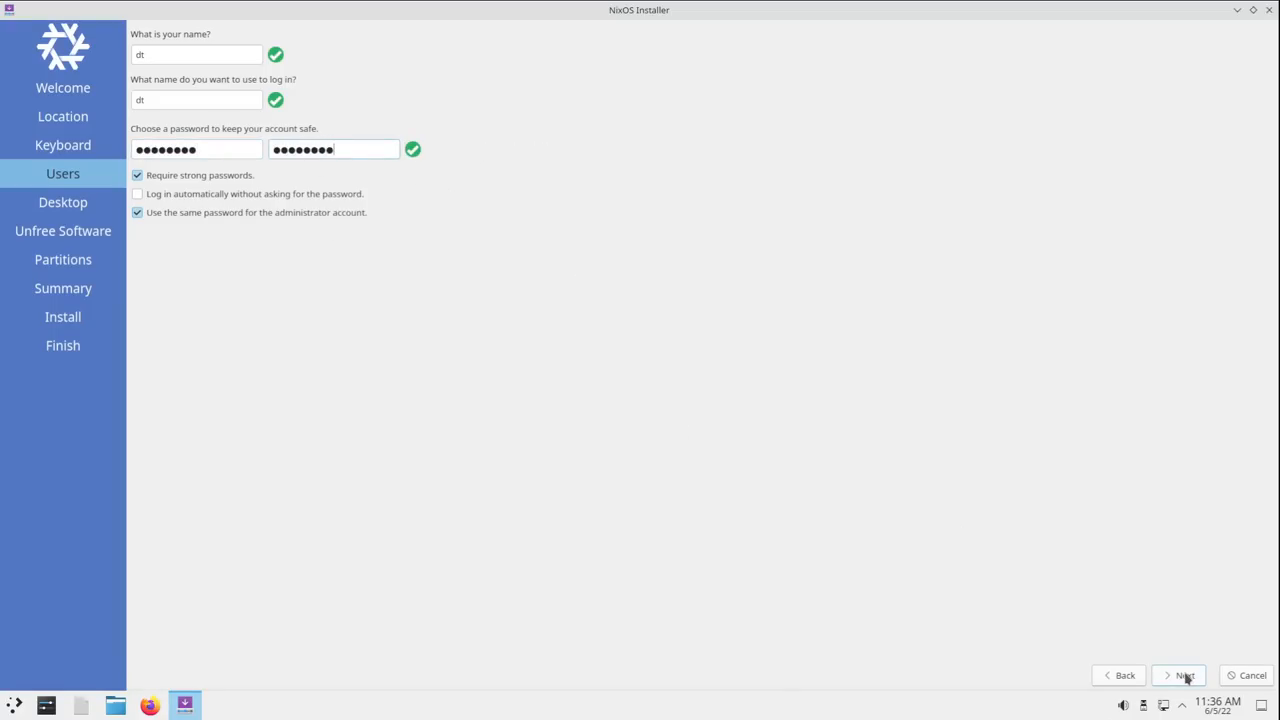
Advance to the Desktop page, preview 'No desktop', then choose Plasma.
click(1180, 674)
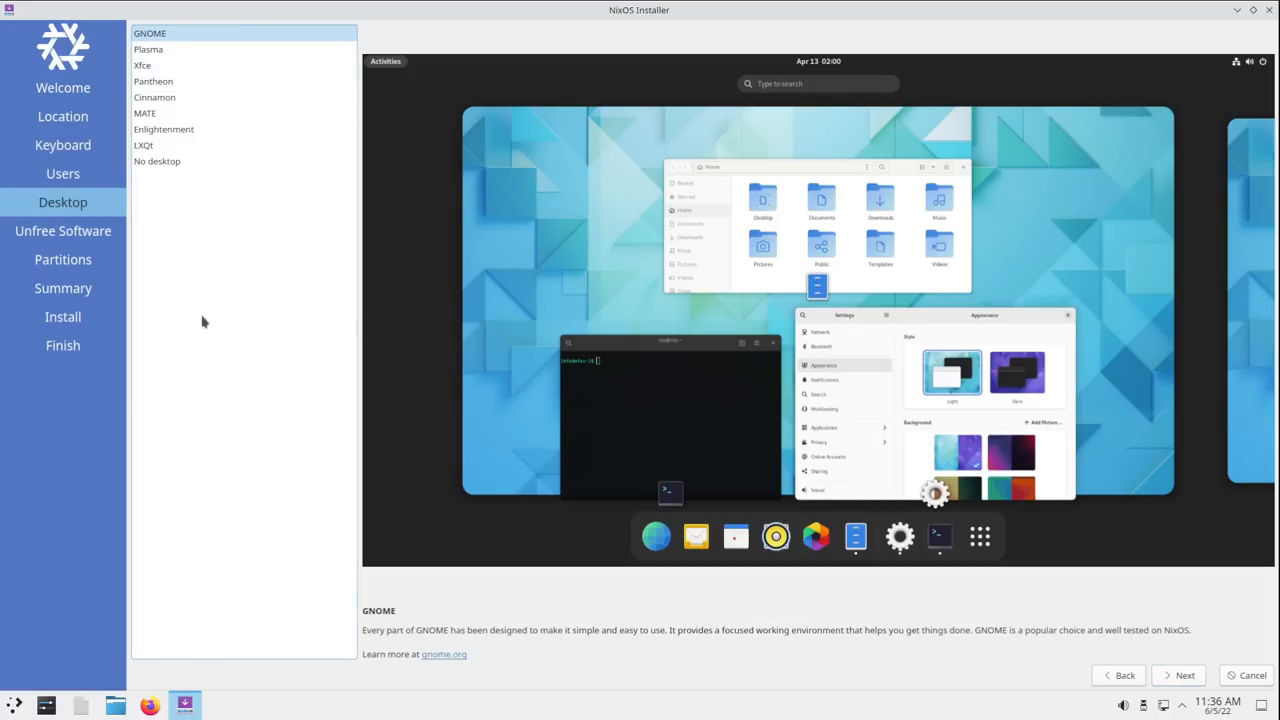
mouse_move(178, 38)
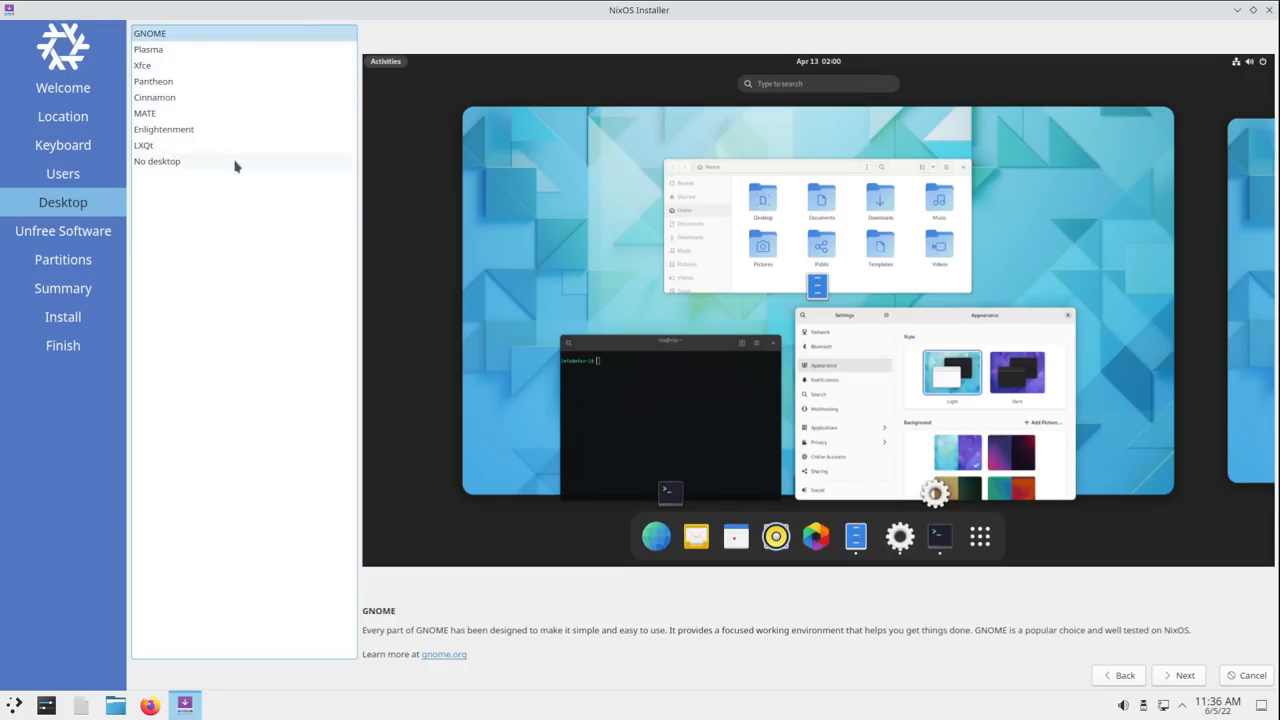
mouse_move(200, 148)
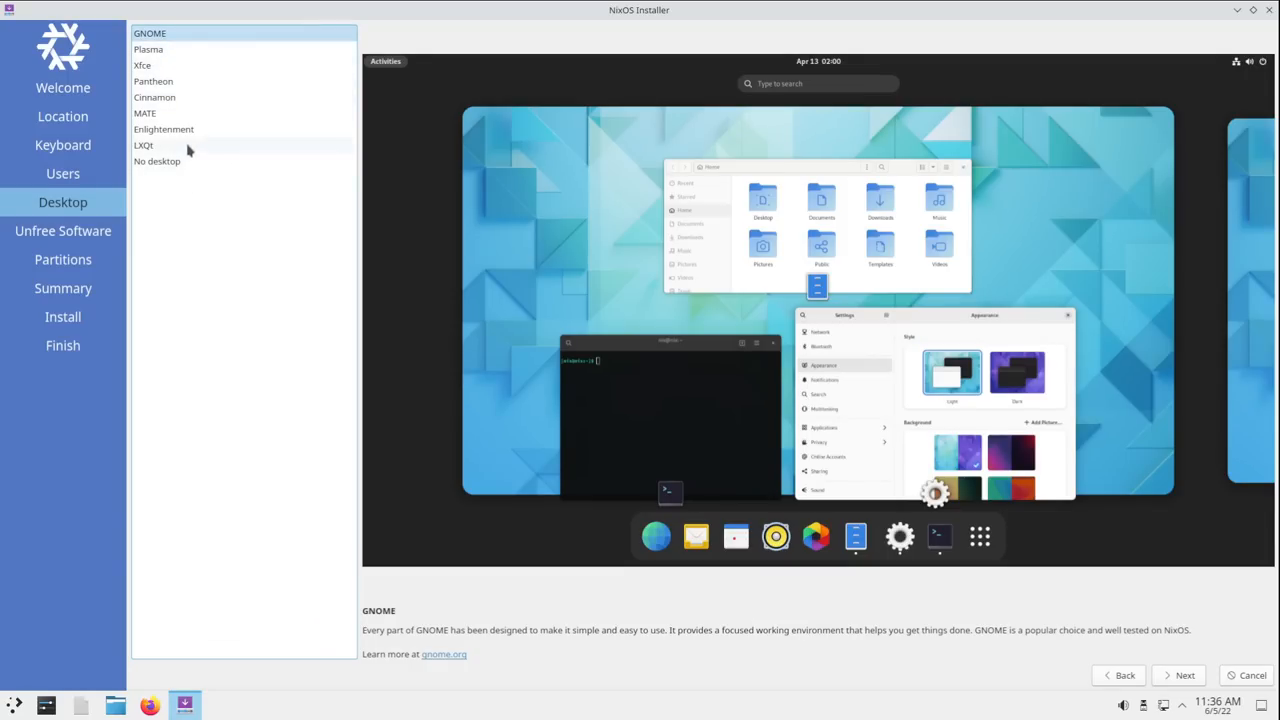
click(158, 160)
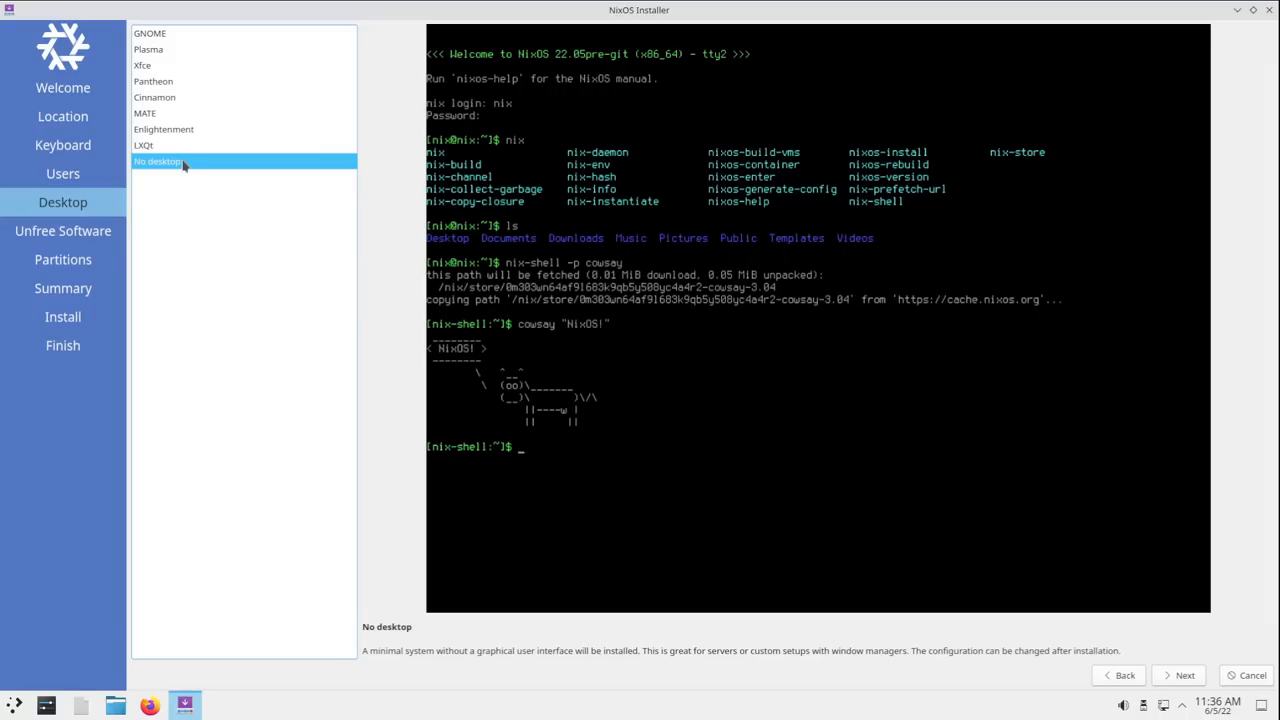
mouse_move(210, 176)
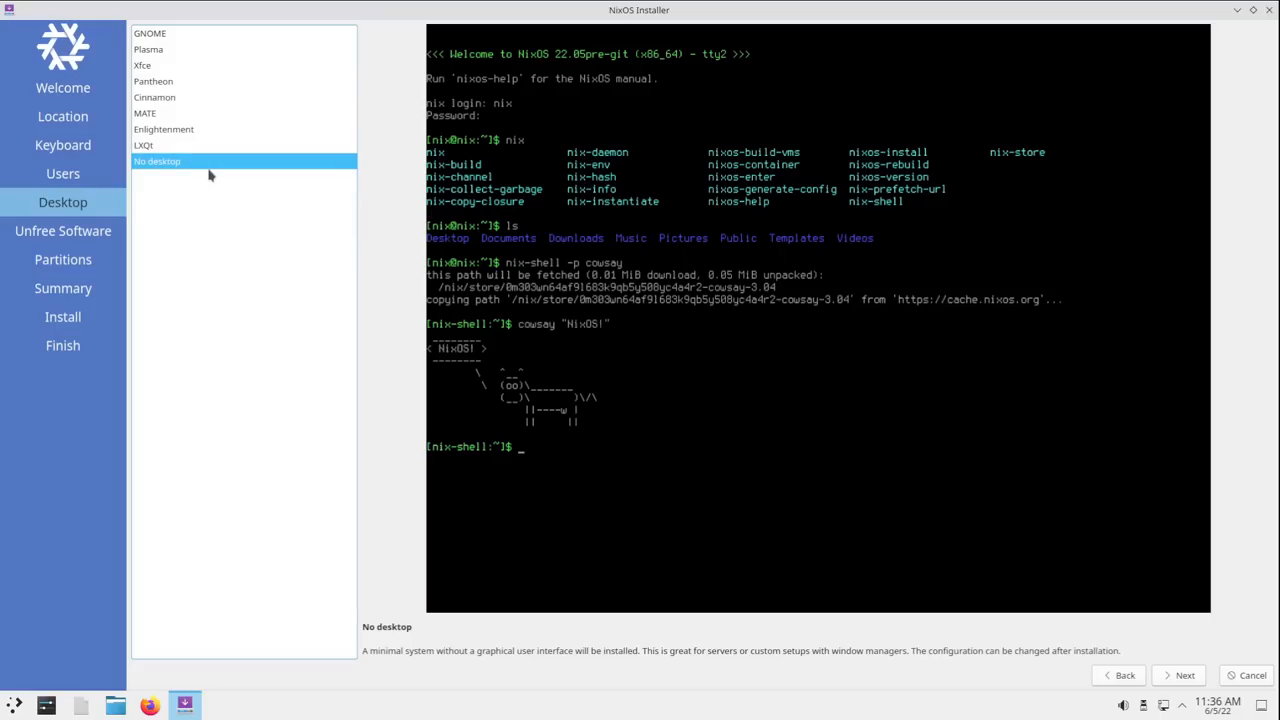
mouse_move(156, 96)
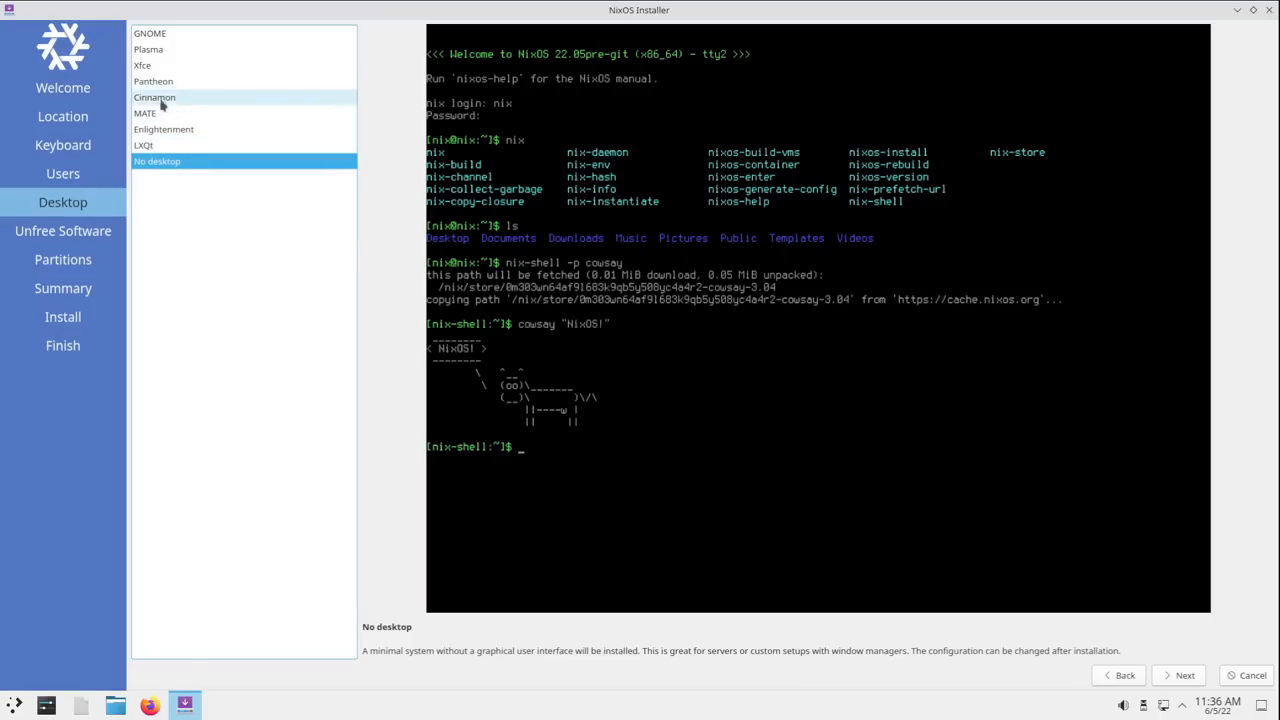
click(148, 48)
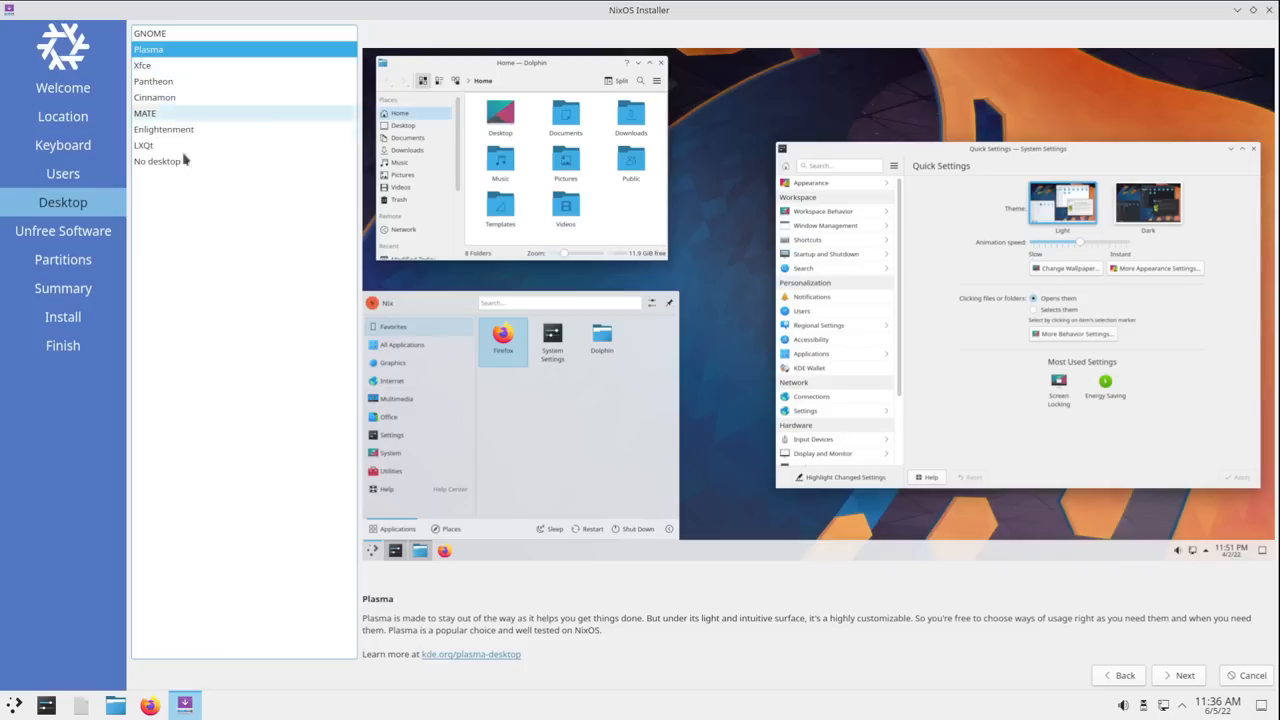
mouse_move(564, 486)
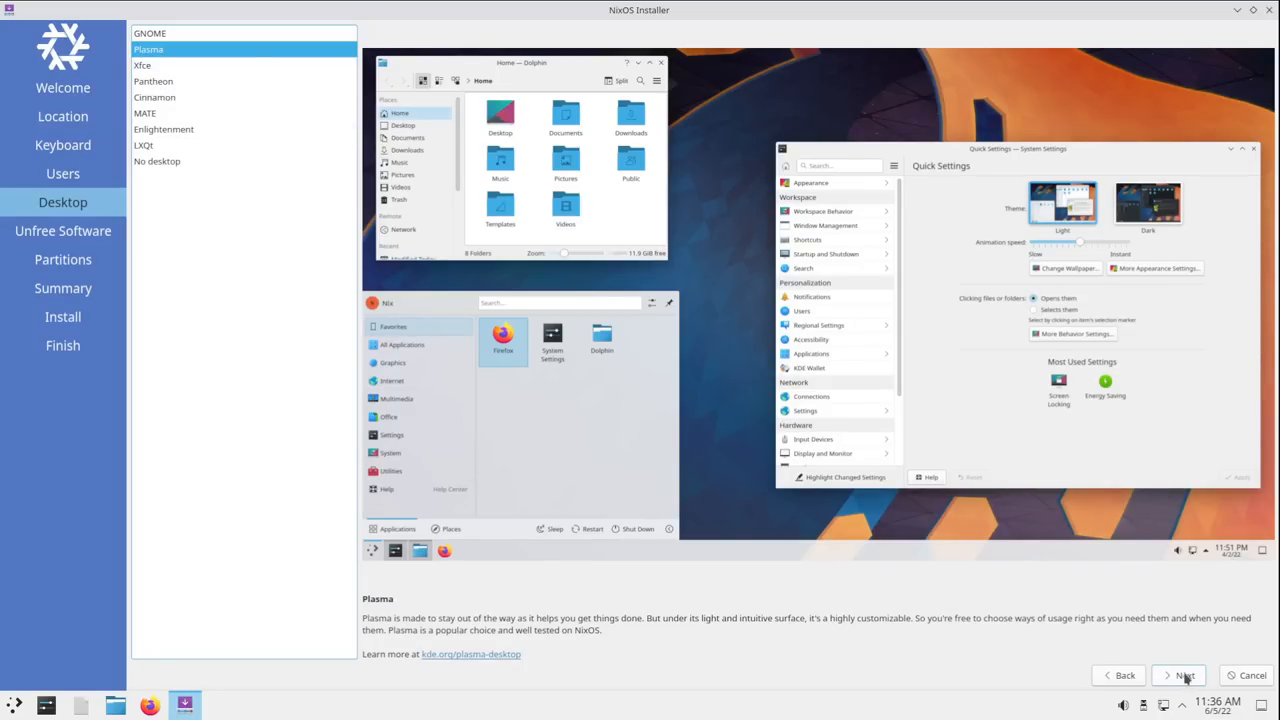
Reach the Unfree Software page and tick 'Allow unfree software'.
click(1184, 676)
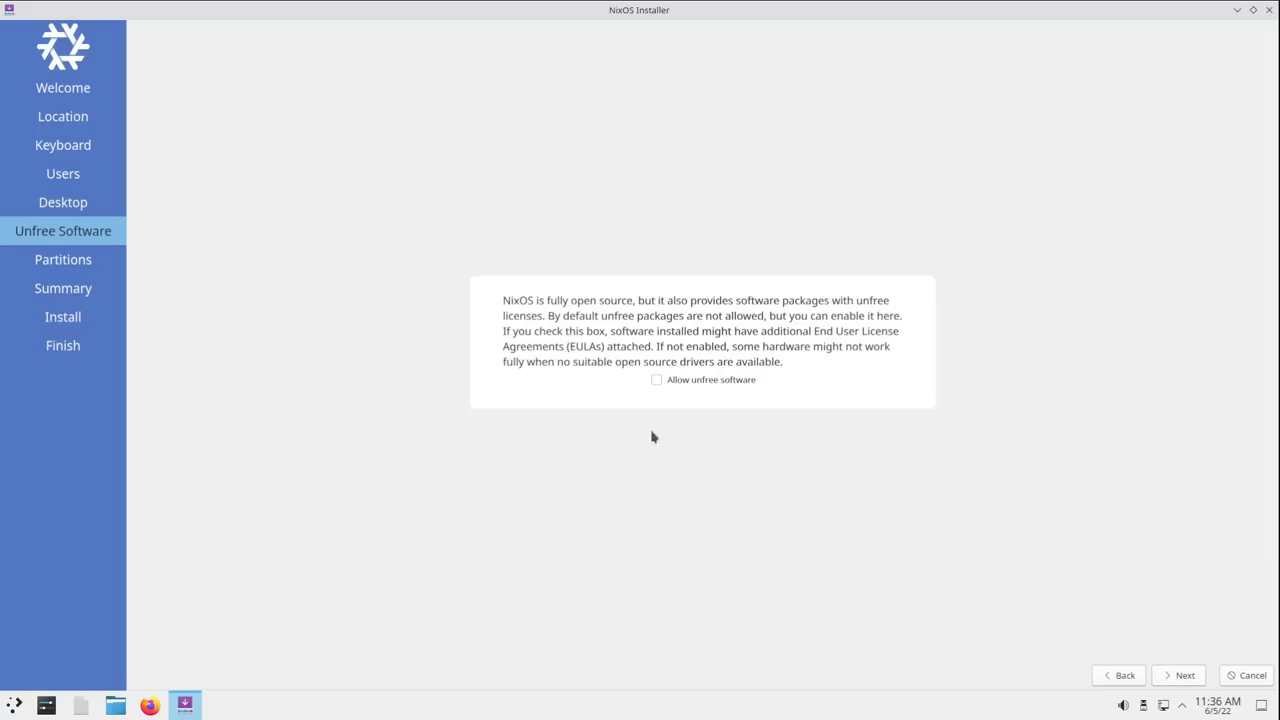
mouse_move(682, 464)
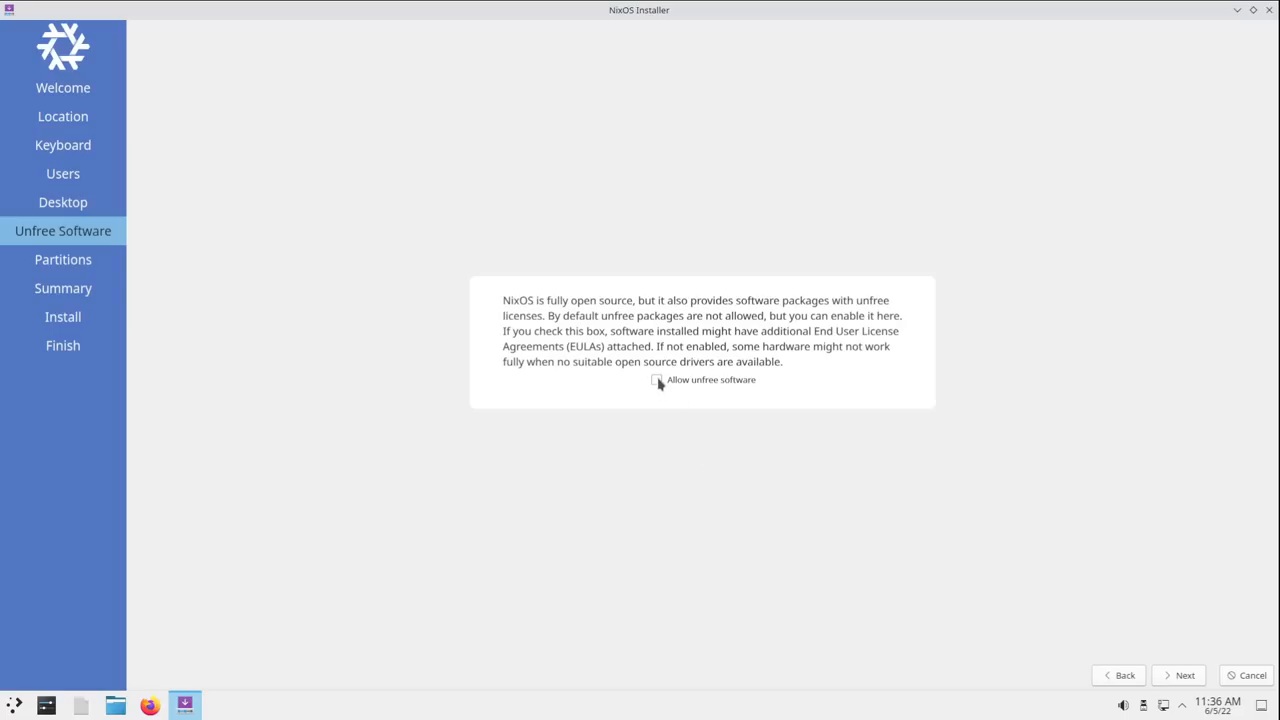
click(656, 380)
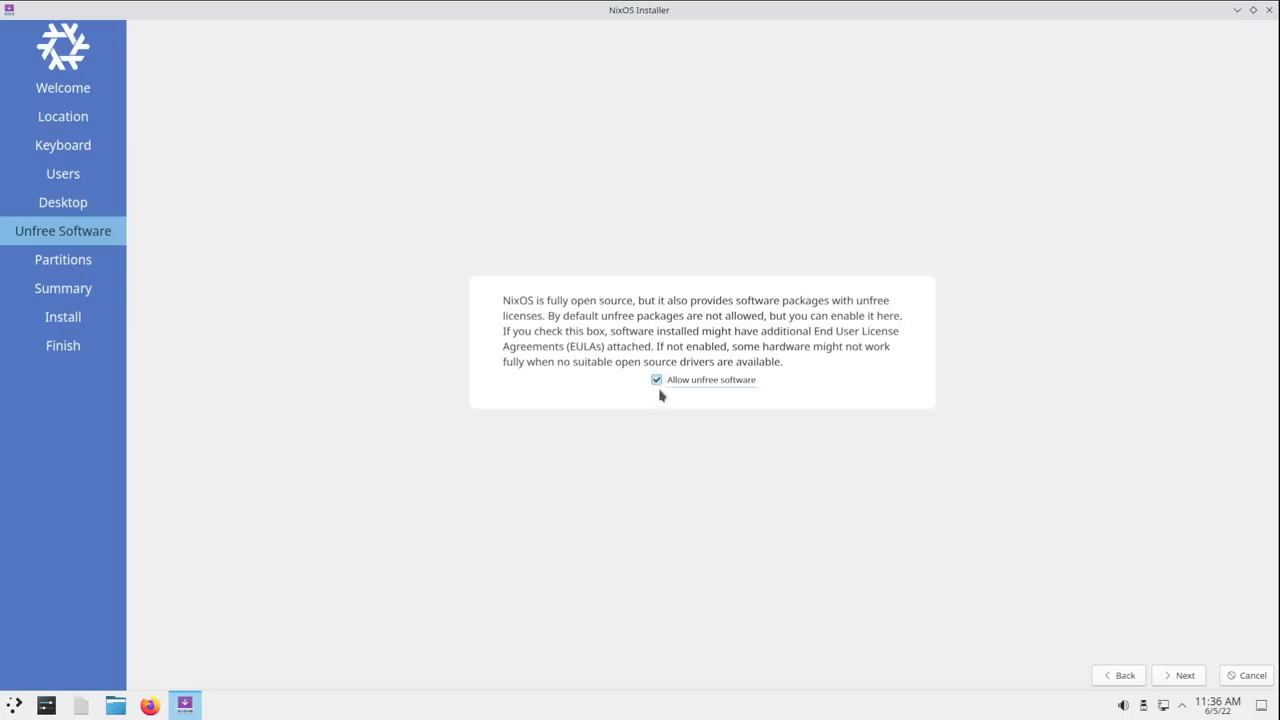
mouse_move(672, 454)
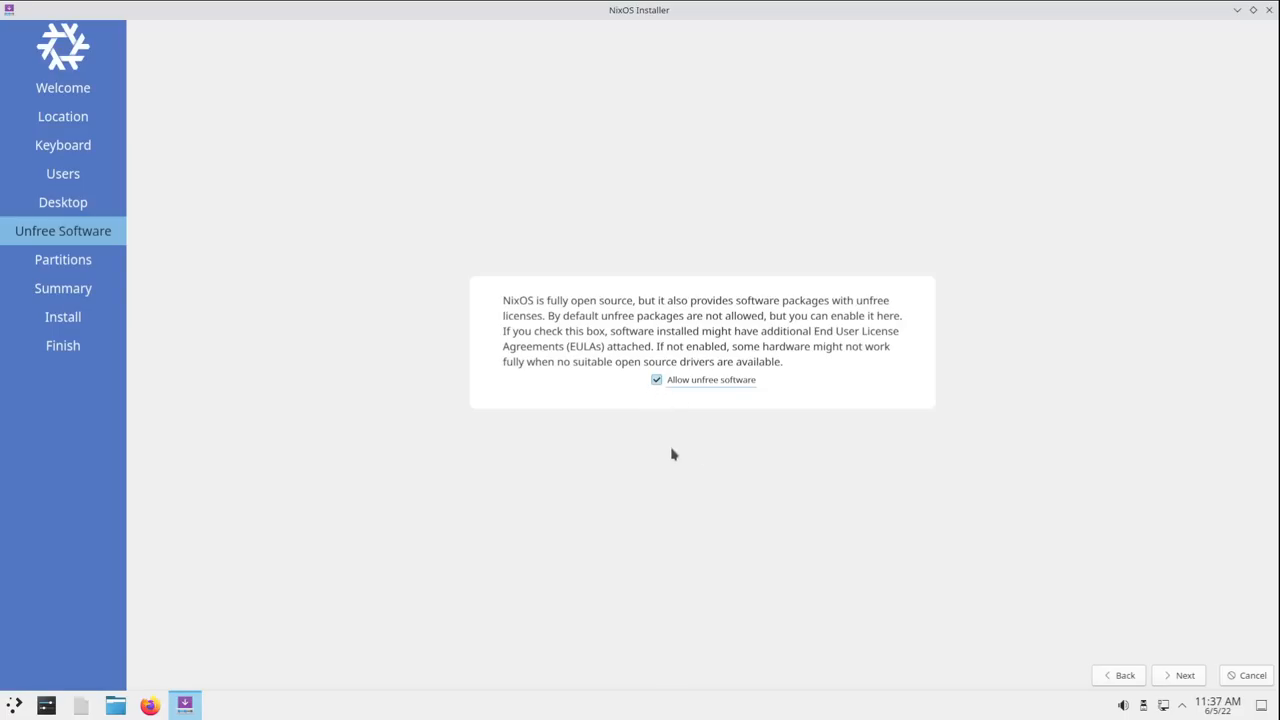
mouse_move(822, 464)
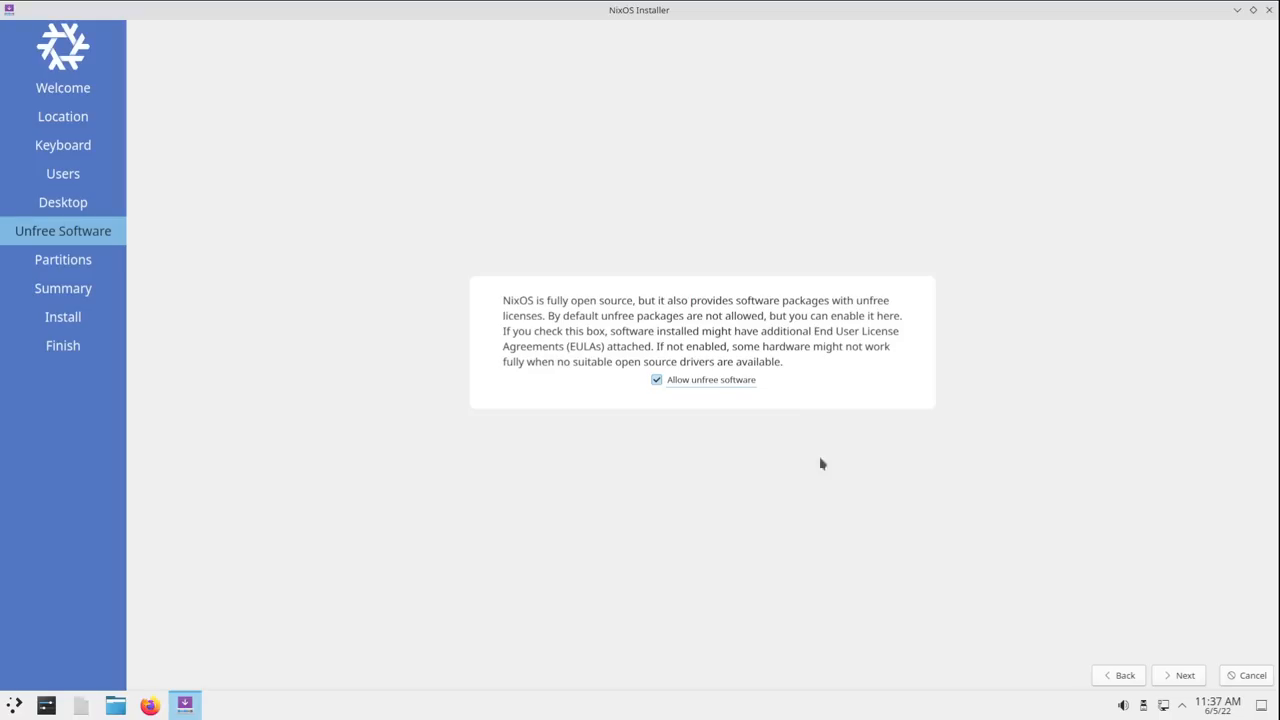
mouse_move(1204, 688)
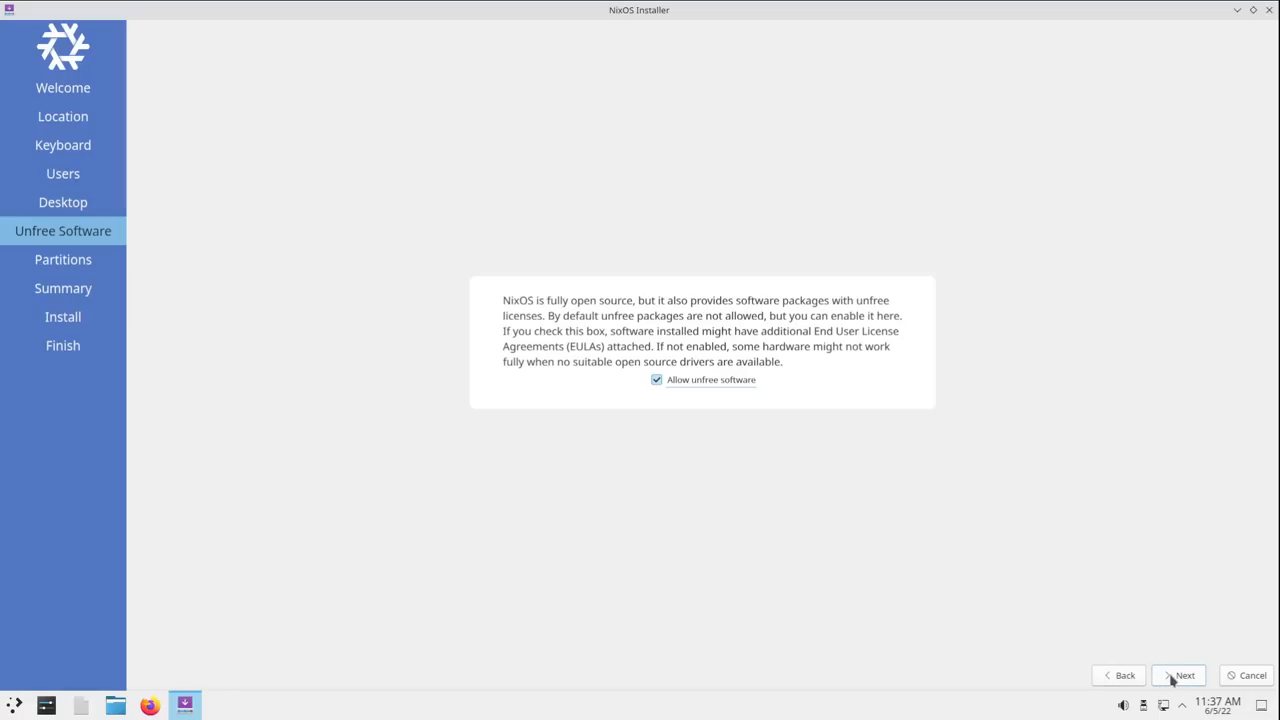
Choose 'Erase disk' for the 25 GiB disk, try 'Swap (no Hibernate)', then settle on 'No Swap'.
click(1180, 676)
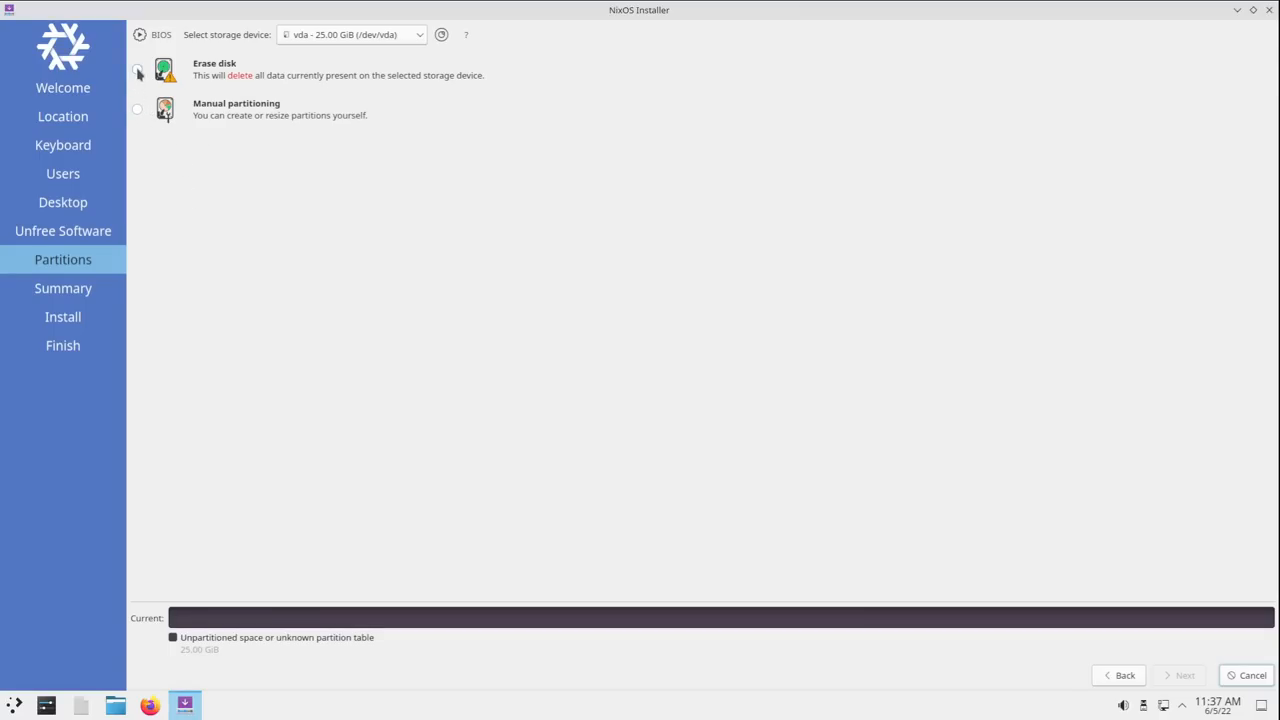
click(140, 70)
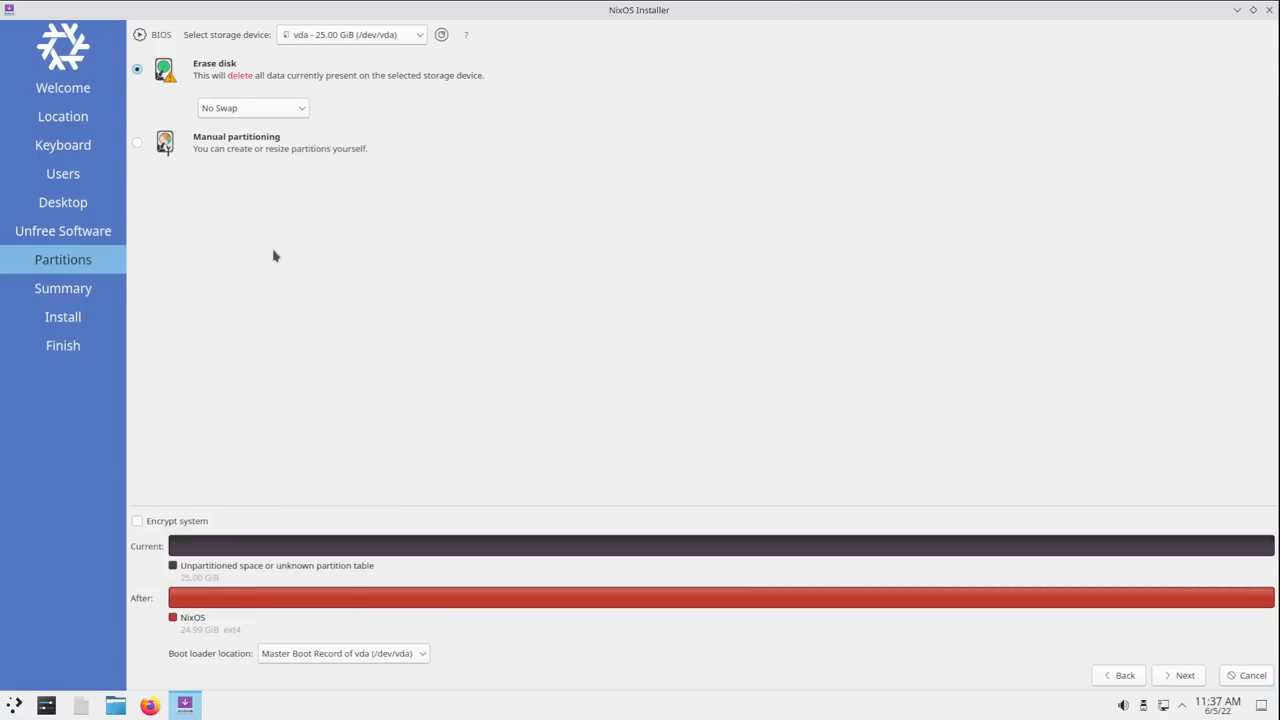
mouse_move(308, 240)
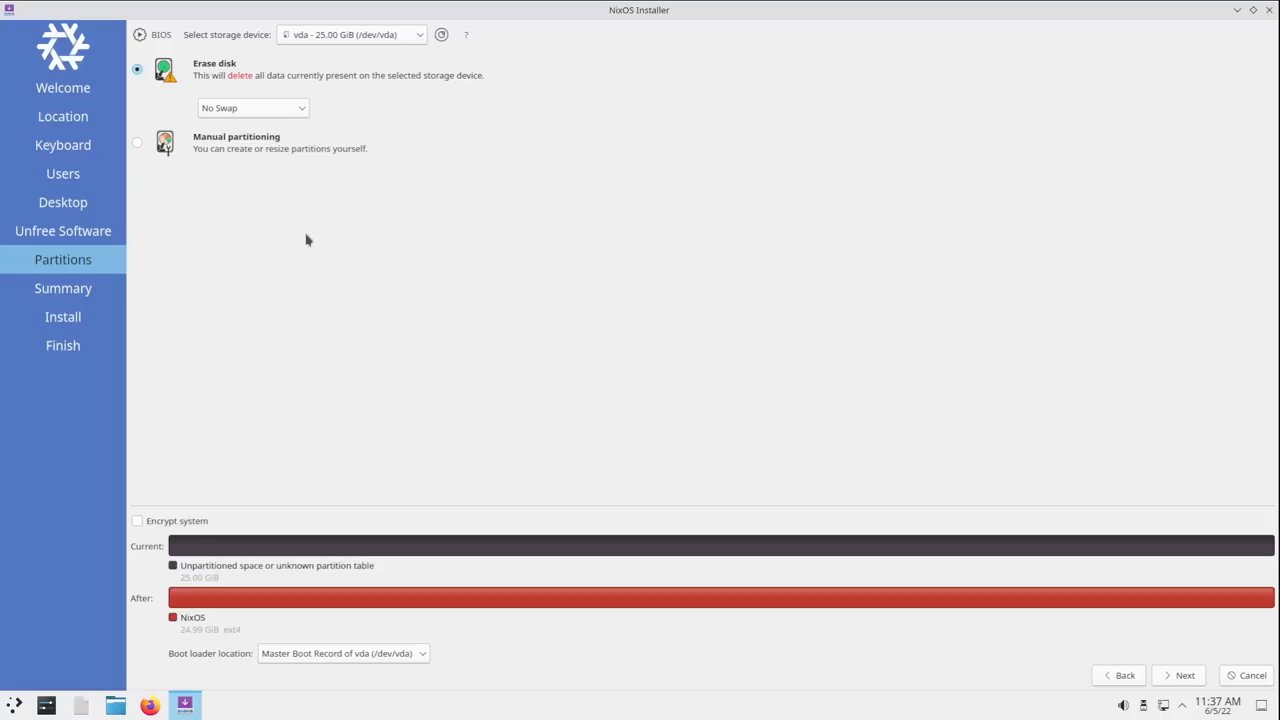
mouse_move(332, 476)
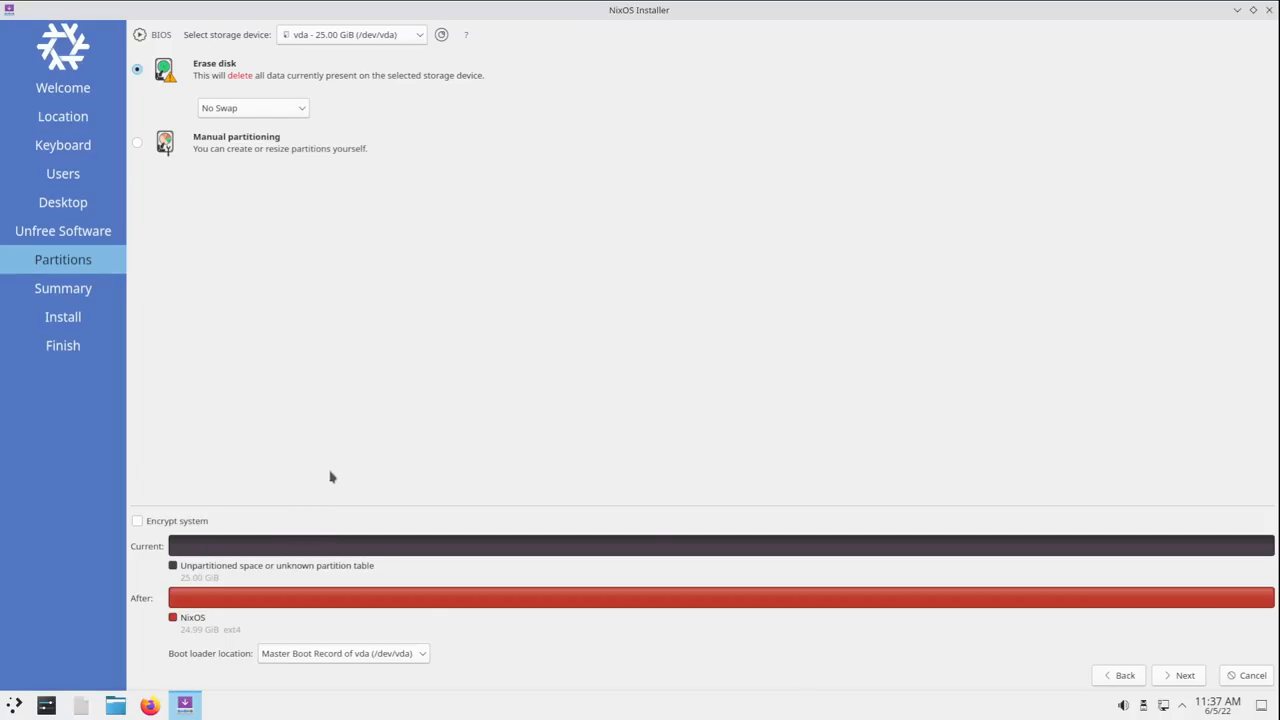
mouse_move(178, 640)
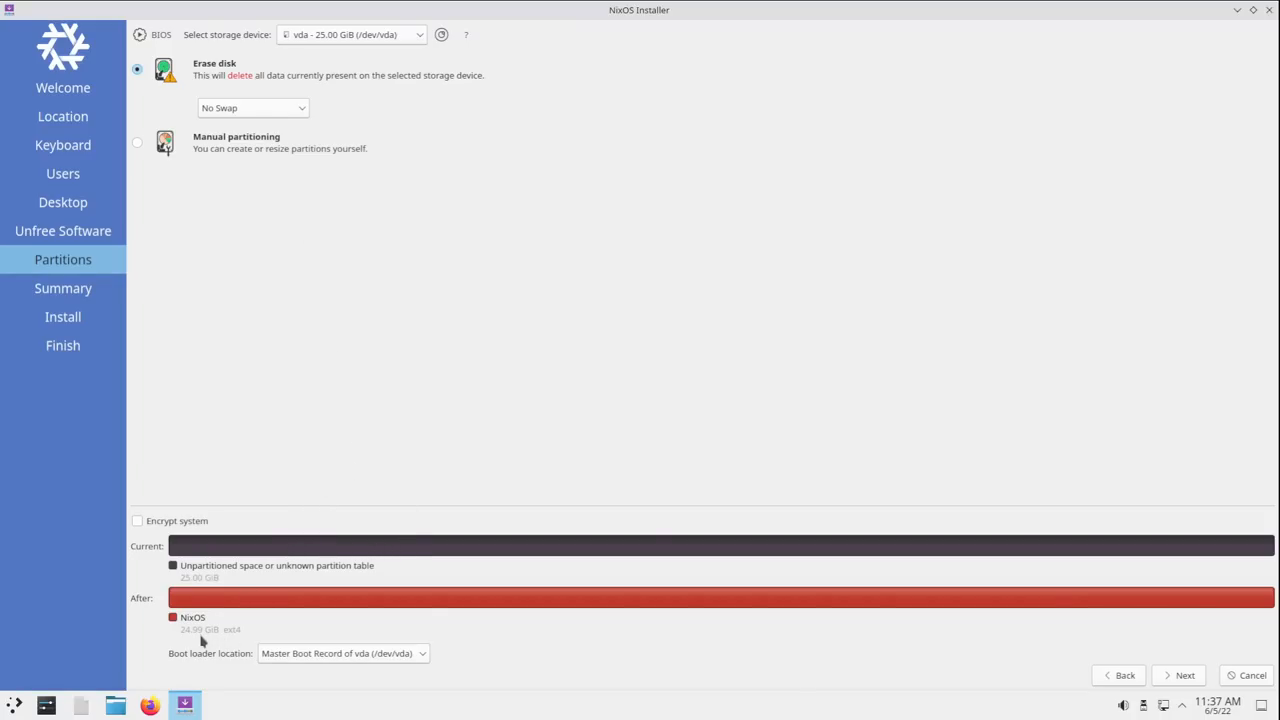
mouse_move(204, 640)
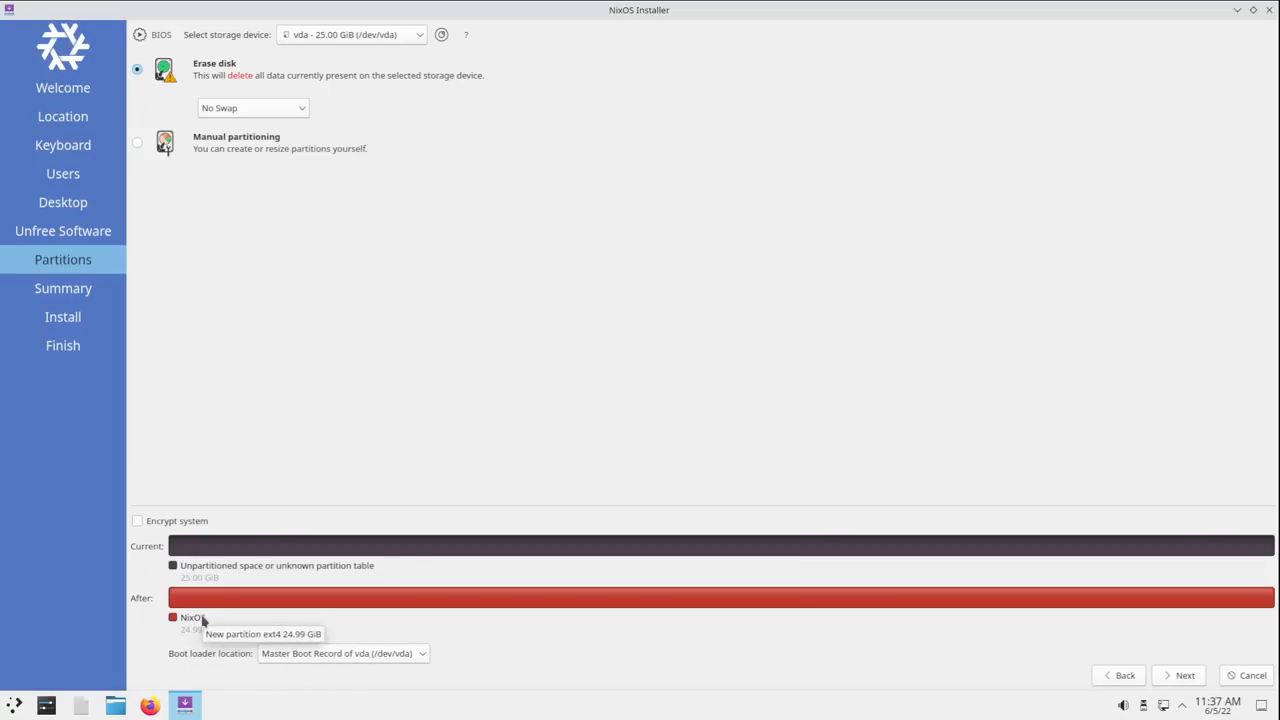
mouse_move(262, 614)
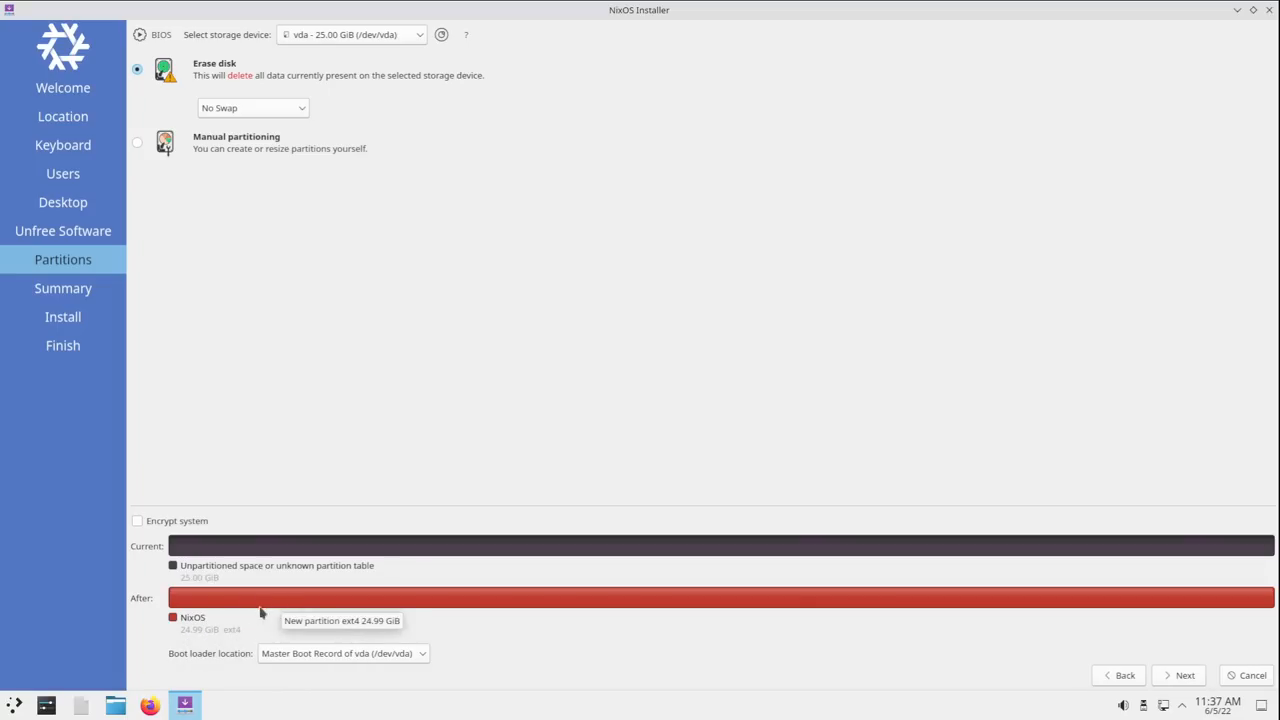
mouse_move(288, 108)
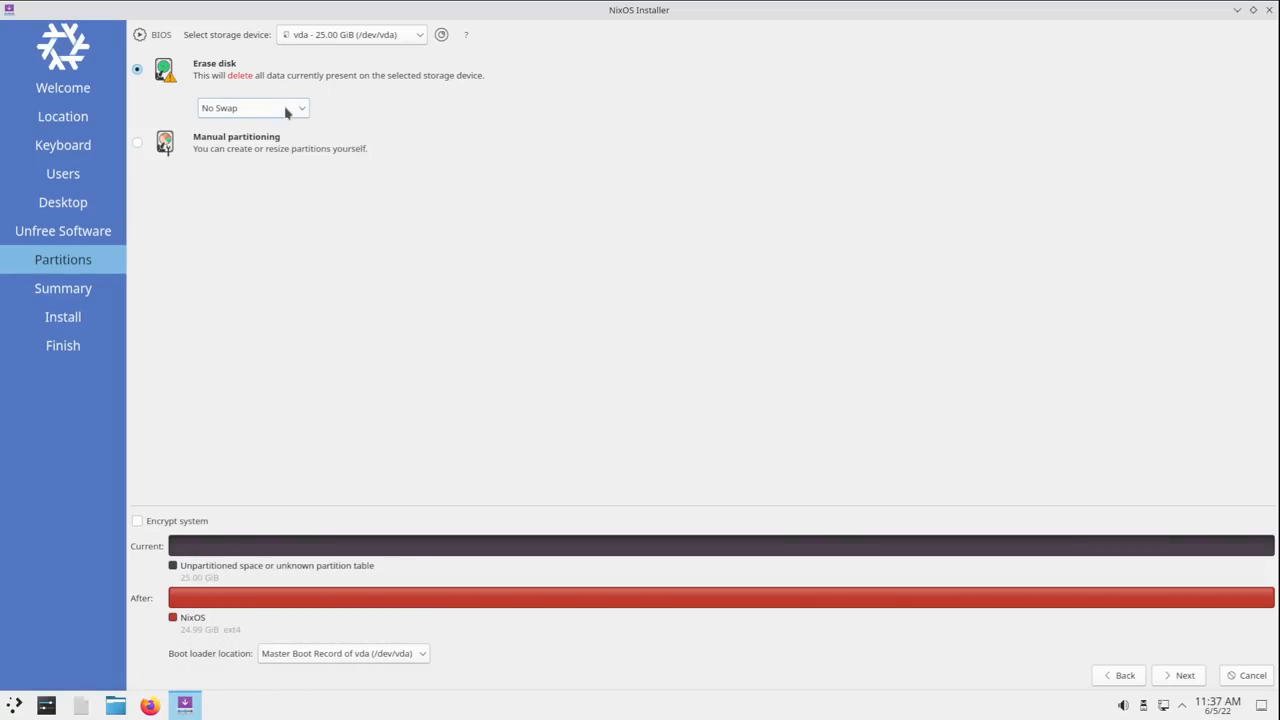
click(252, 108)
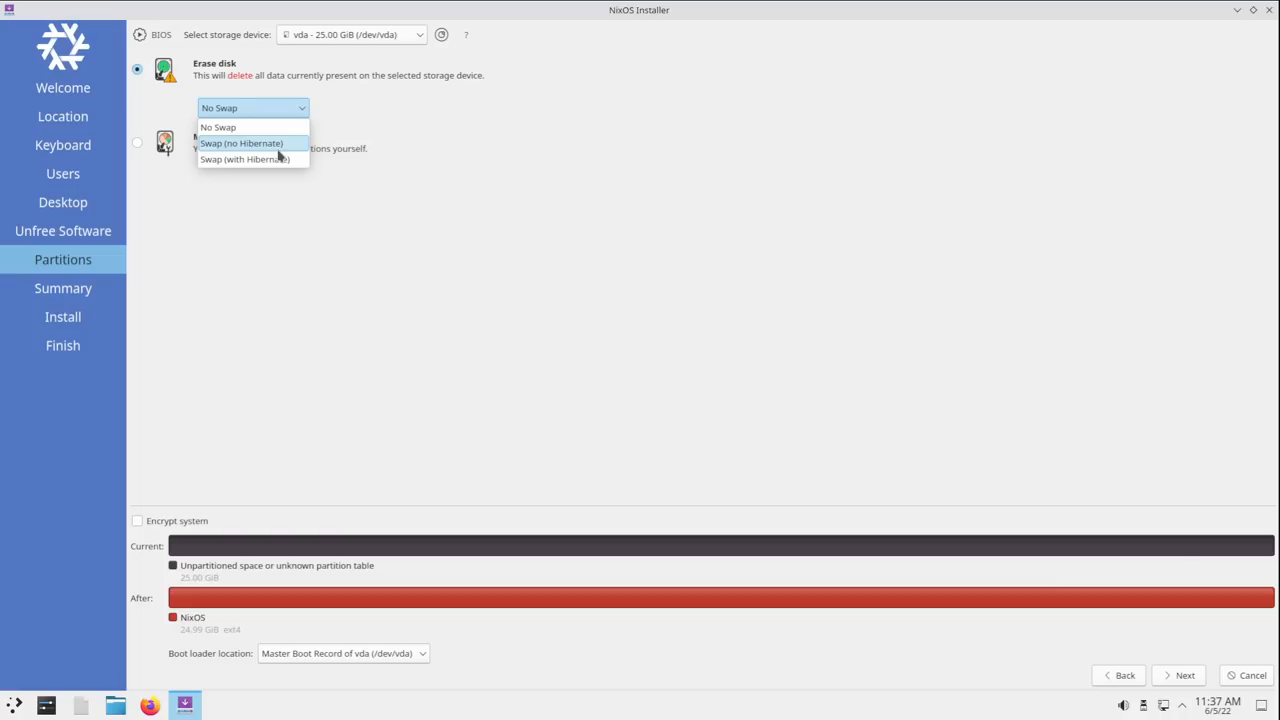
click(240, 144)
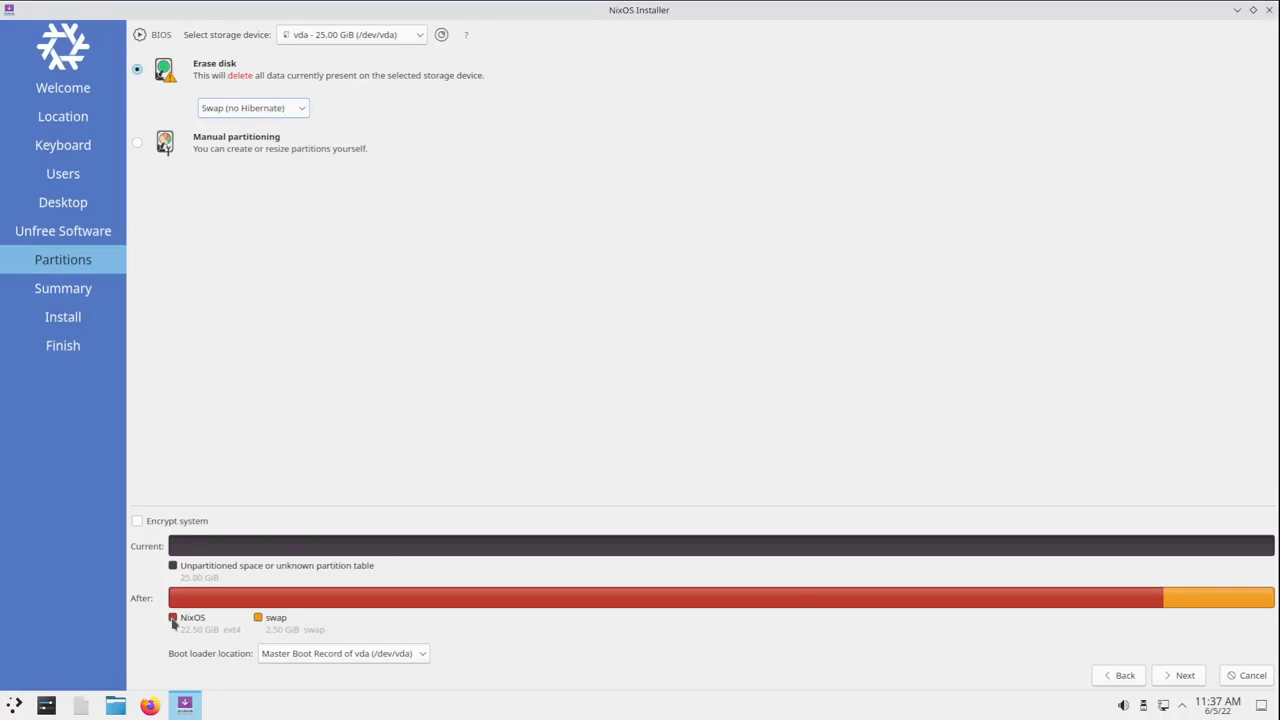
mouse_move(272, 646)
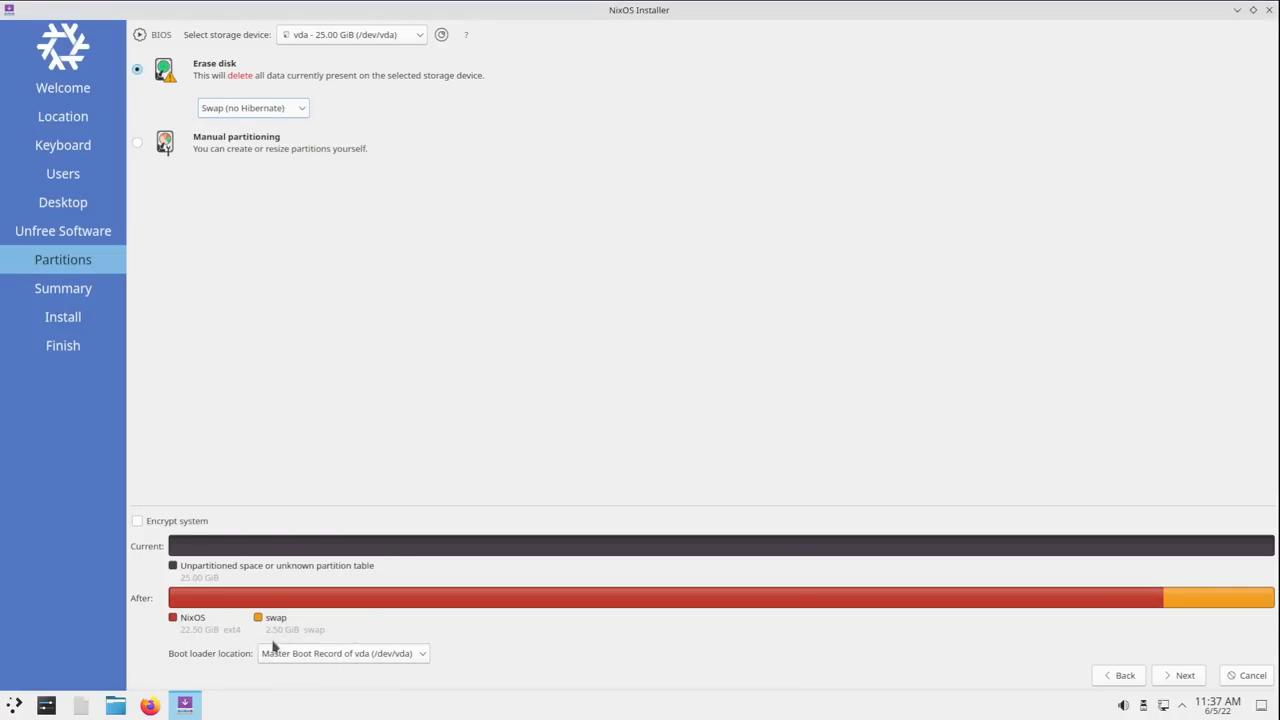
mouse_move(298, 112)
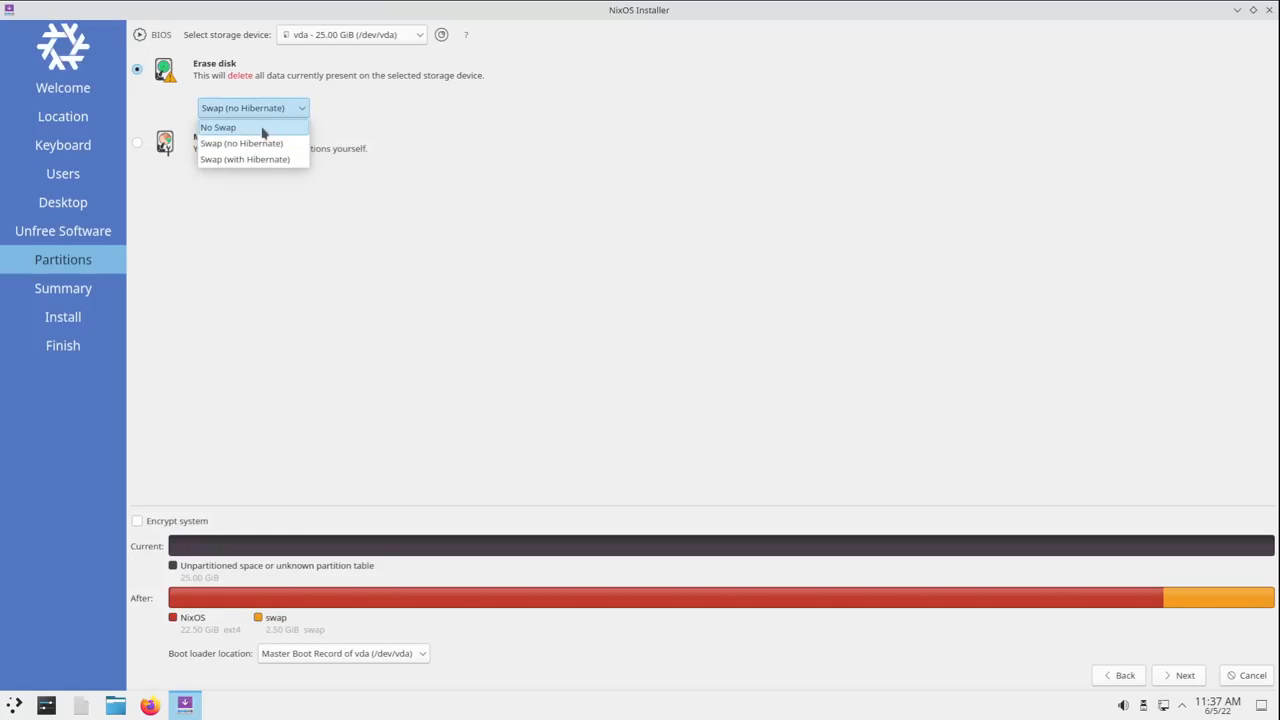
click(224, 128)
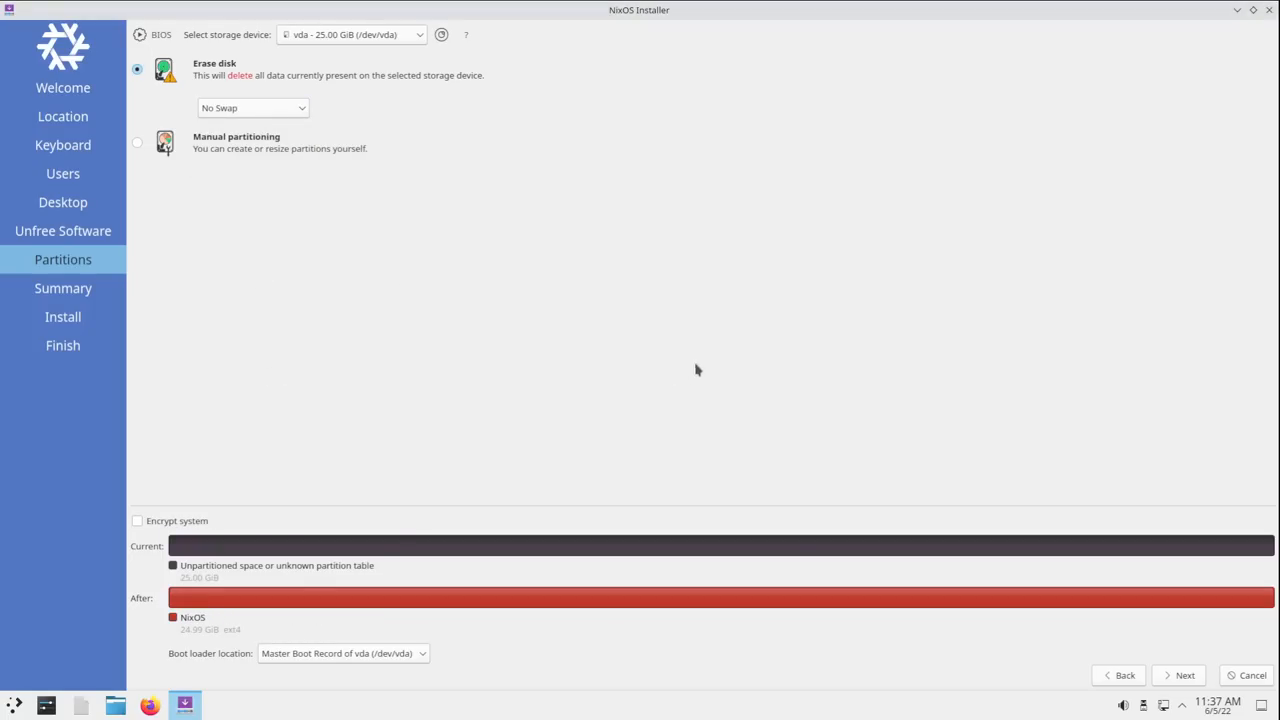
Review the Summary page and start the NixOS installation.
click(1178, 674)
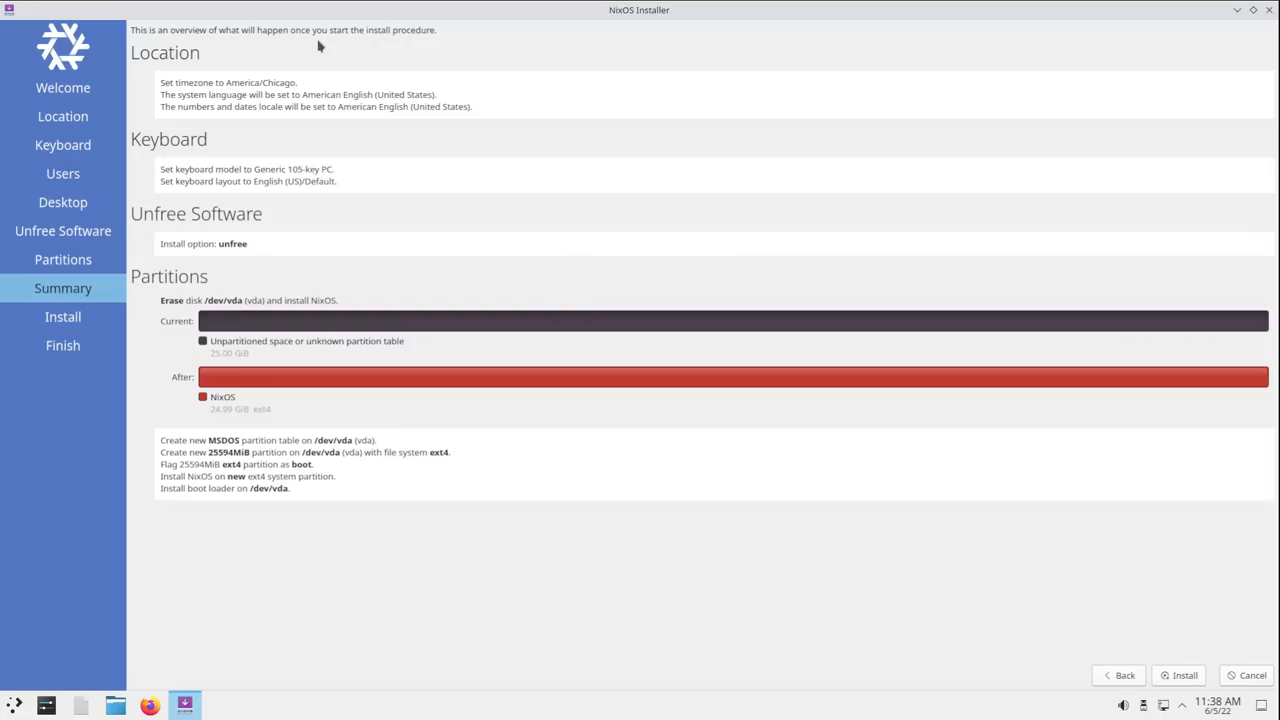
mouse_move(252, 236)
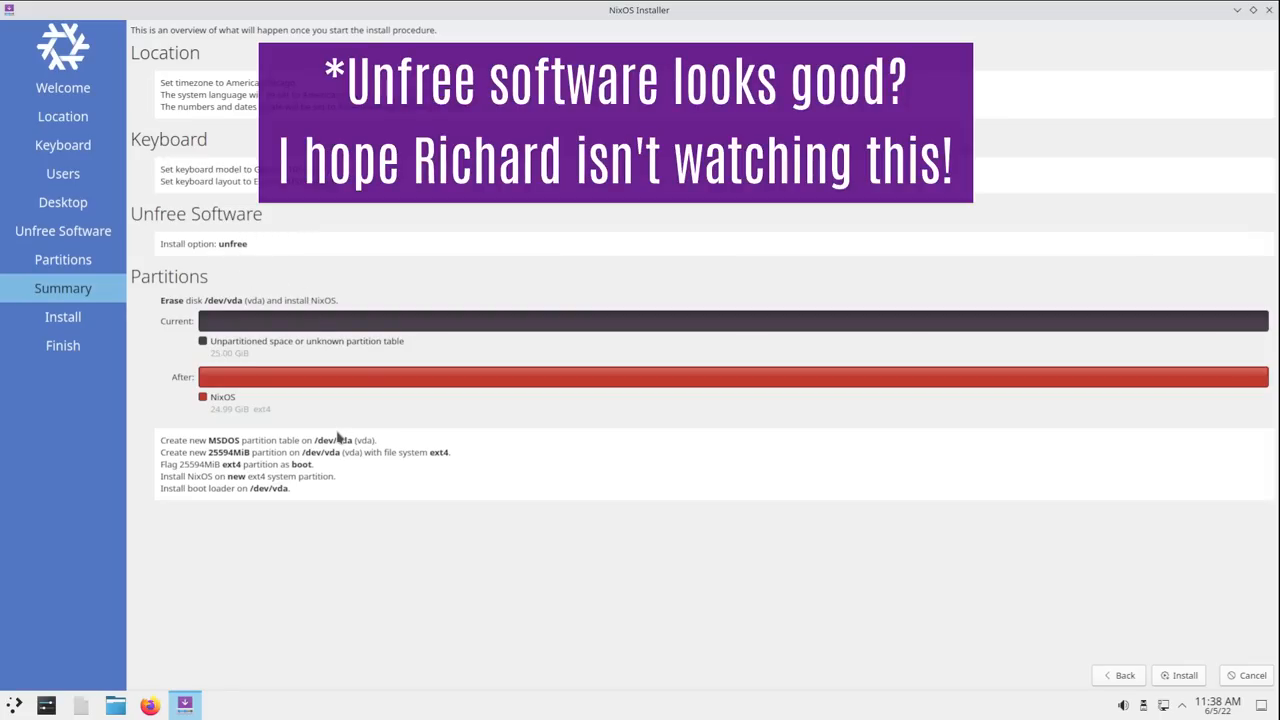
mouse_move(1152, 684)
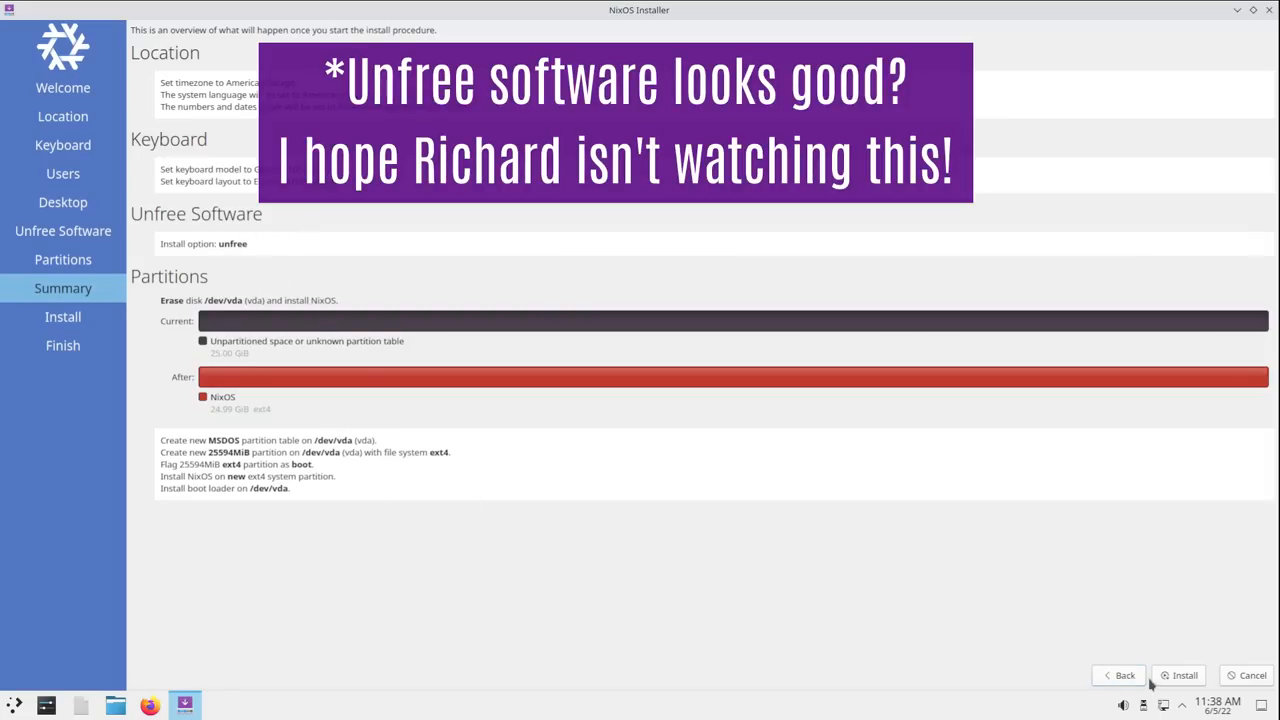
click(1180, 676)
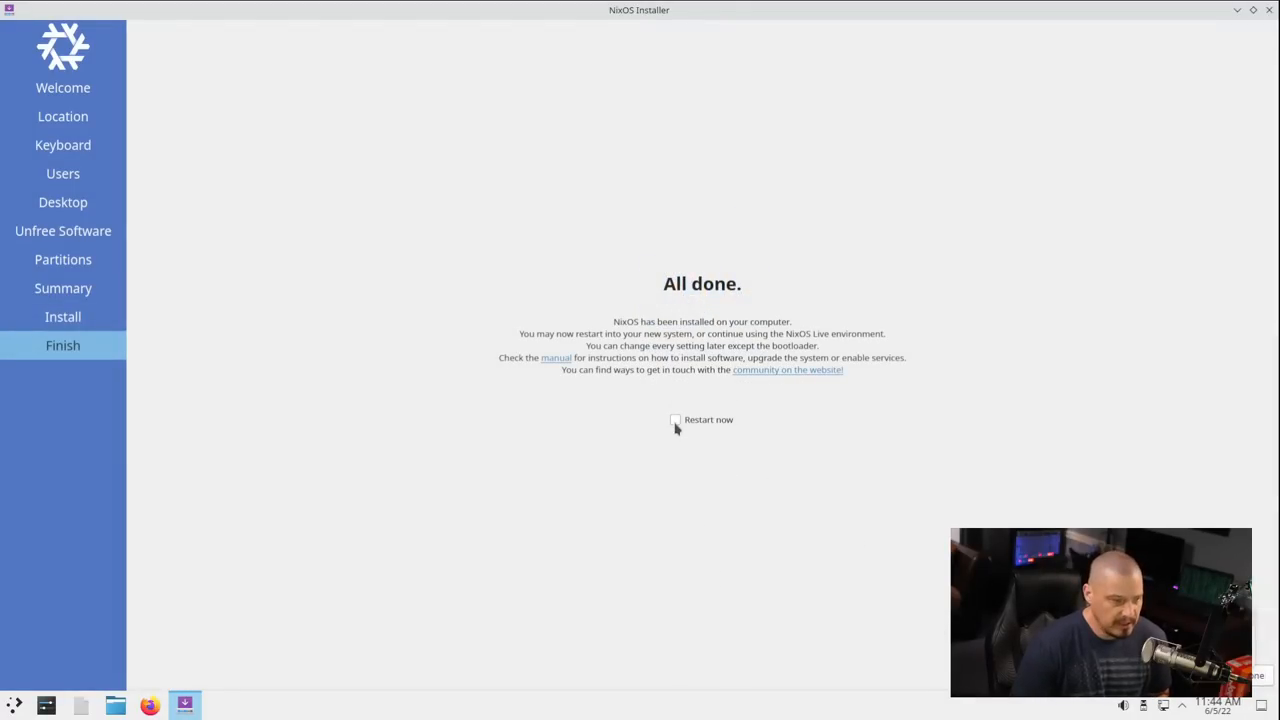
mouse_move(676, 428)
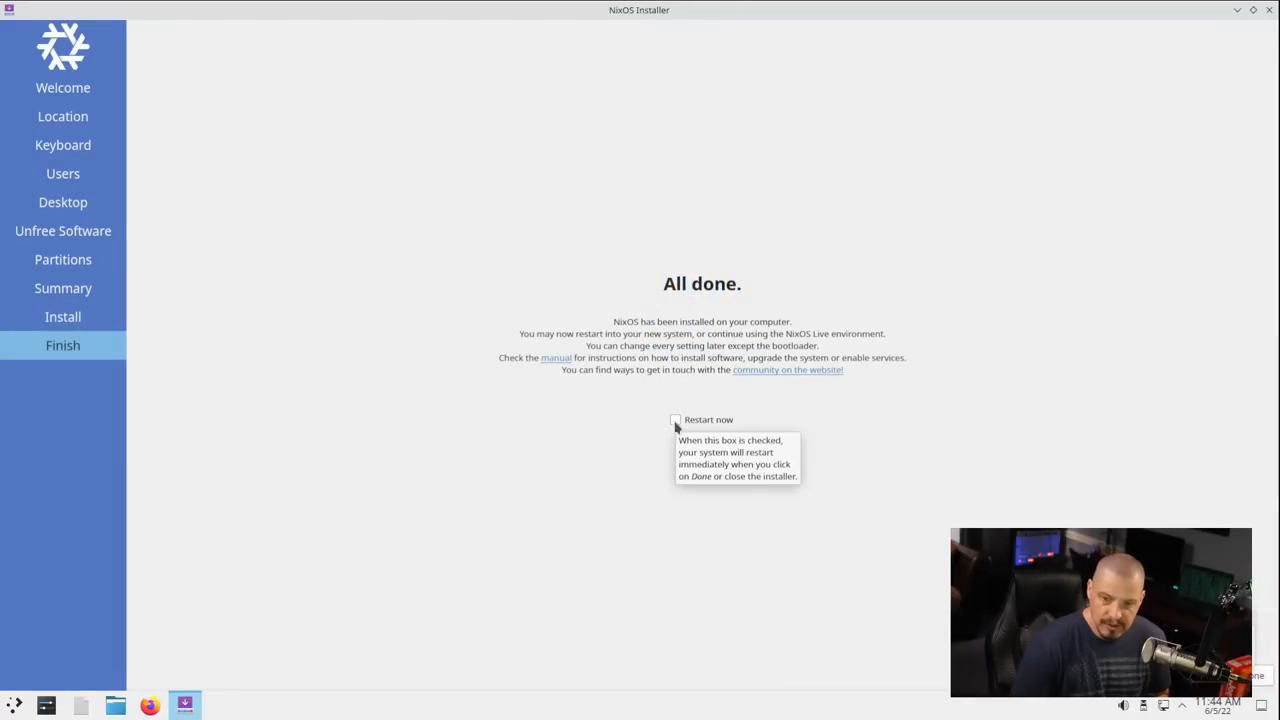
Tick 'Restart now' on the All done page to reboot into the new system.
click(674, 420)
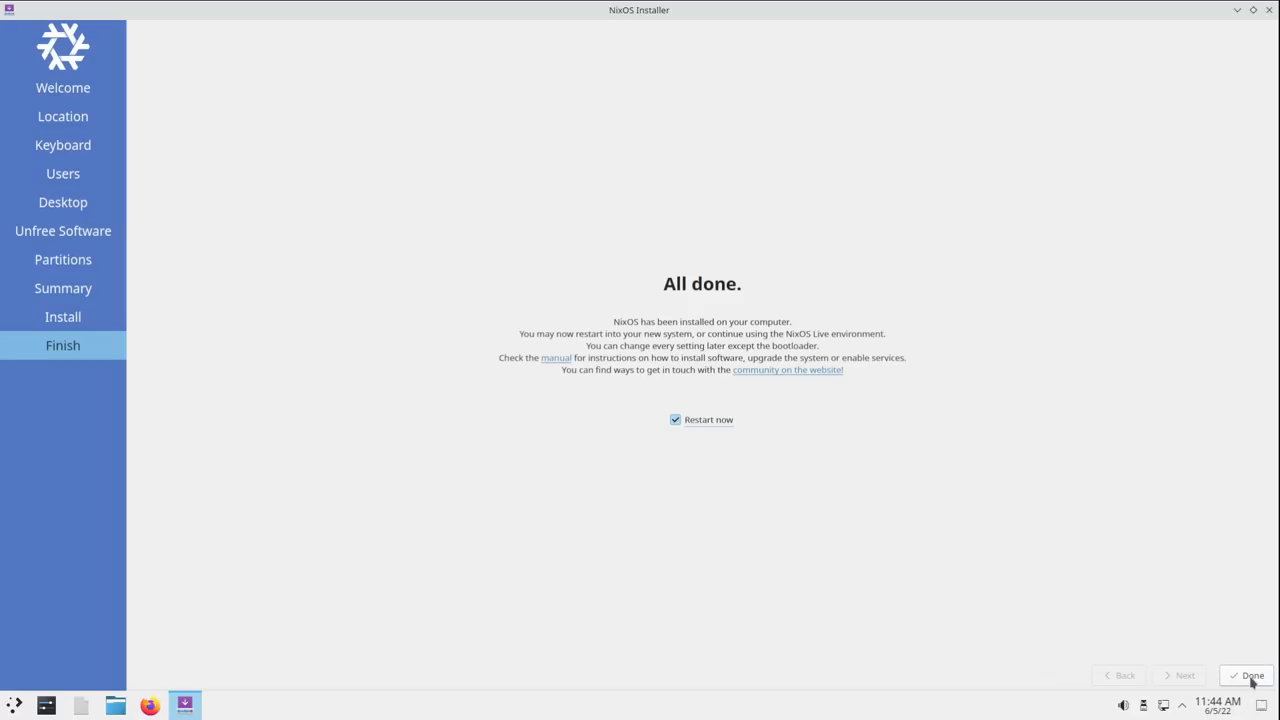
mouse_move(1252, 680)
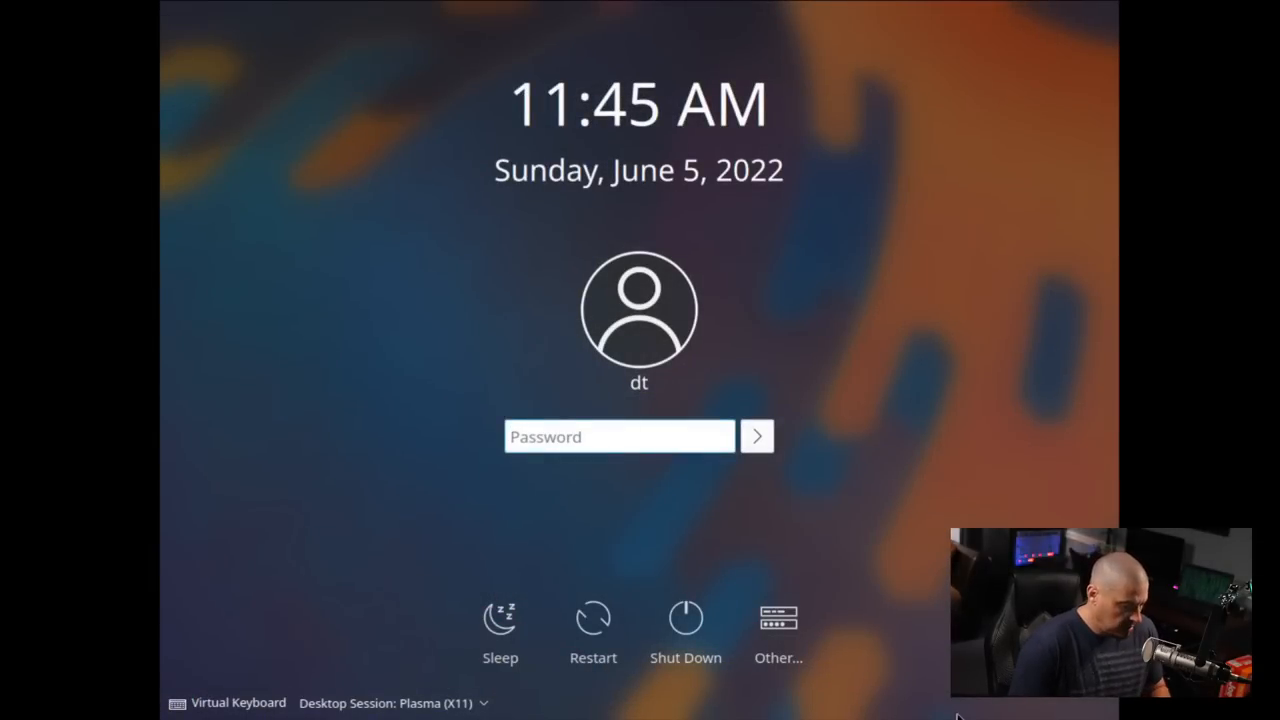
mouse_move(536, 528)
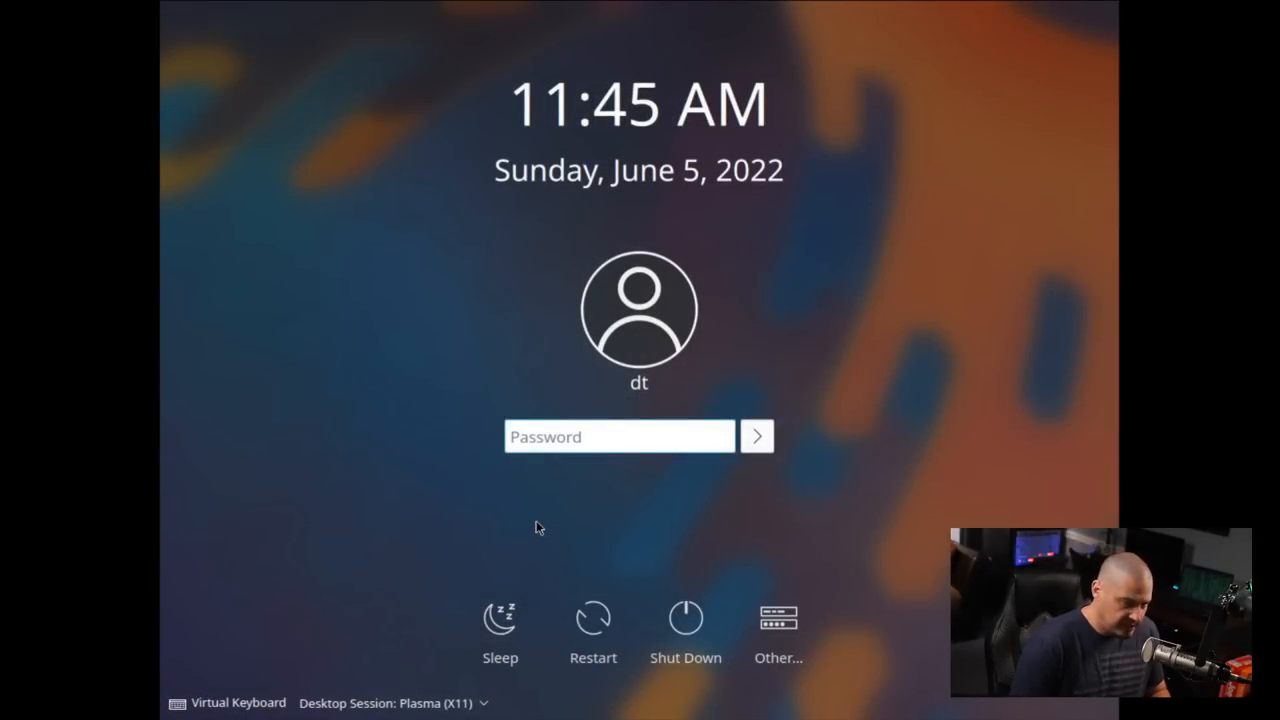
Log in as dt at the SDDM screen with the account password.
text(••)
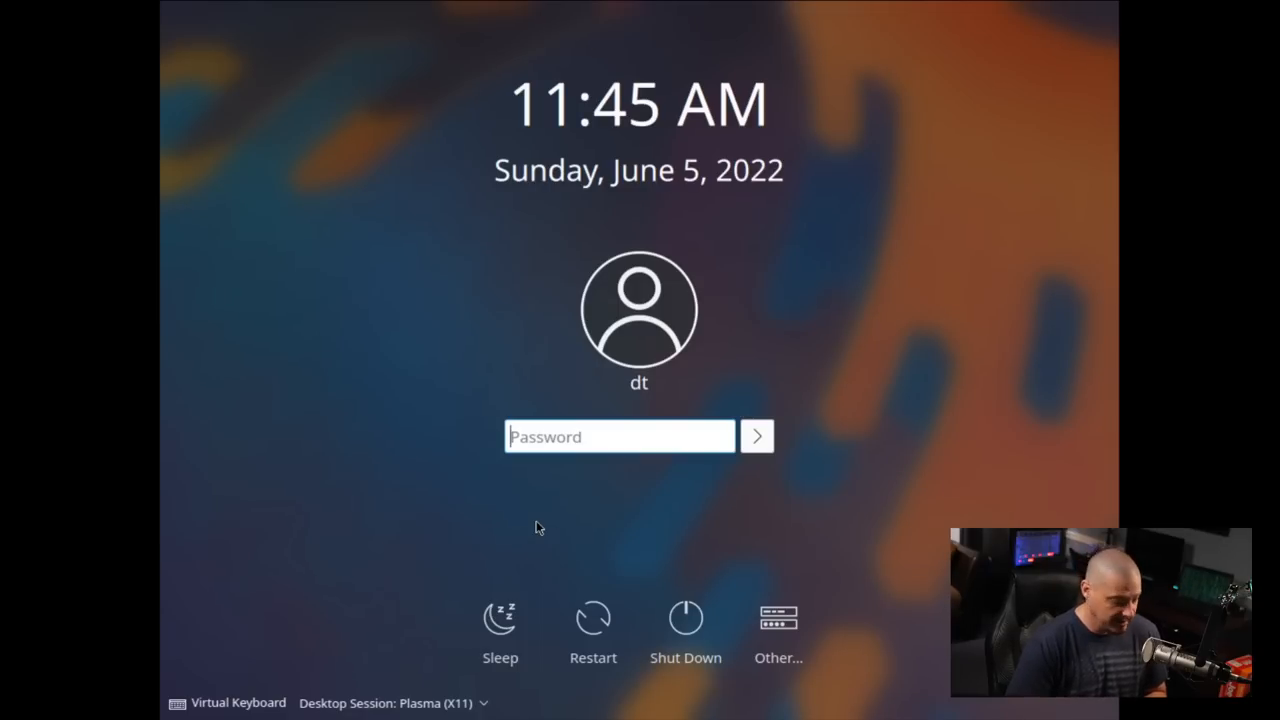
text(password)
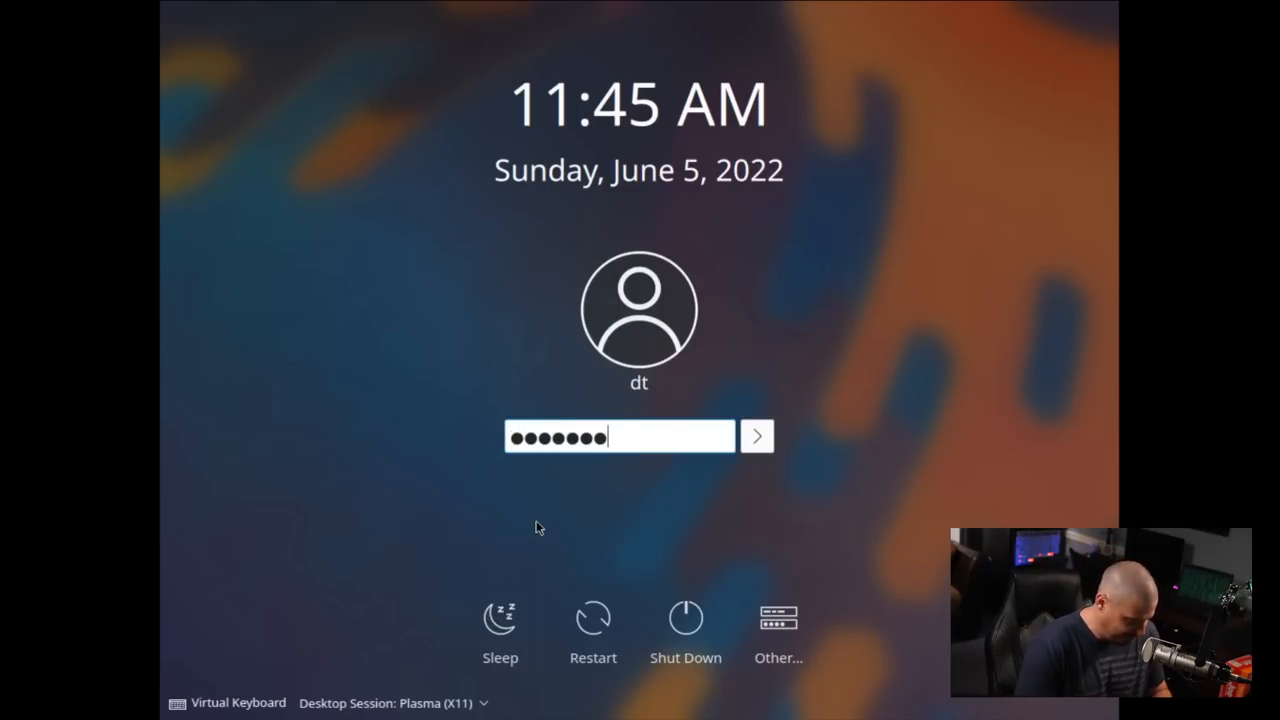
click(756, 436)
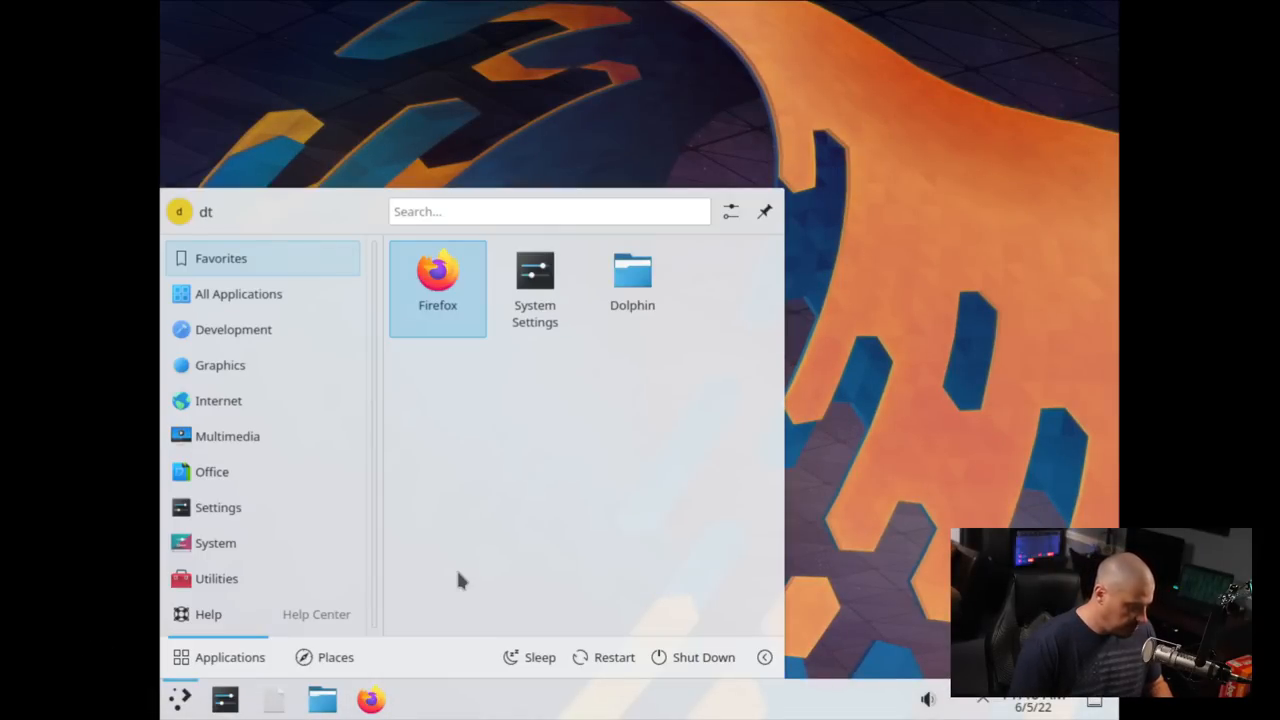
Set the installed system's display to 1920x1080 in Display Configuration and keep it.
text(disp)
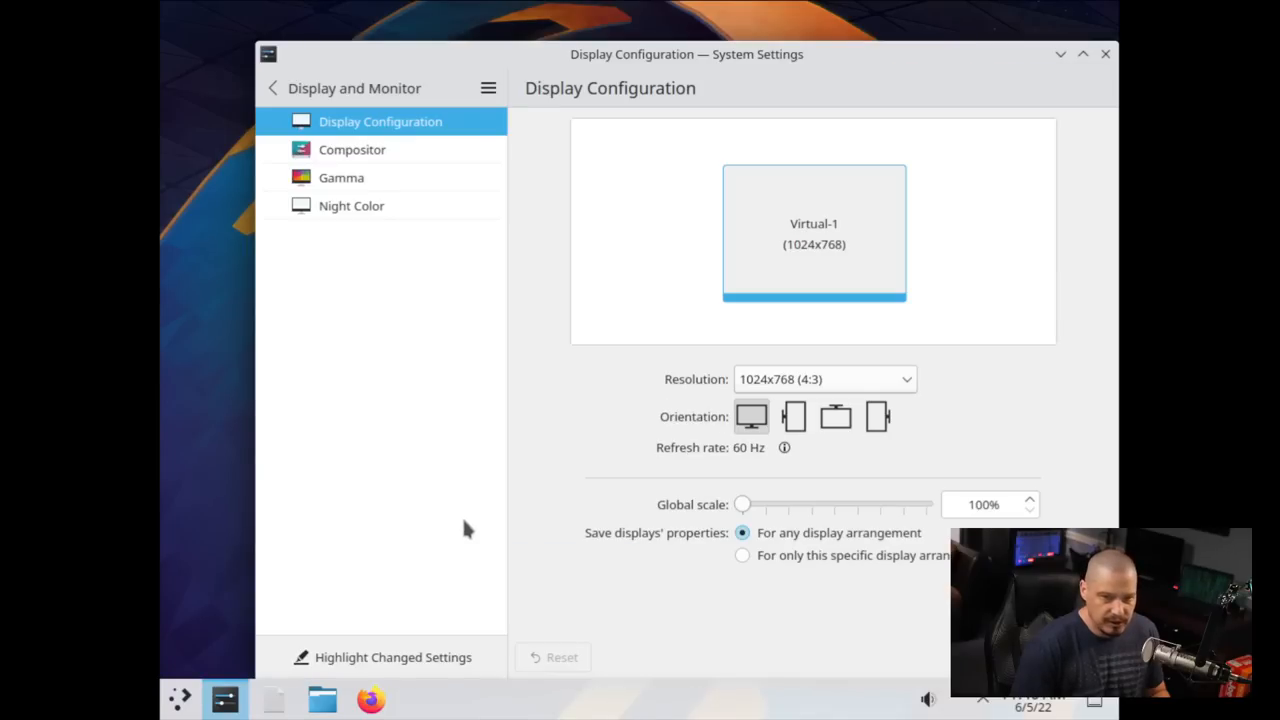
click(824, 380)
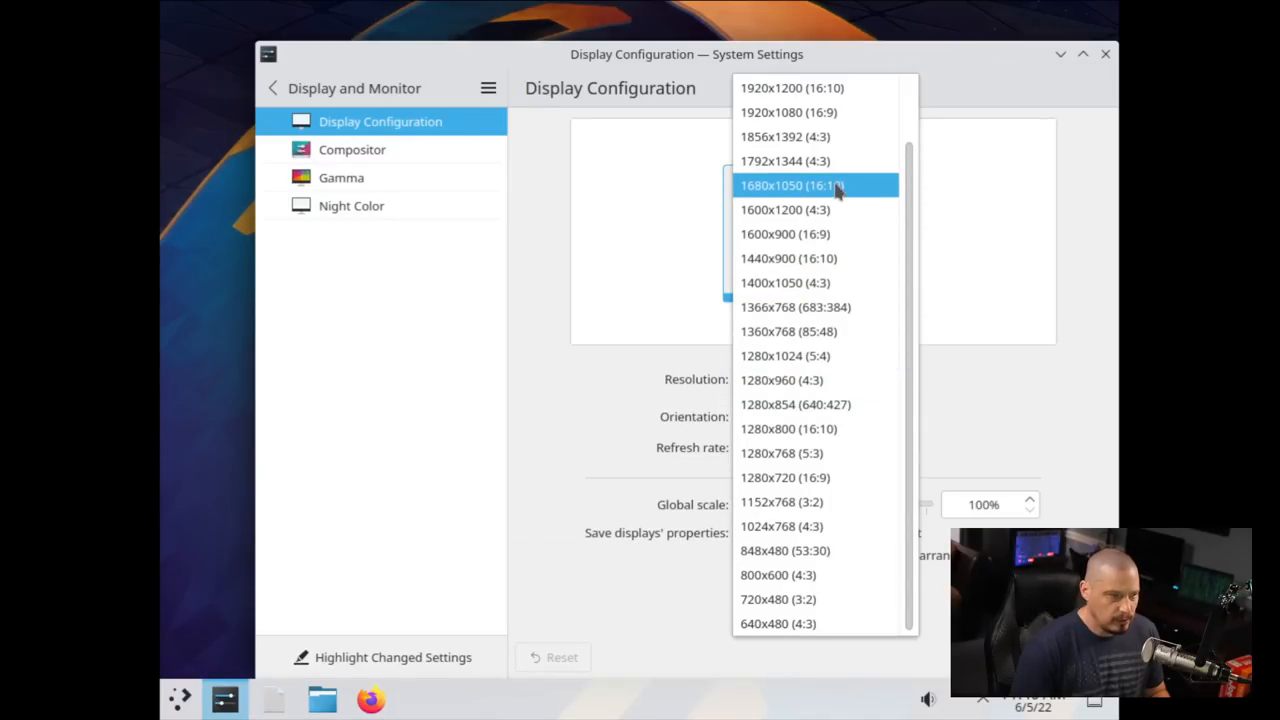
click(792, 112)
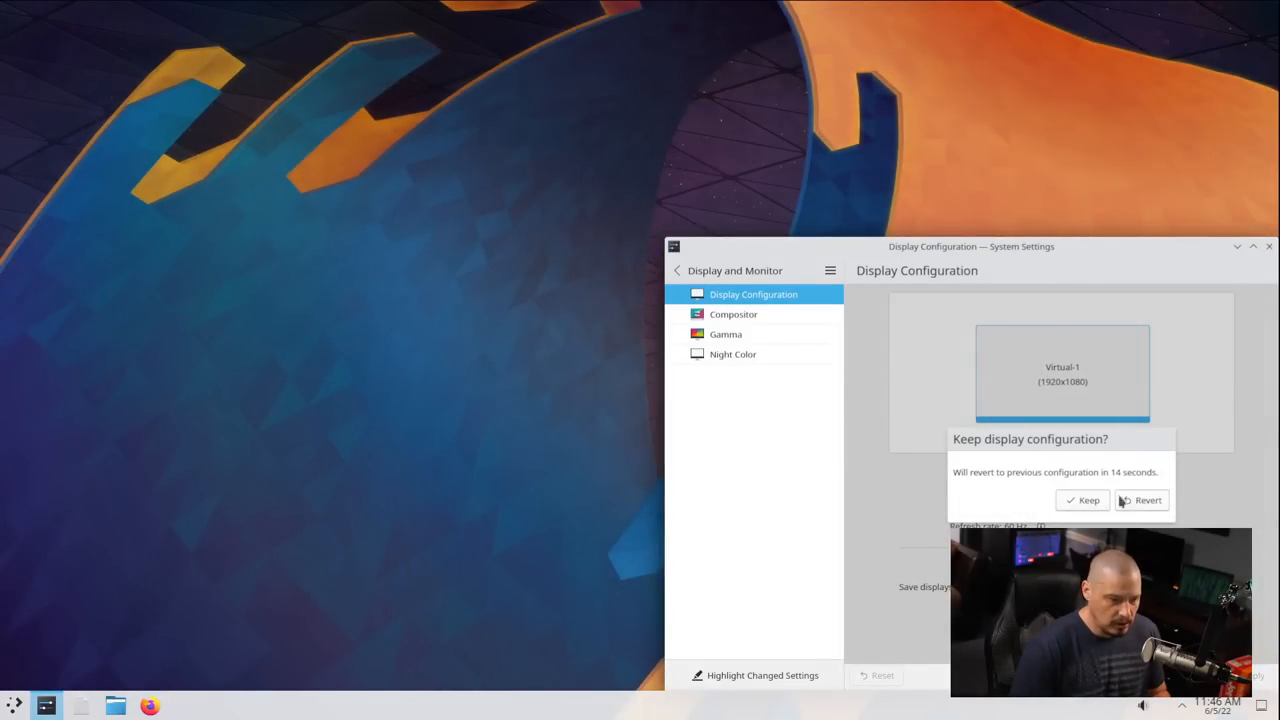
click(1082, 500)
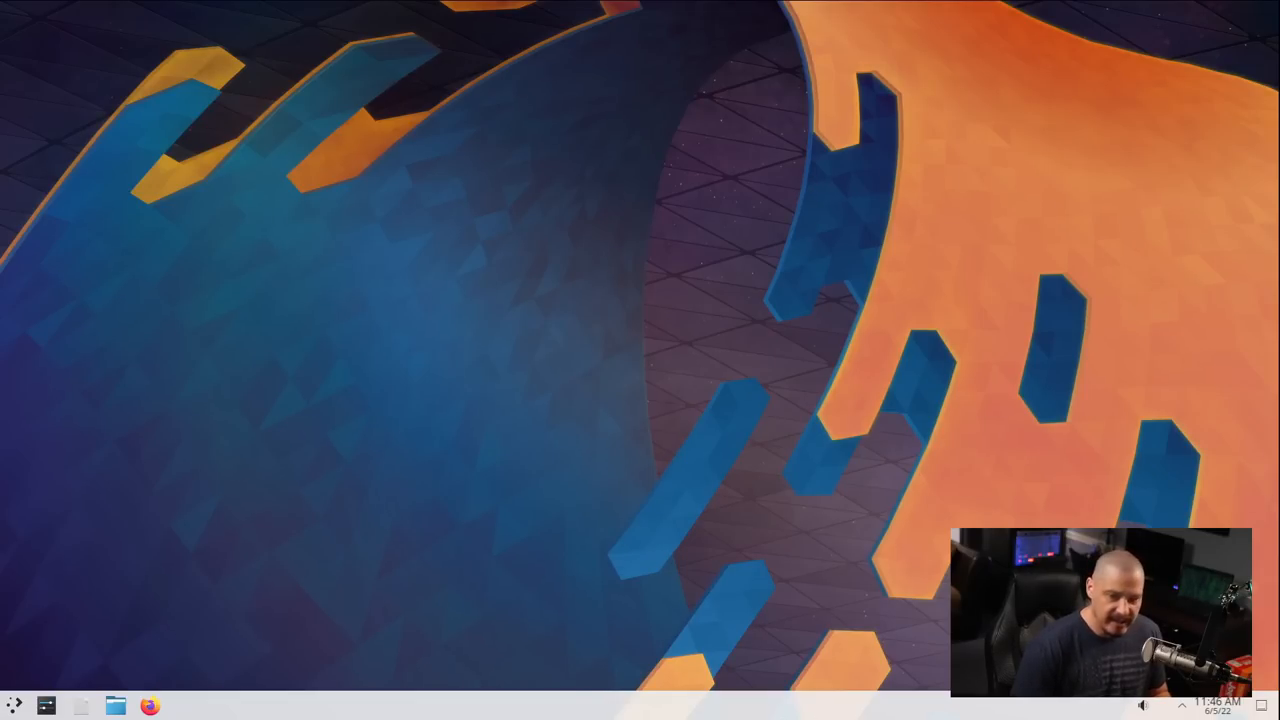
Search the launcher for 'about' and bring up About this System showing NixOS 22.05.
click(12, 700)
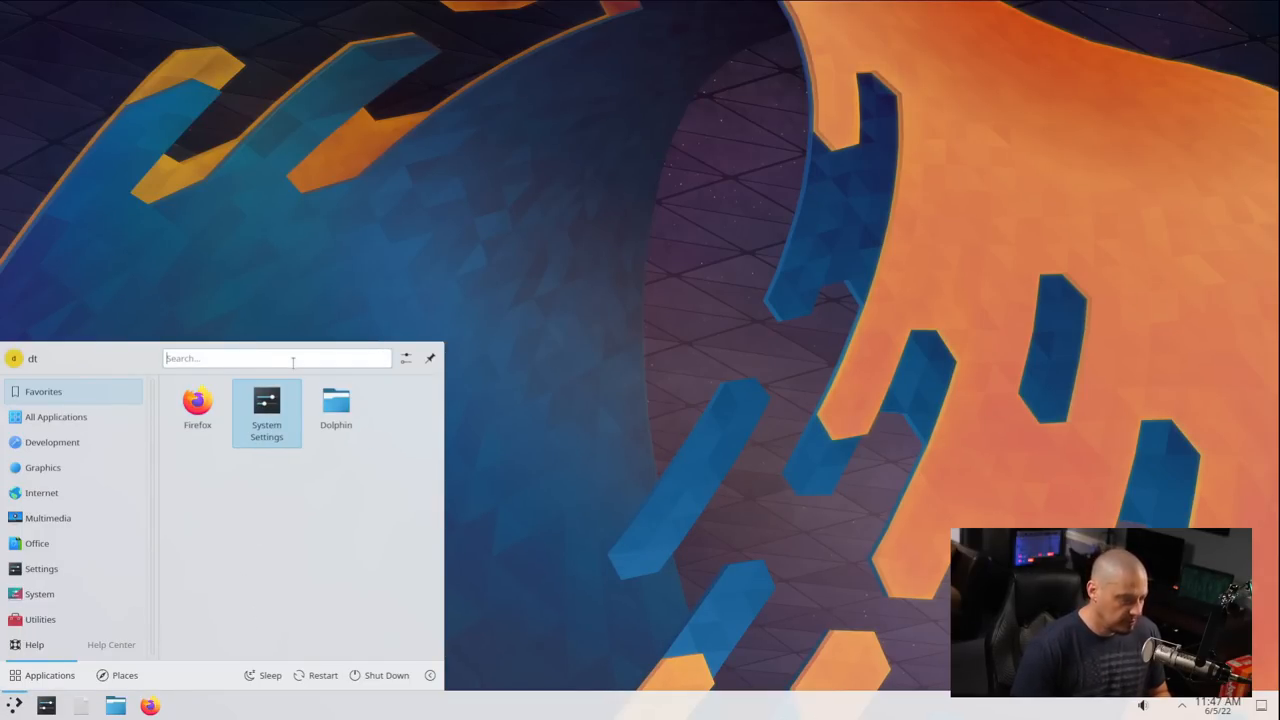
text(pla)
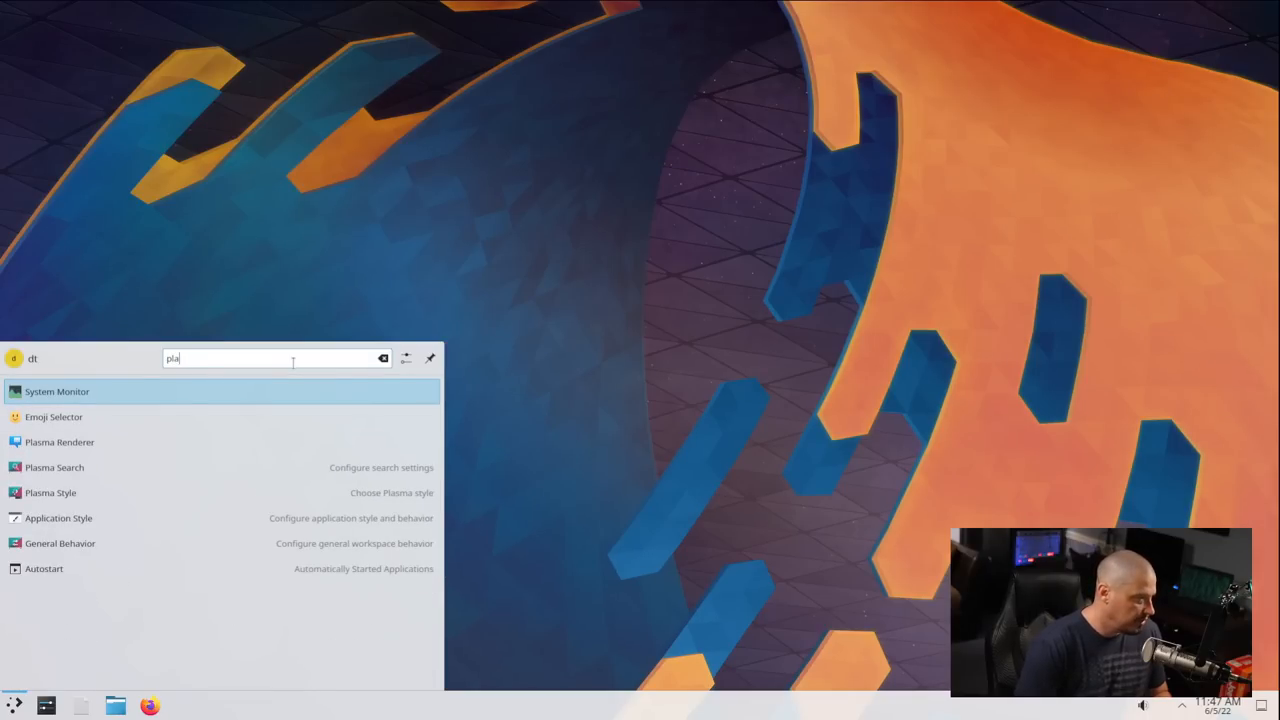
text(about)
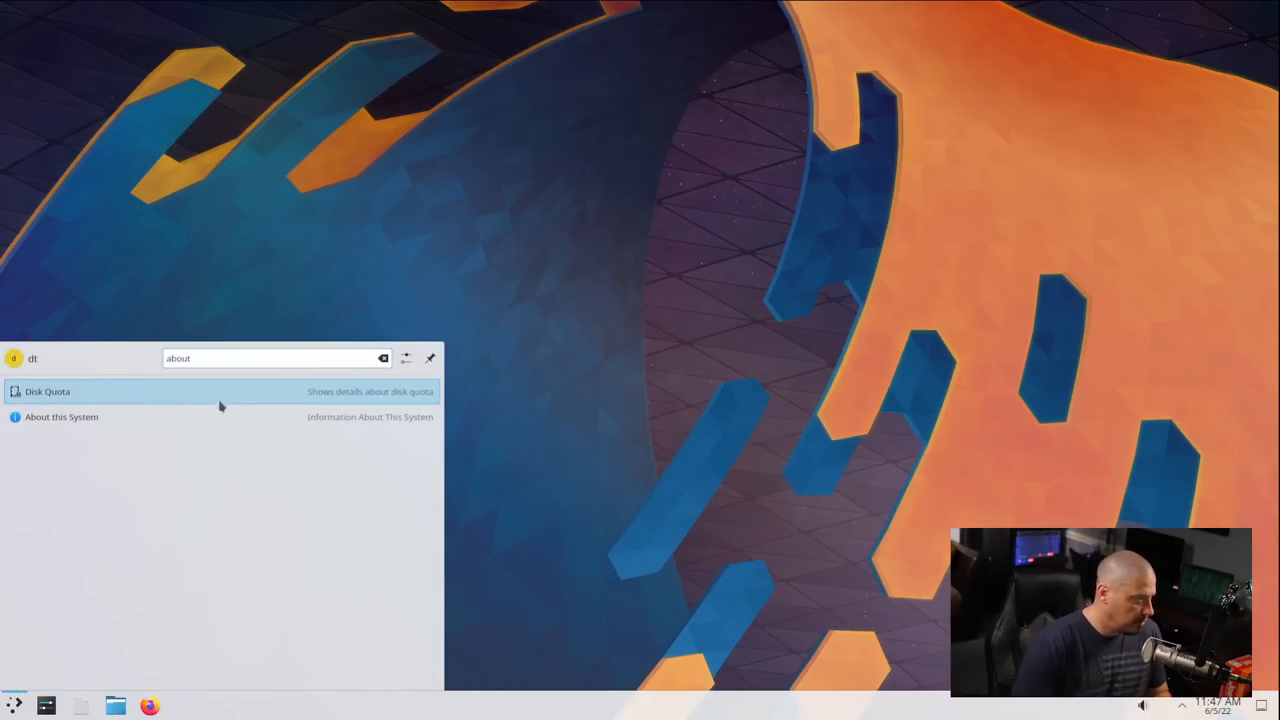
click(62, 418)
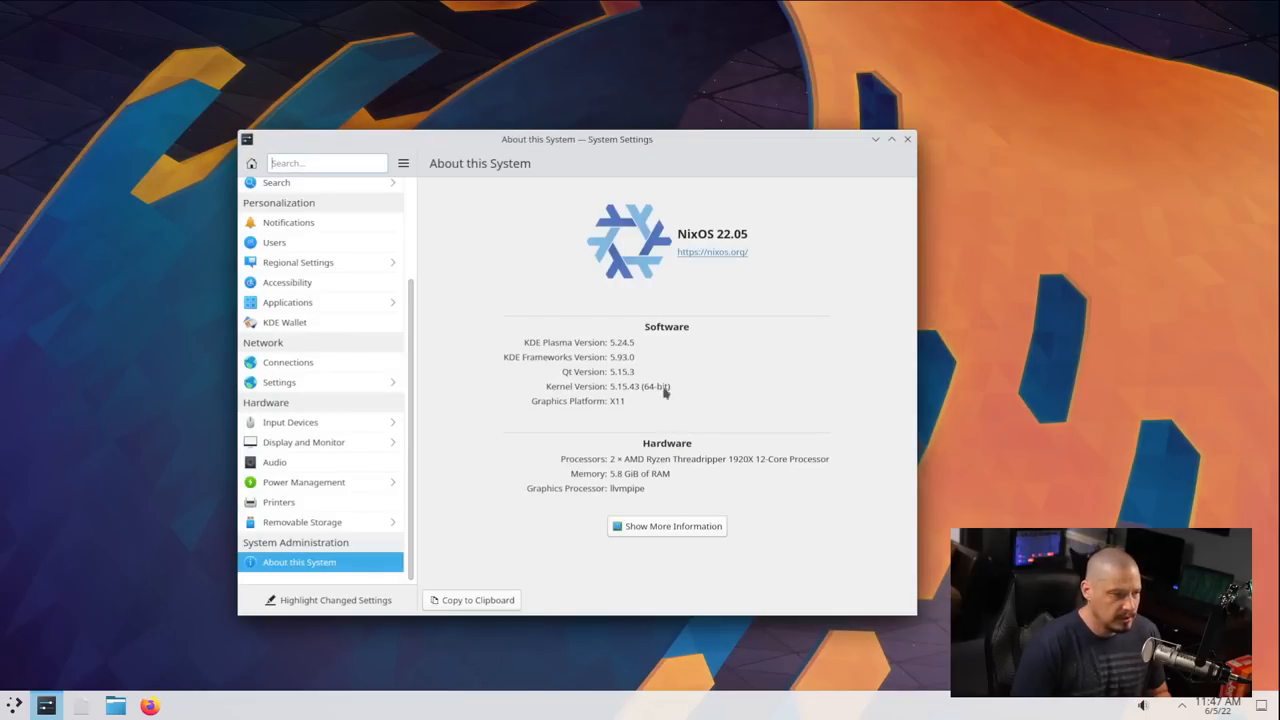
mouse_move(624, 370)
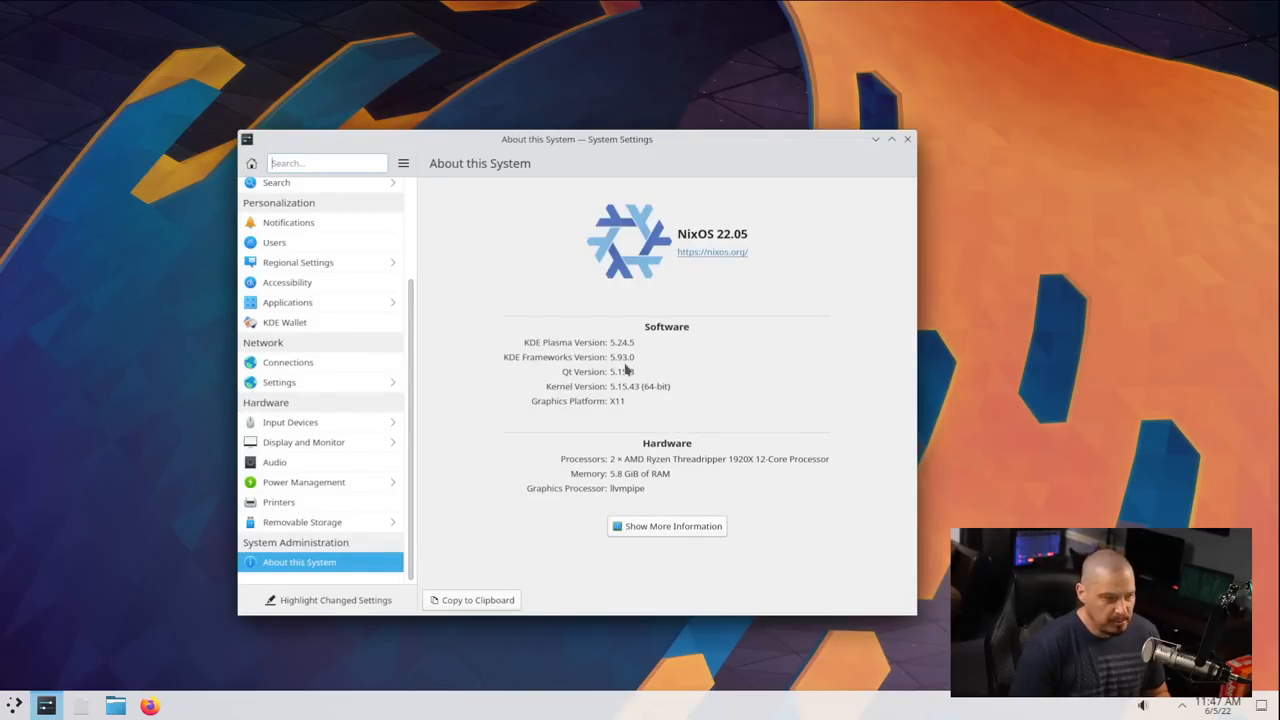
mouse_move(596, 392)
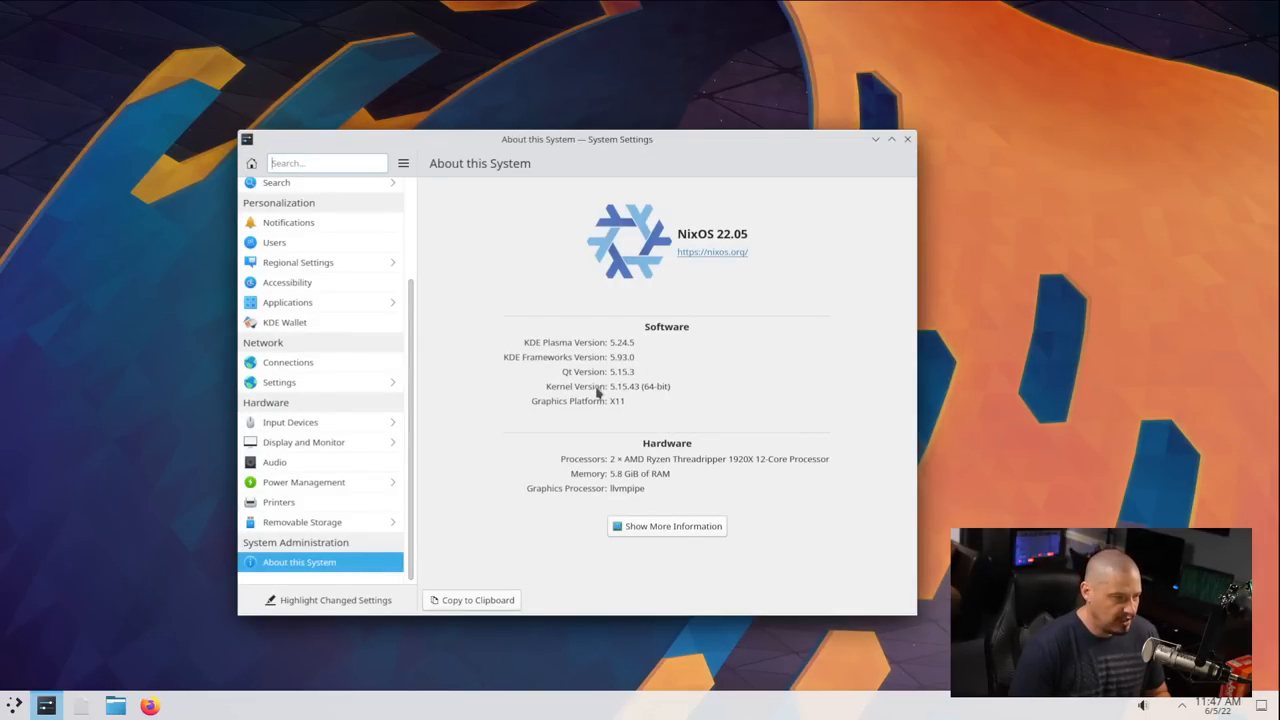
mouse_move(644, 444)
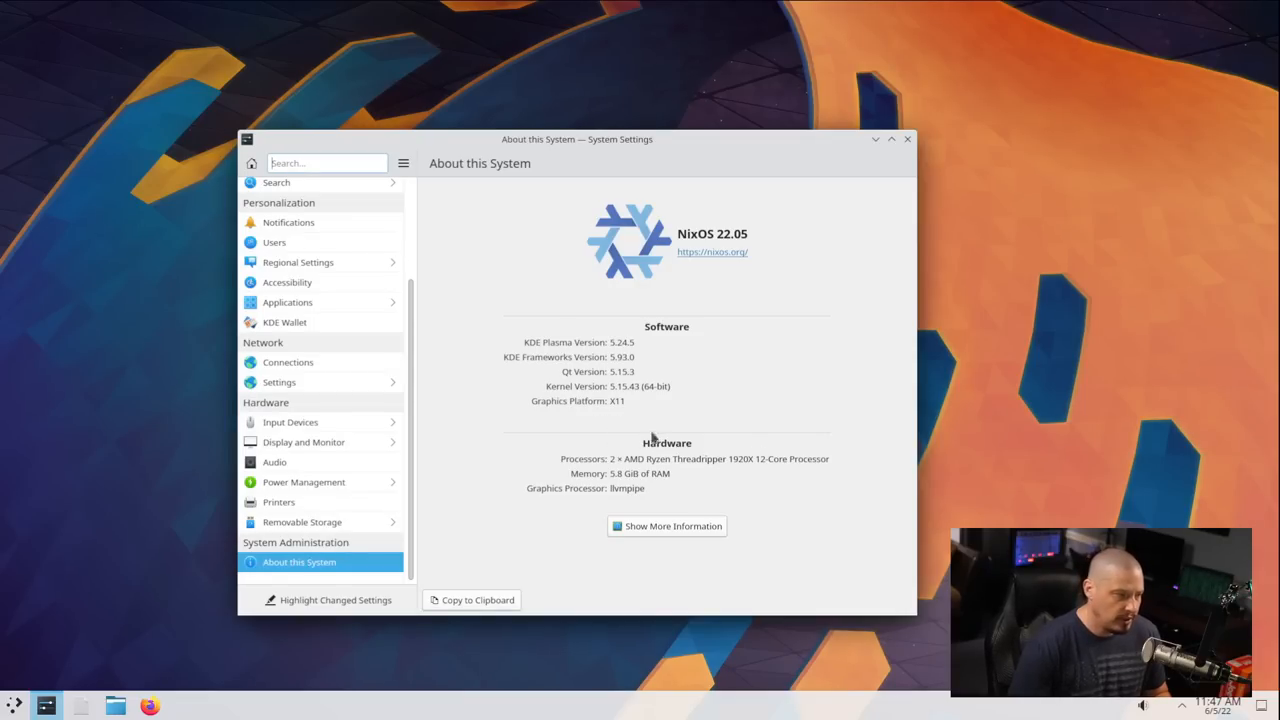
mouse_move(764, 480)
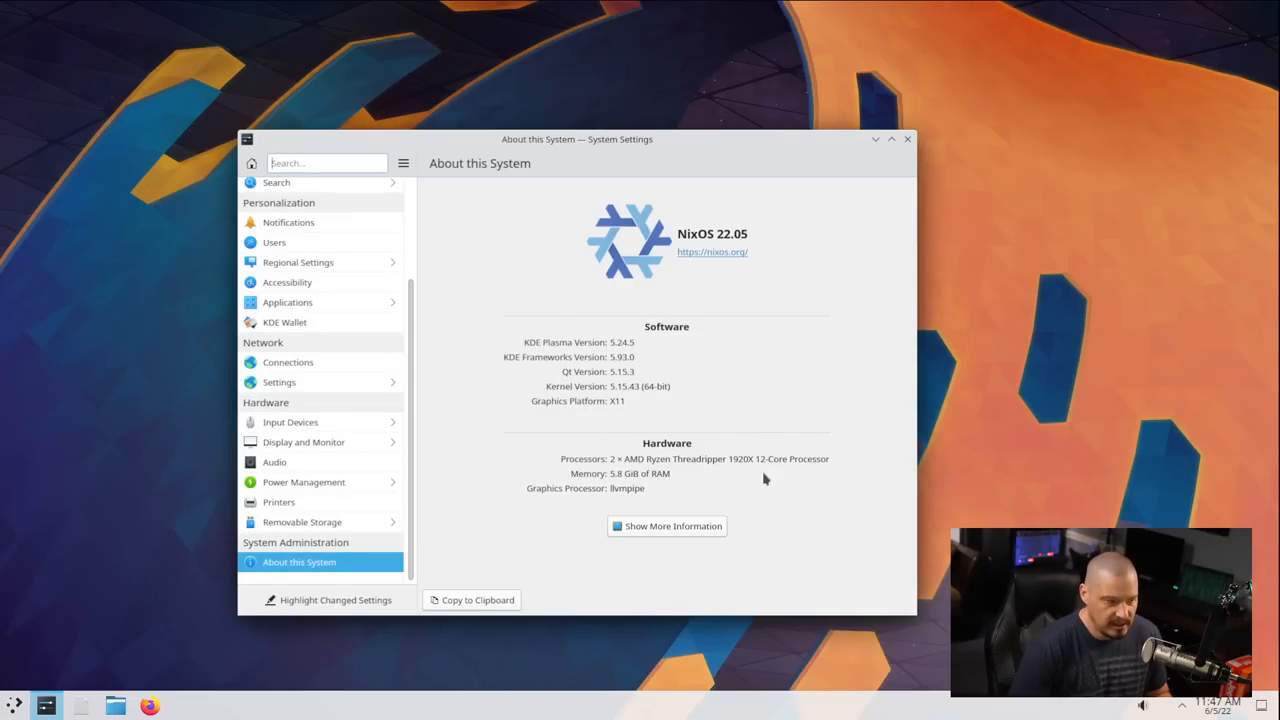
Show All Applications in the launcher and scroll through the installed programs.
click(14, 706)
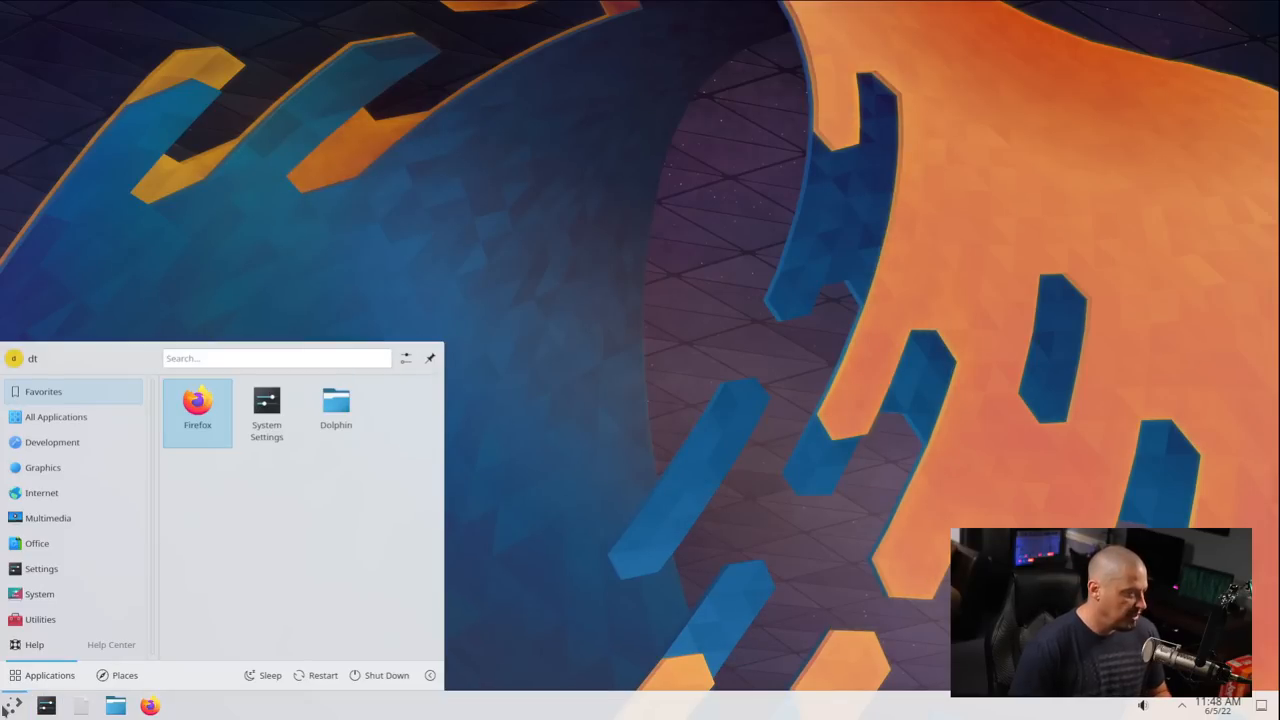
click(56, 418)
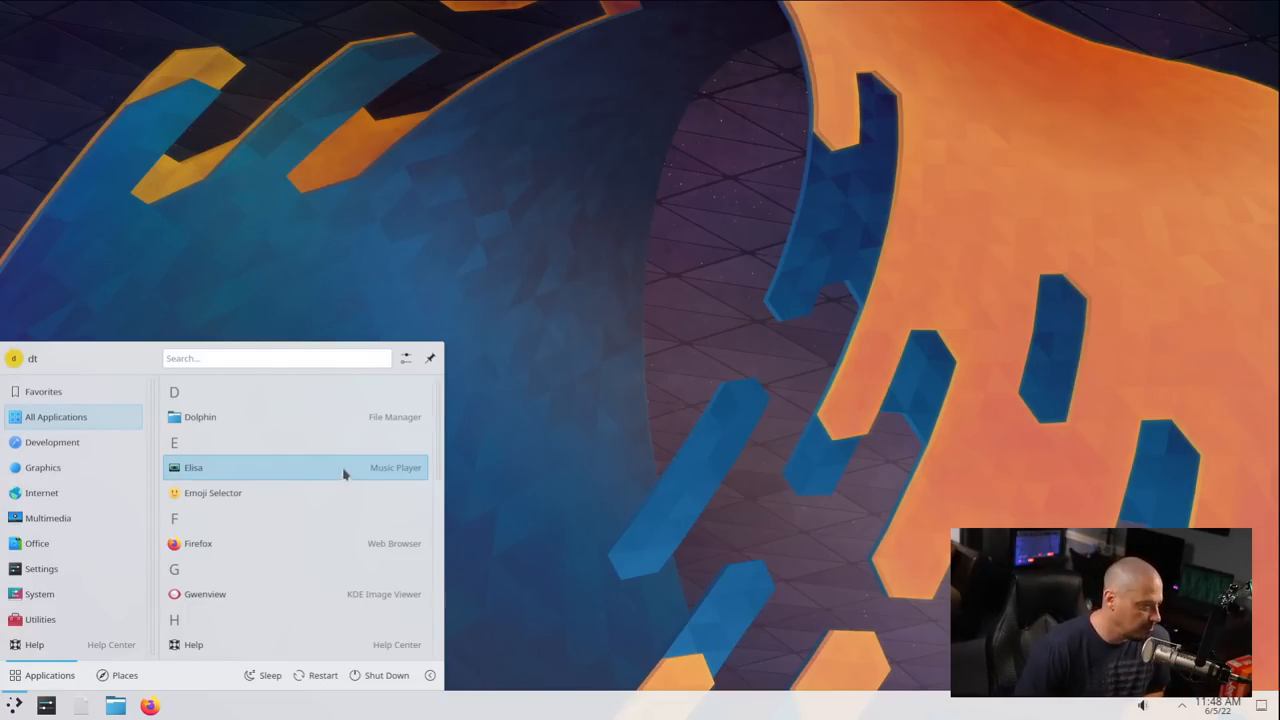
mouse_move(268, 492)
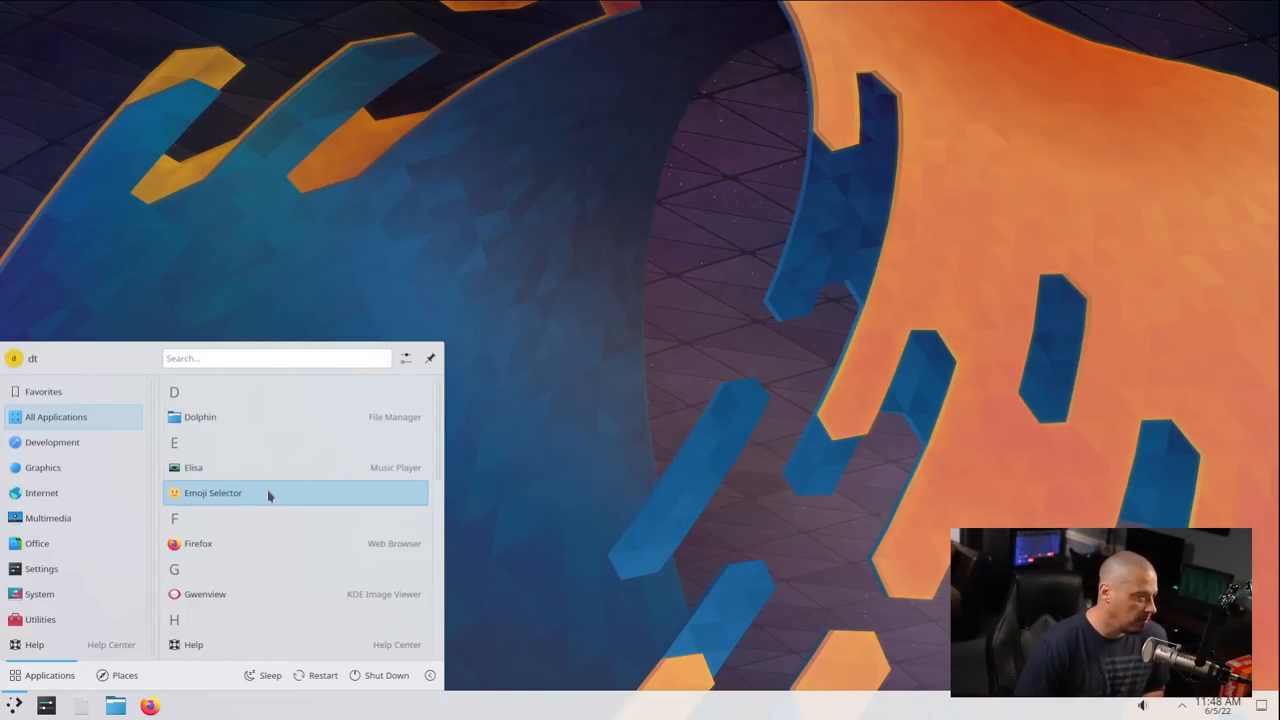
mouse_move(278, 468)
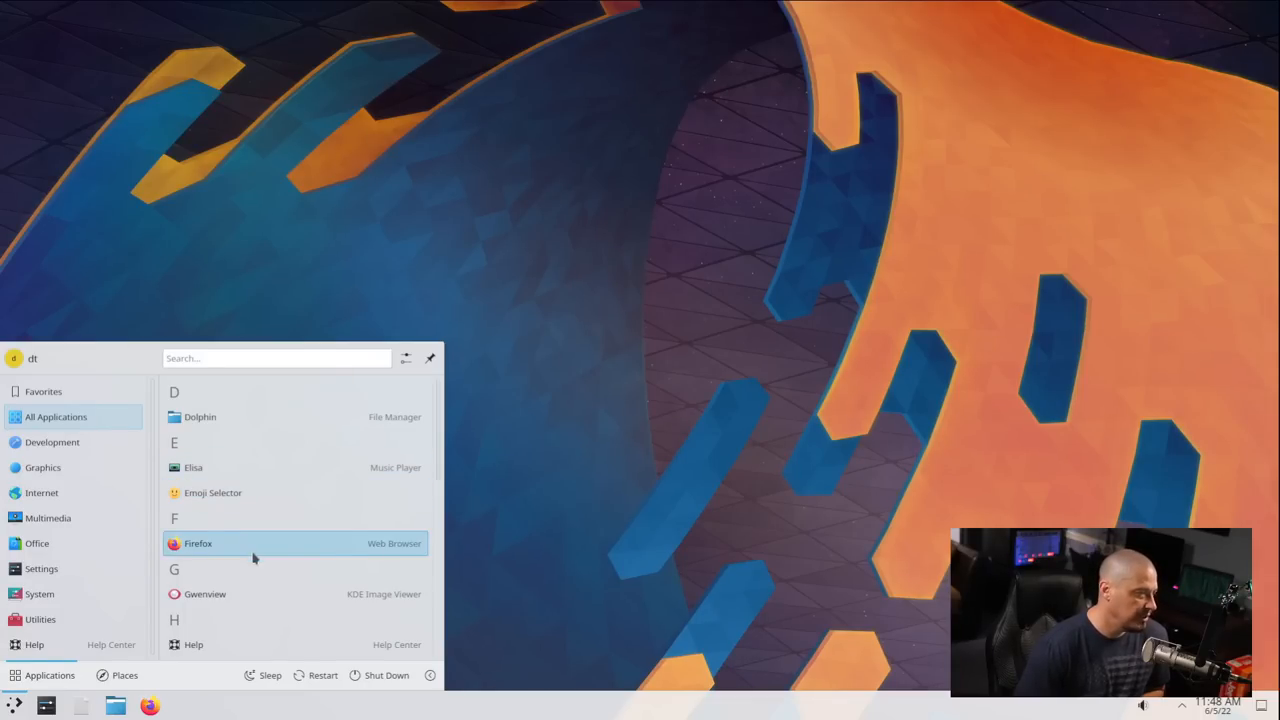
scroll(down, 3)
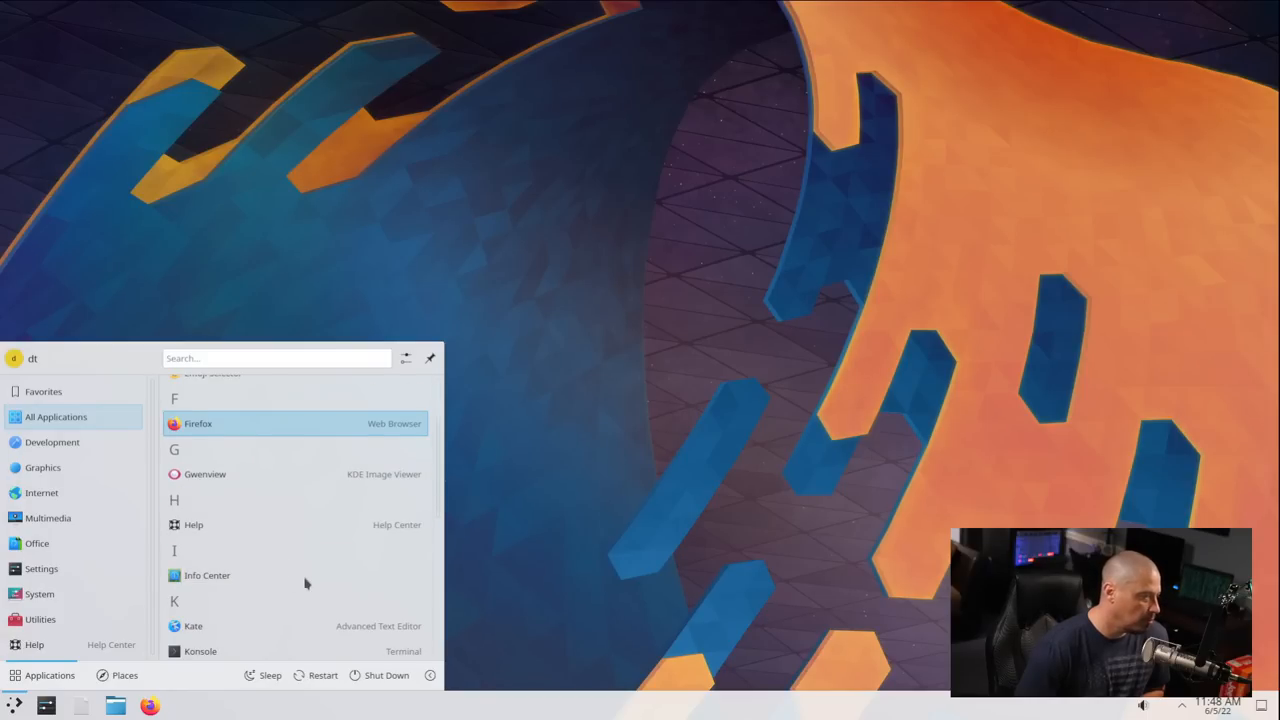
scroll(down, 3)
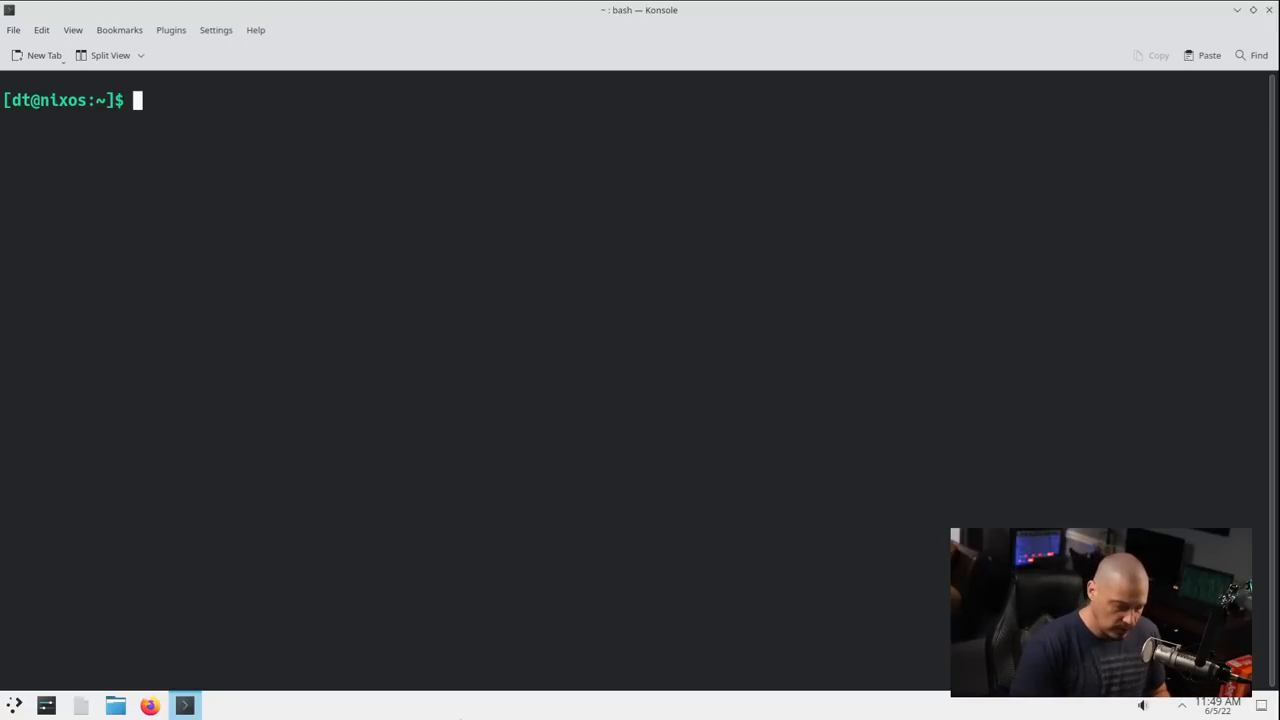
Run 'sudo vim /etc/nixos/configuration.nix', find vim missing, and recall the command to edit it.
text(sudo vim)
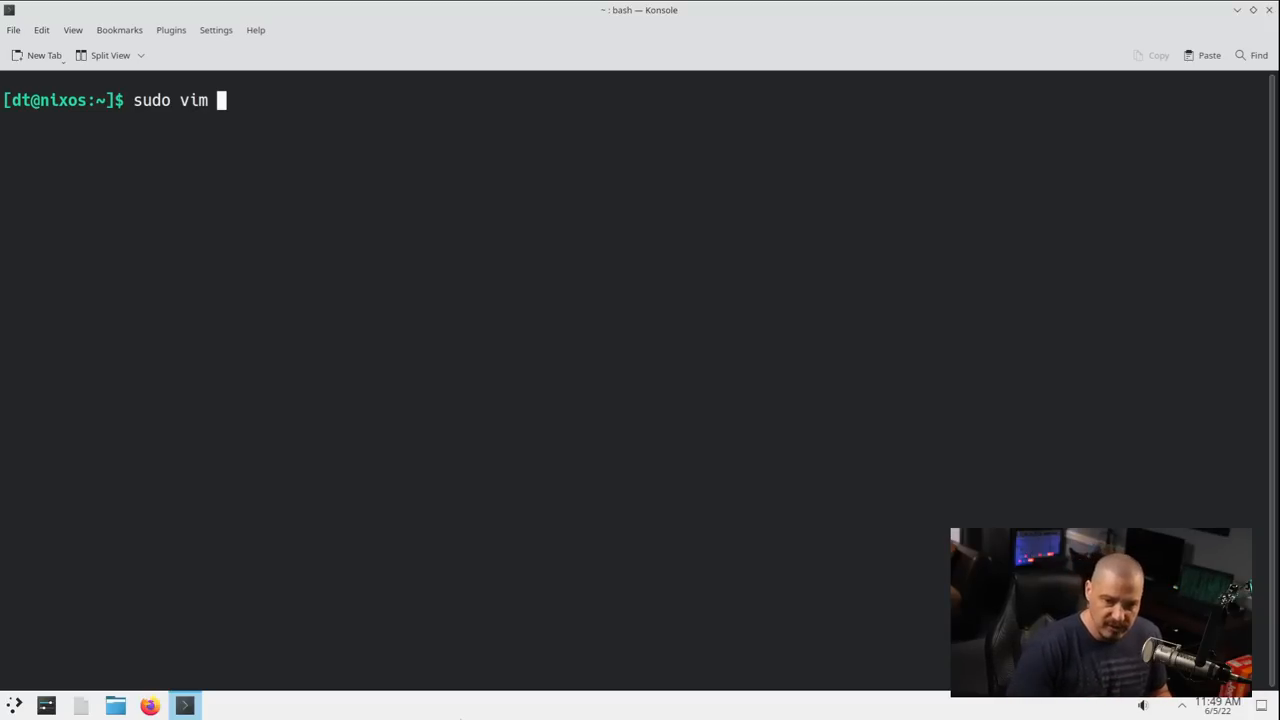
text(/etc/)
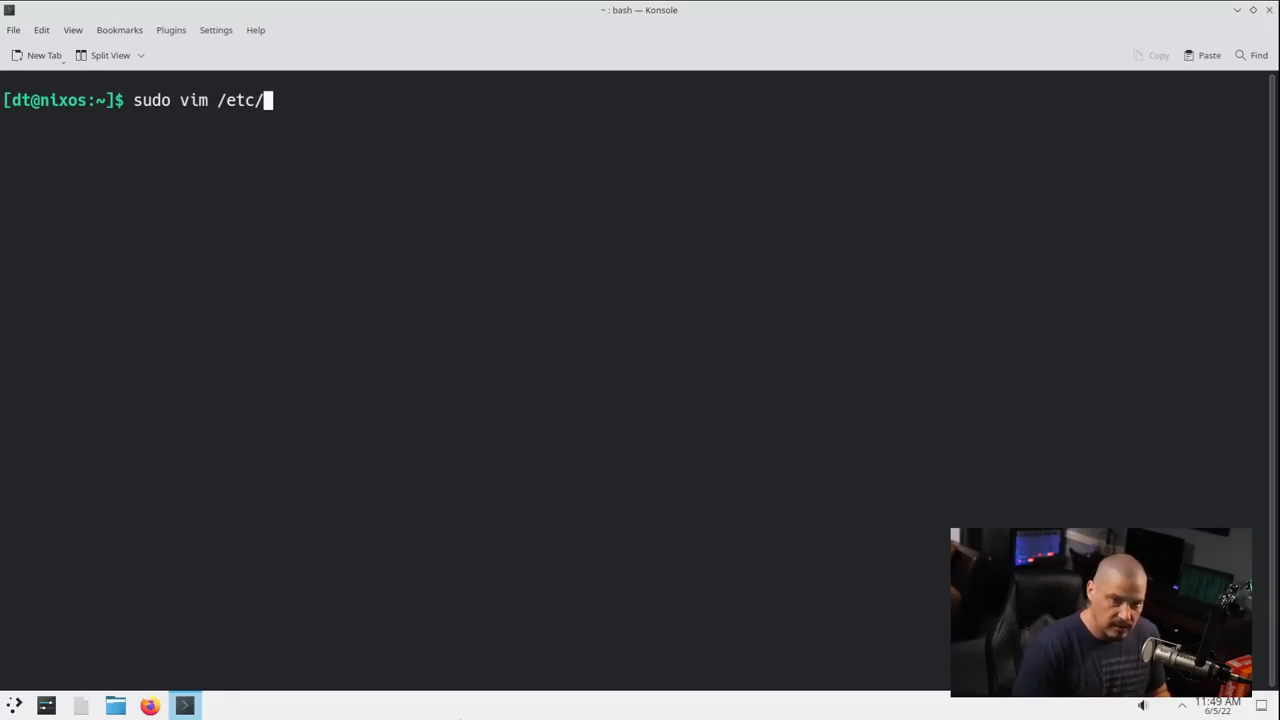
text(ni)
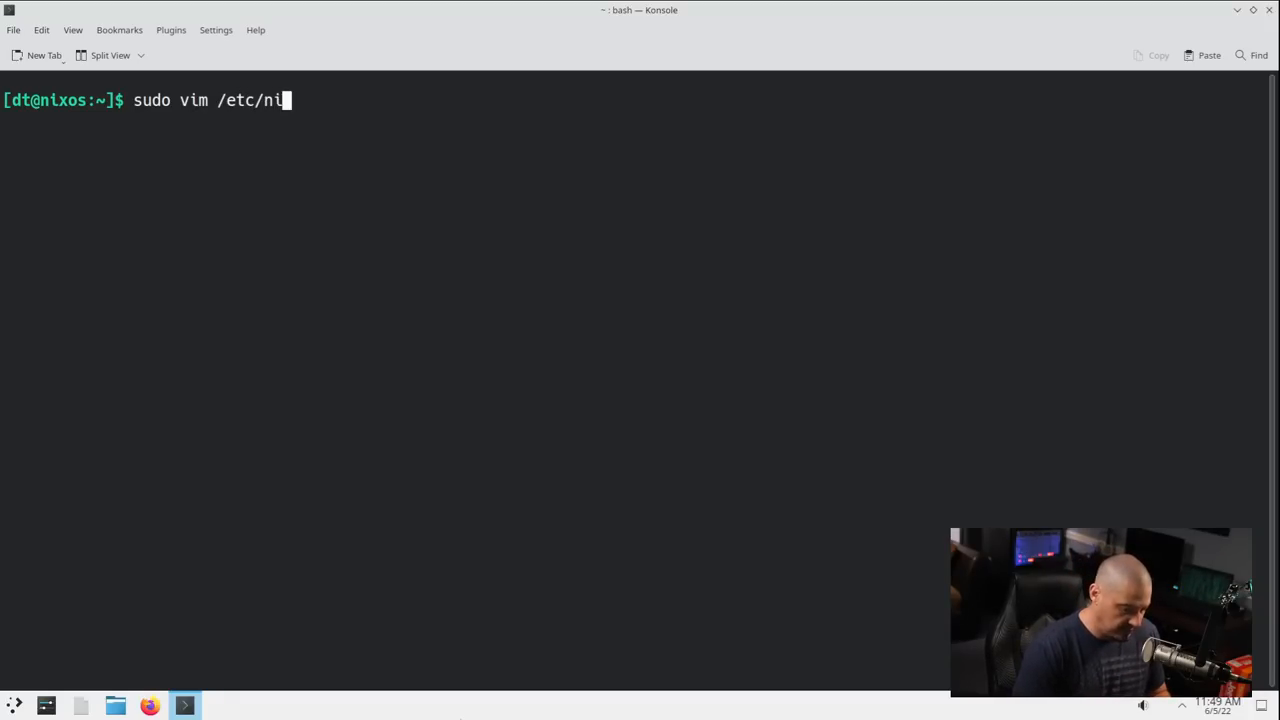
text(xos/configuration.nix)
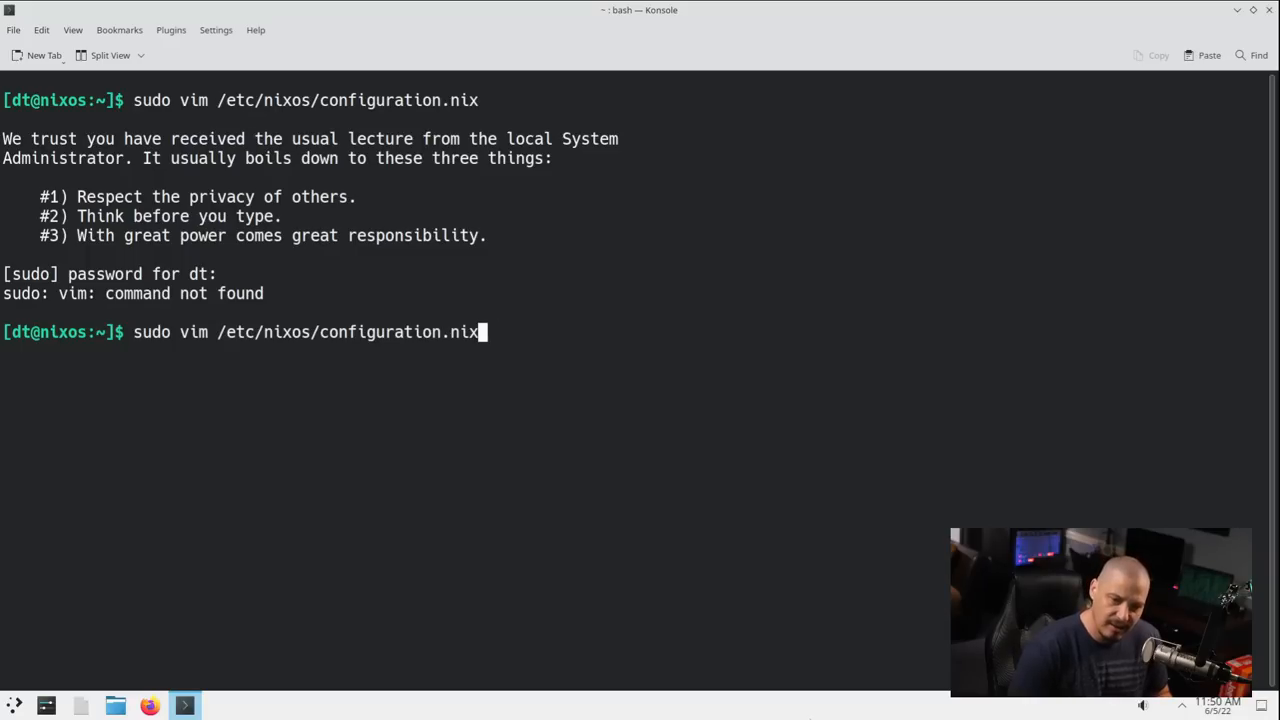
key(BackSpace)
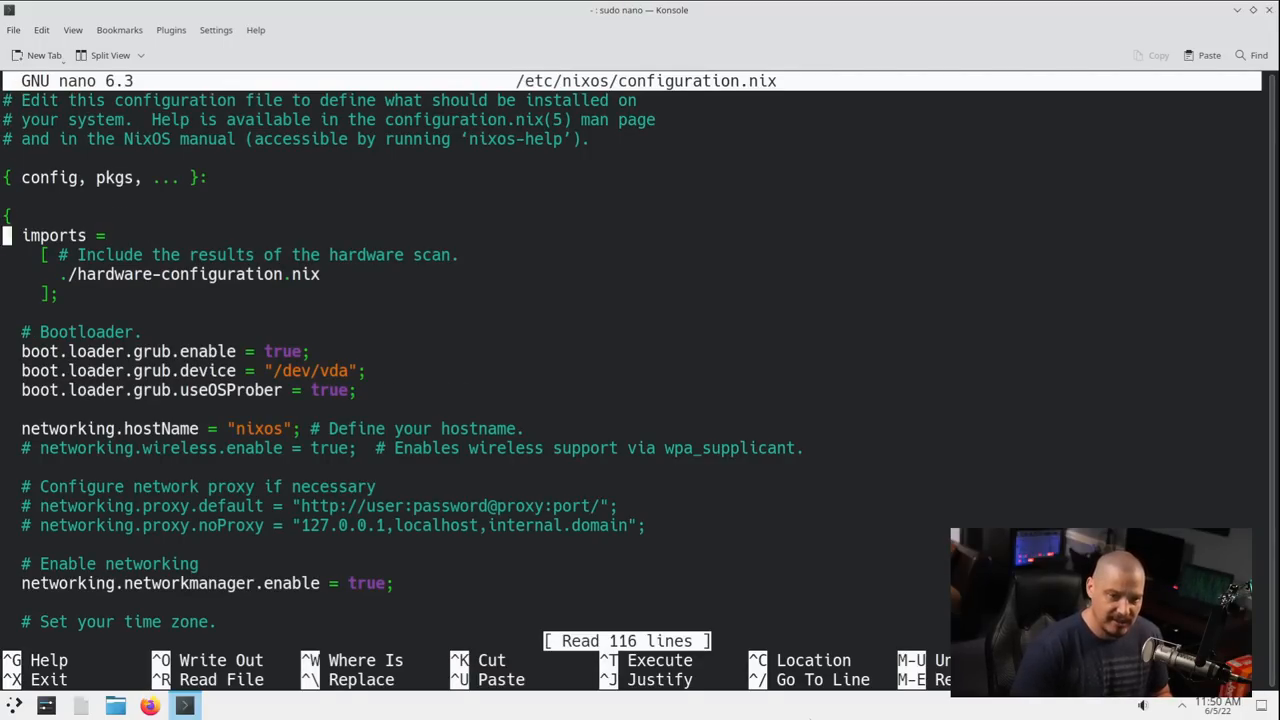
Scroll configuration.nix down to environment.systemPackages to uncomment vim and add wget.
scroll(down, 3)
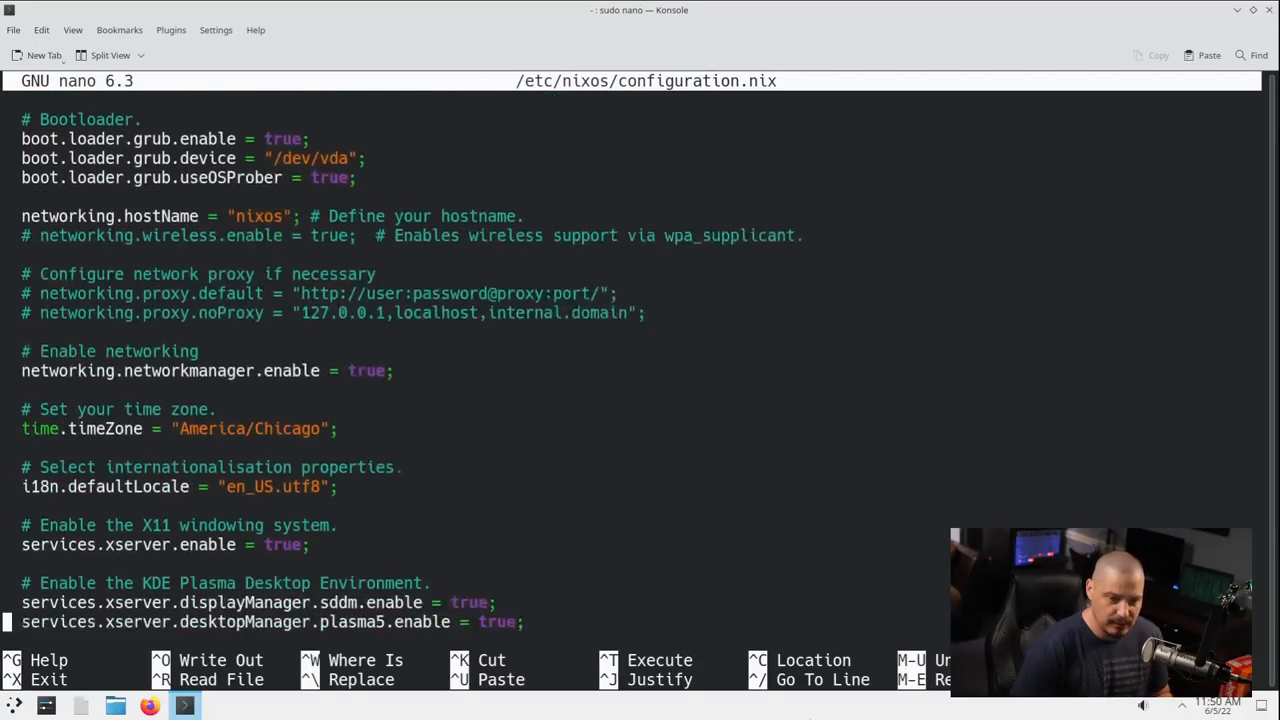
scroll(down, 3)
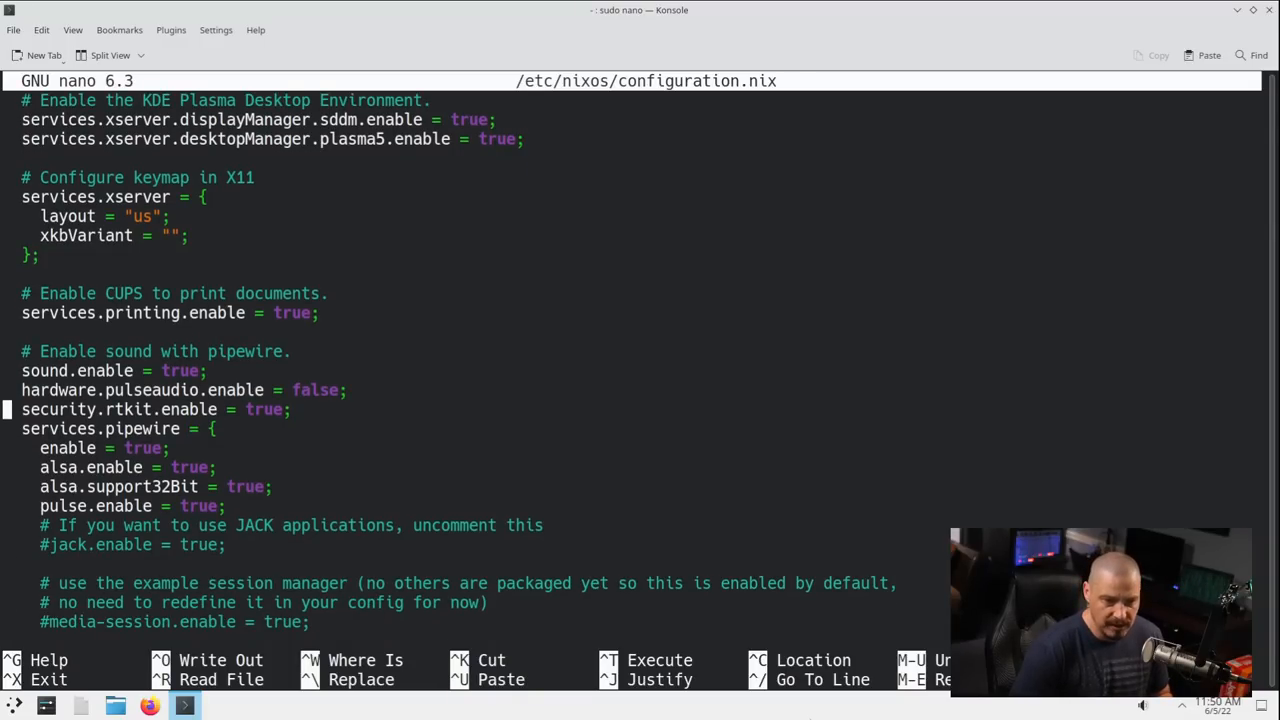
scroll(down, 3)
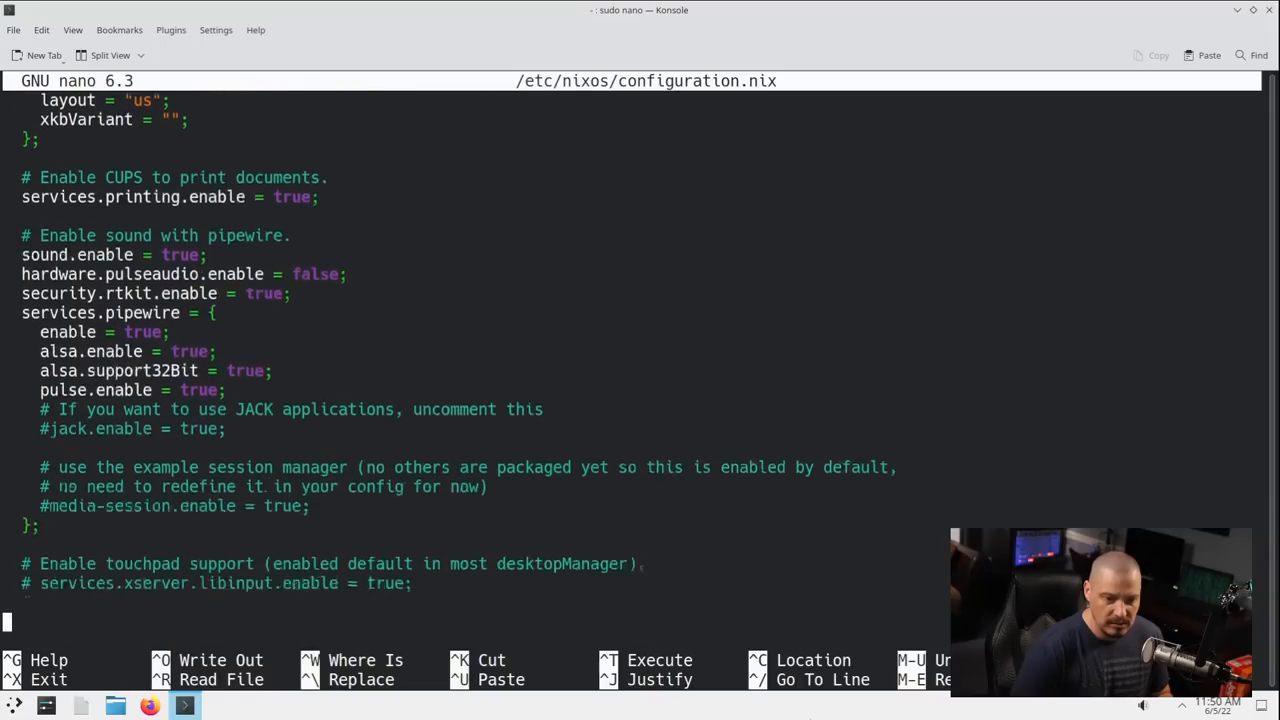
scroll(down, 3)
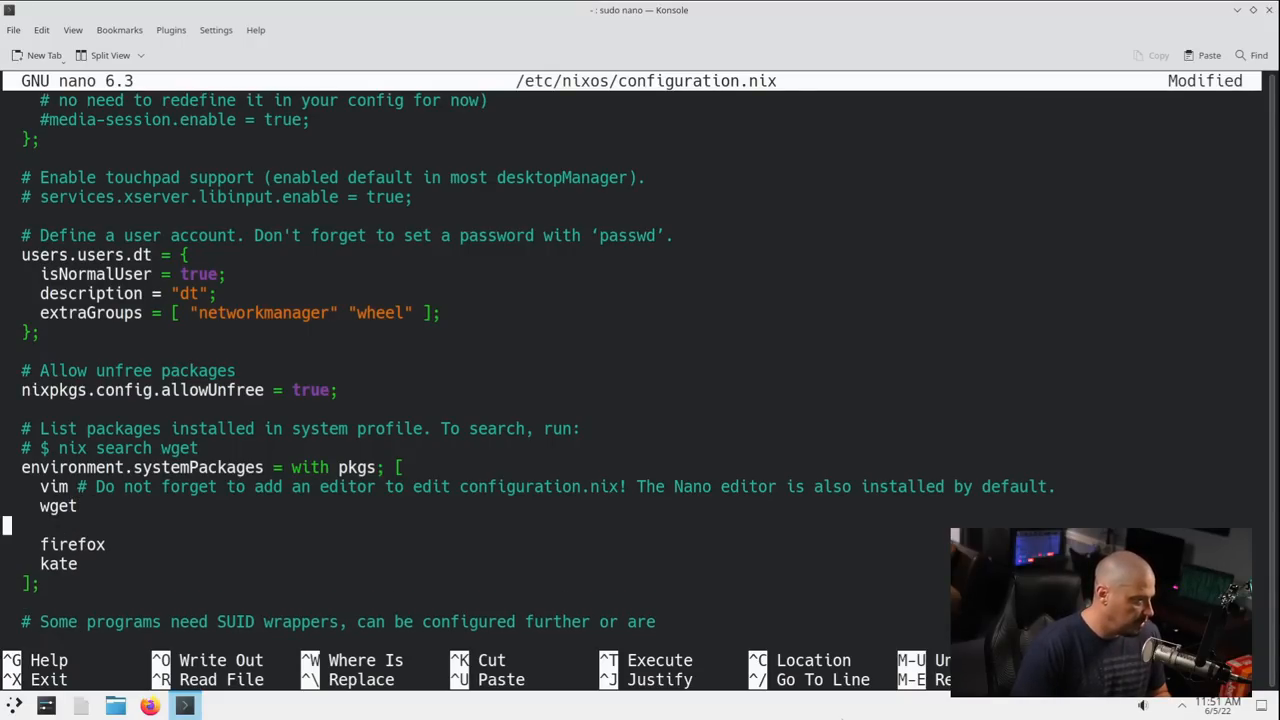
Add emacs, htop, gimp and kdenlive on new lines in systemPackages.
text(e)
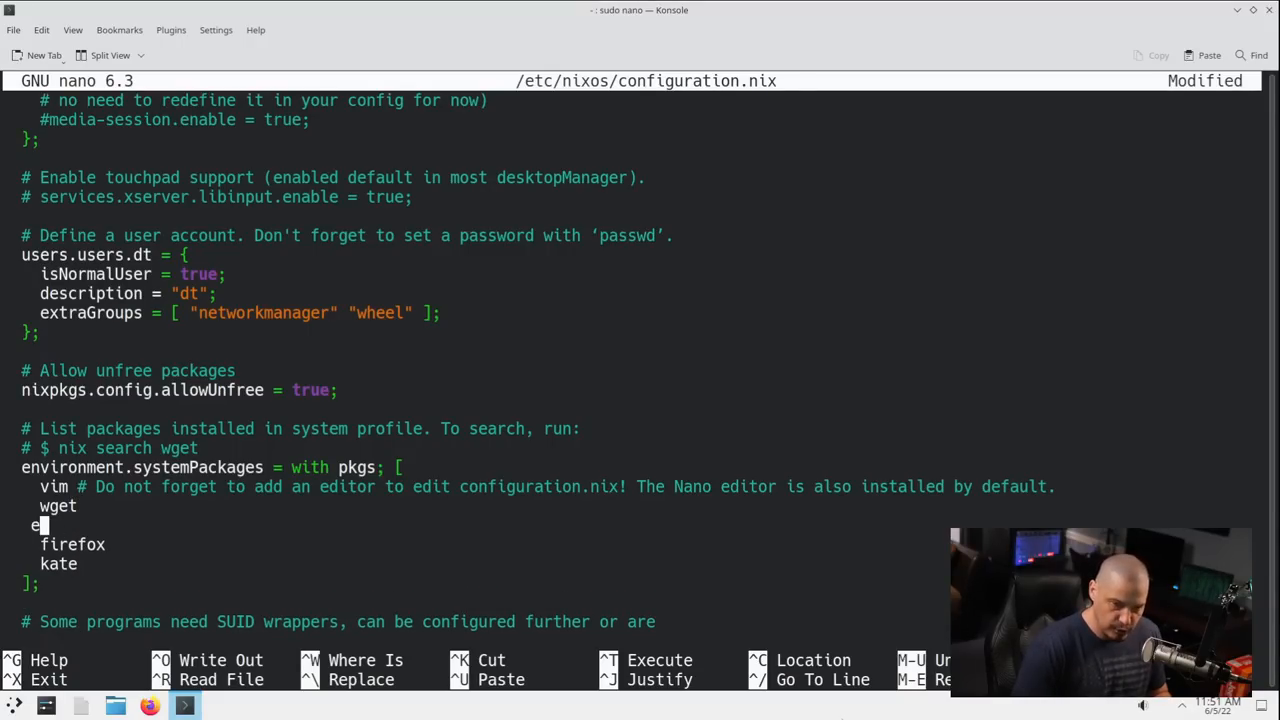
text(macs)
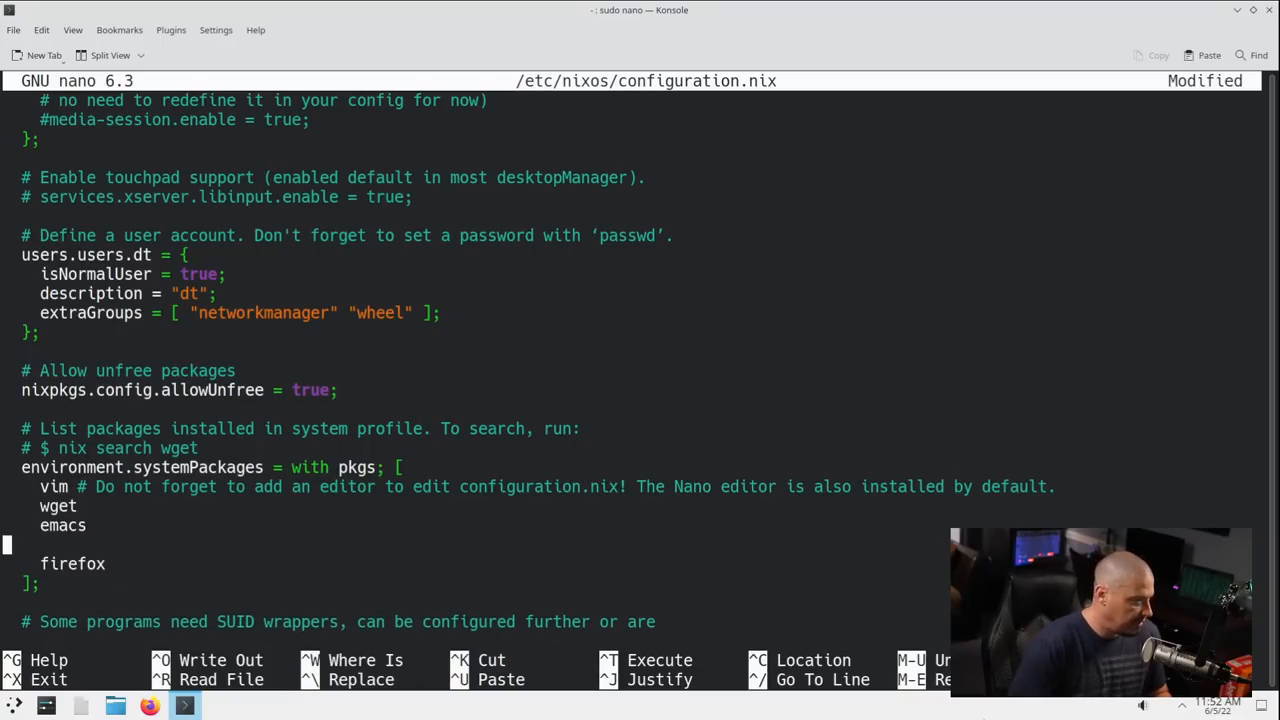
text(htop)
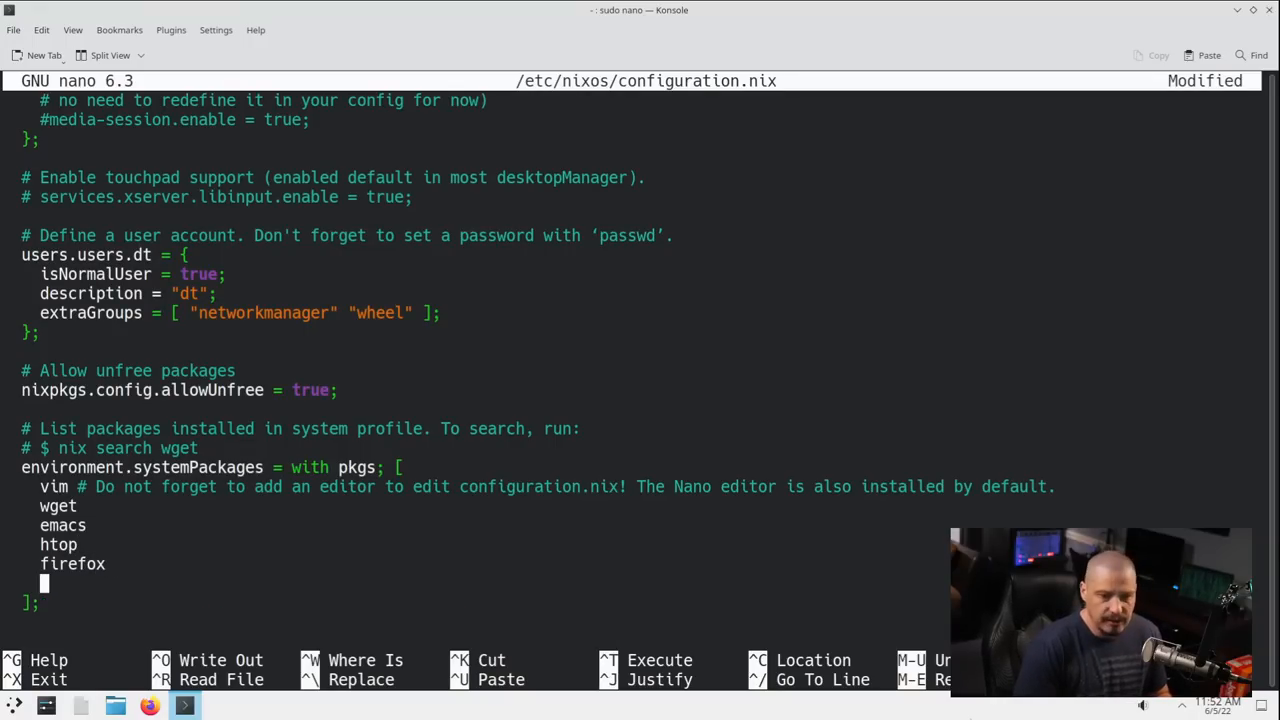
text(gimp)
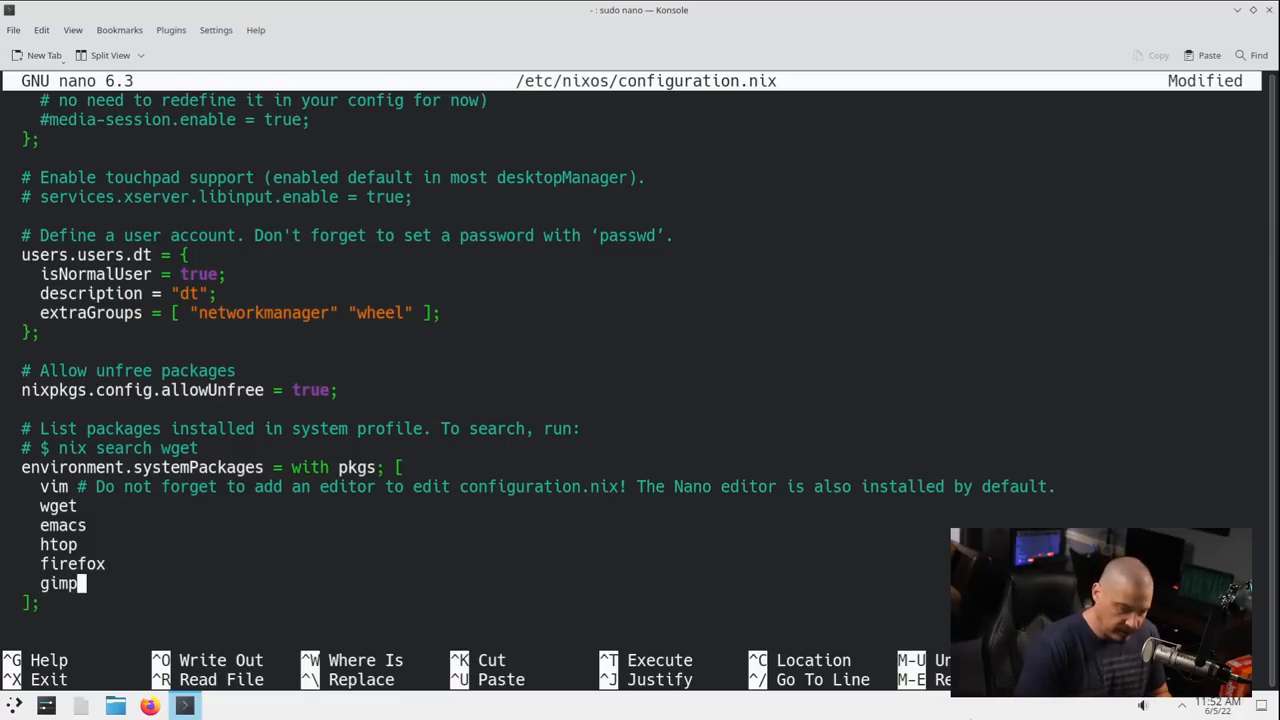
key(Enter)
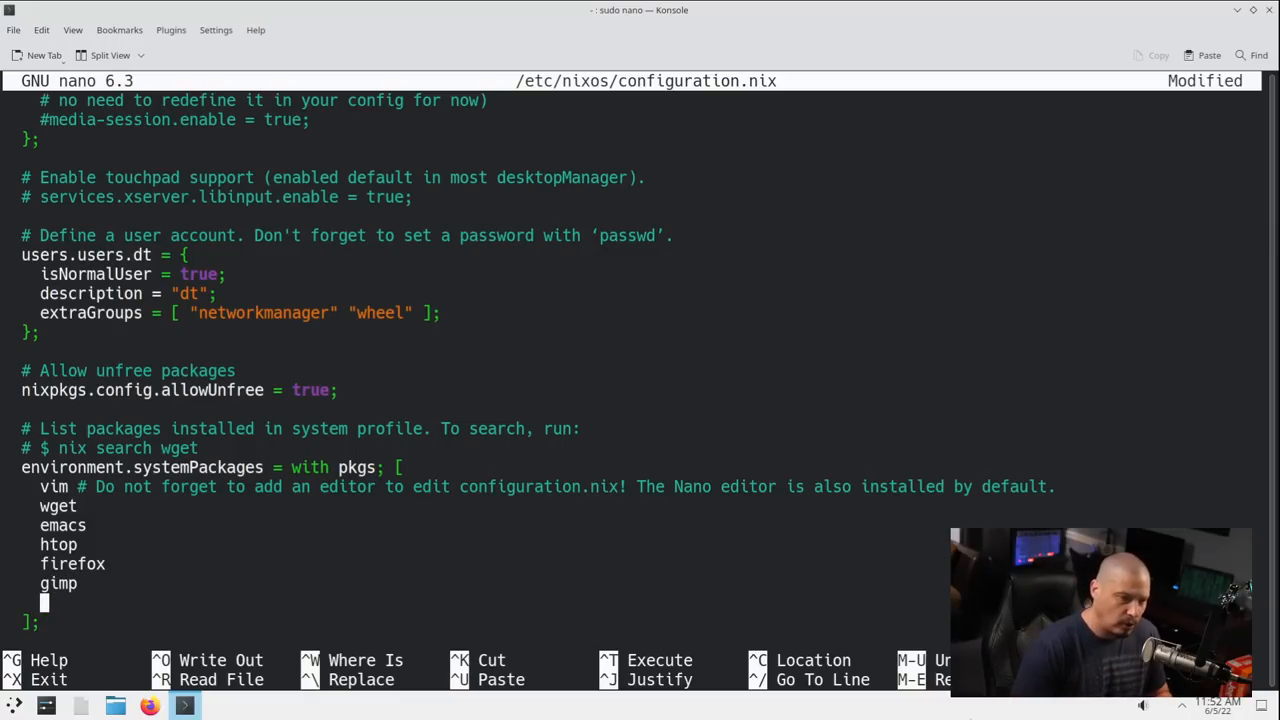
text(kd)
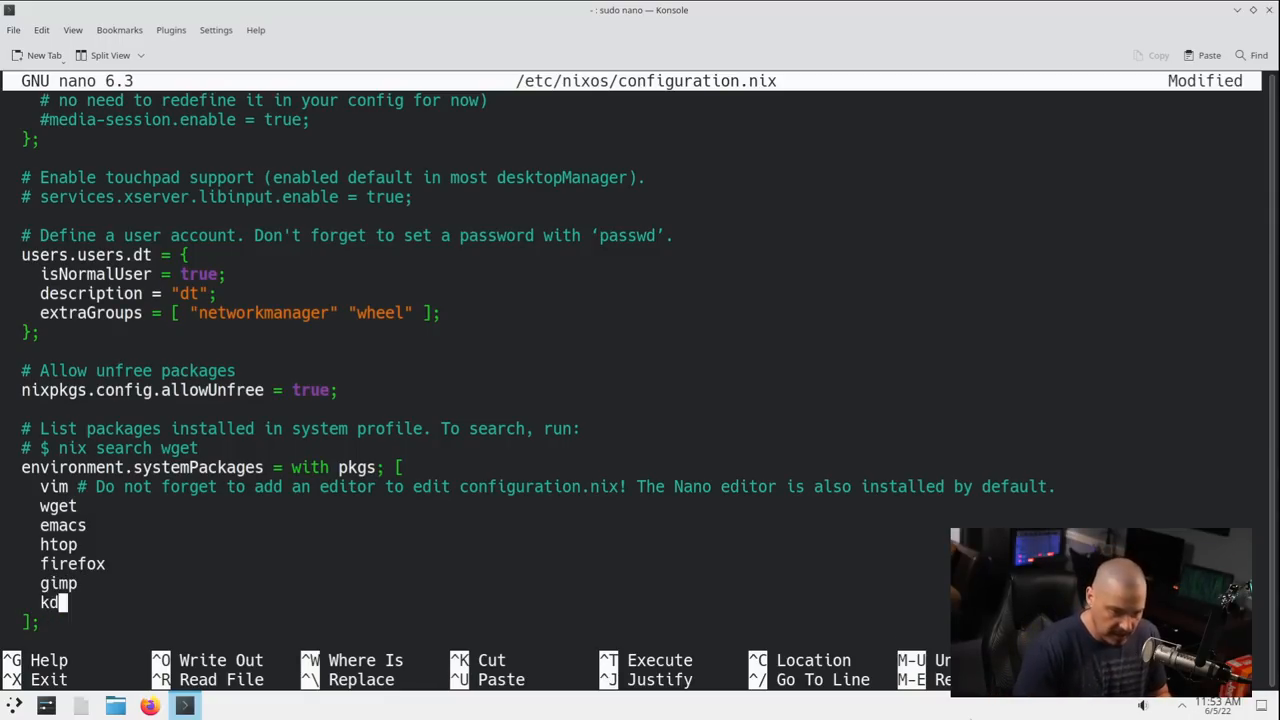
text(enli)
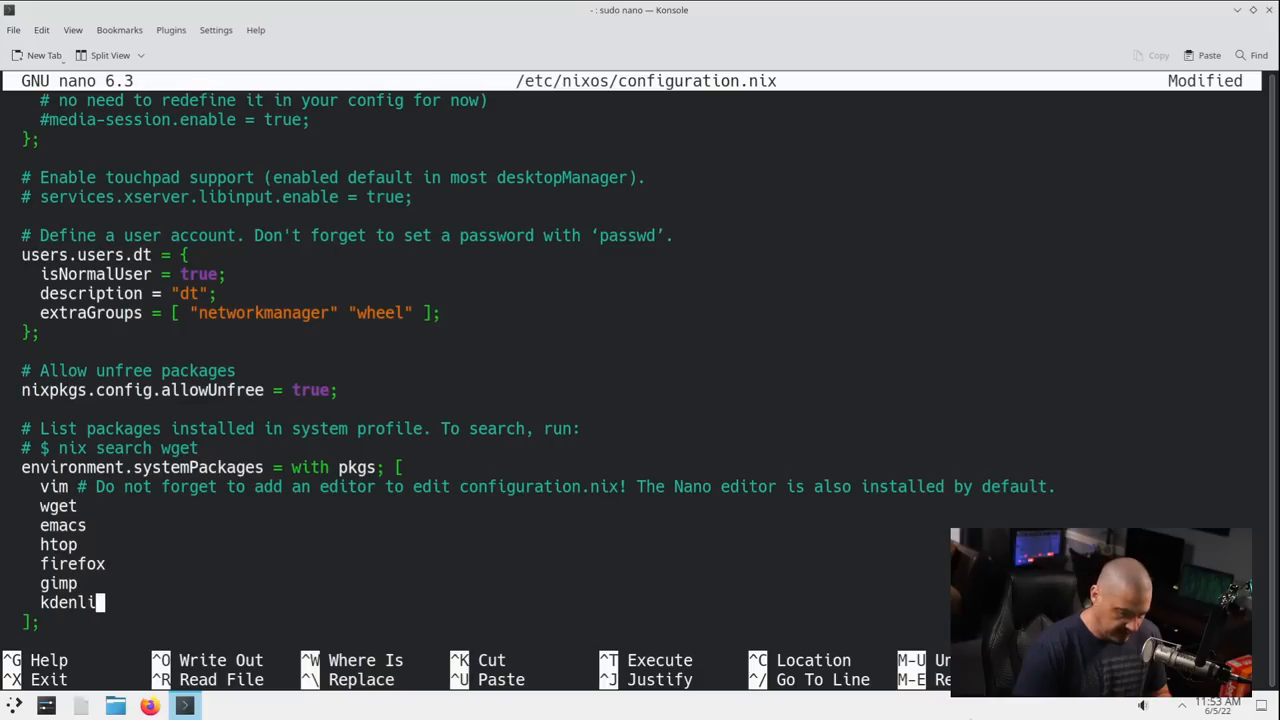
text(ve)
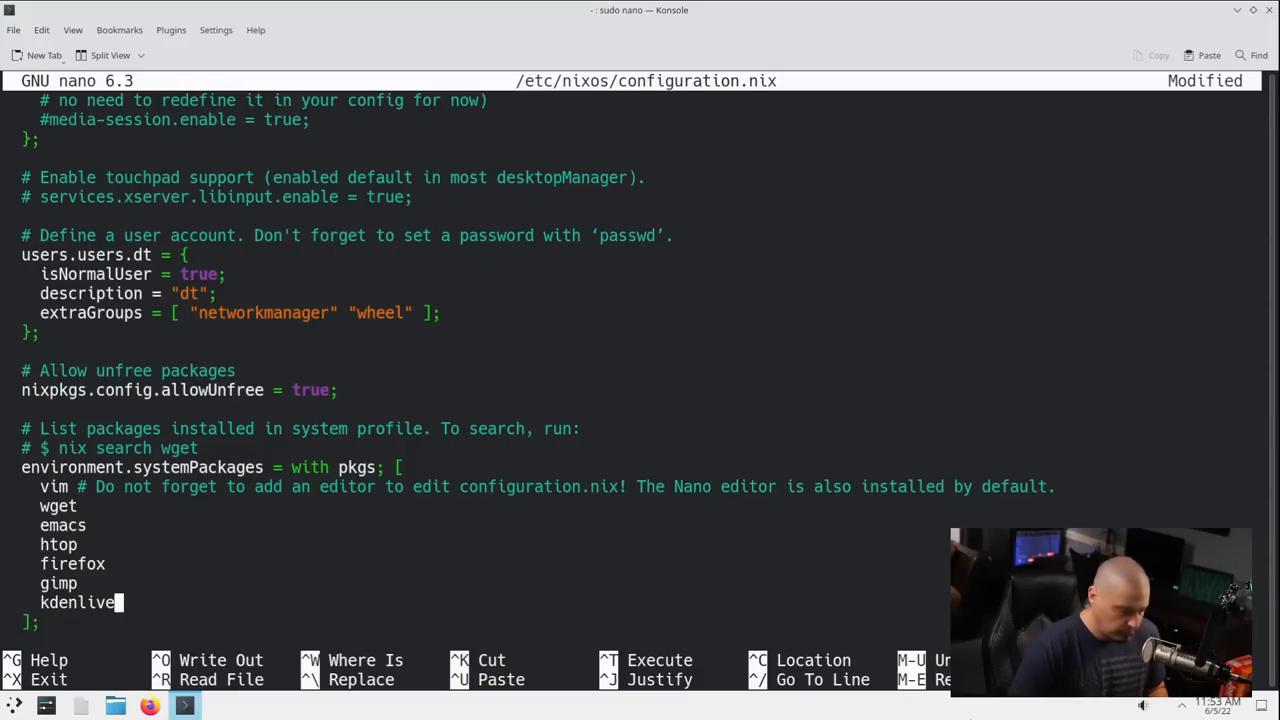
Write out the modified configuration.nix and leave nano.
key(ctrl+x)
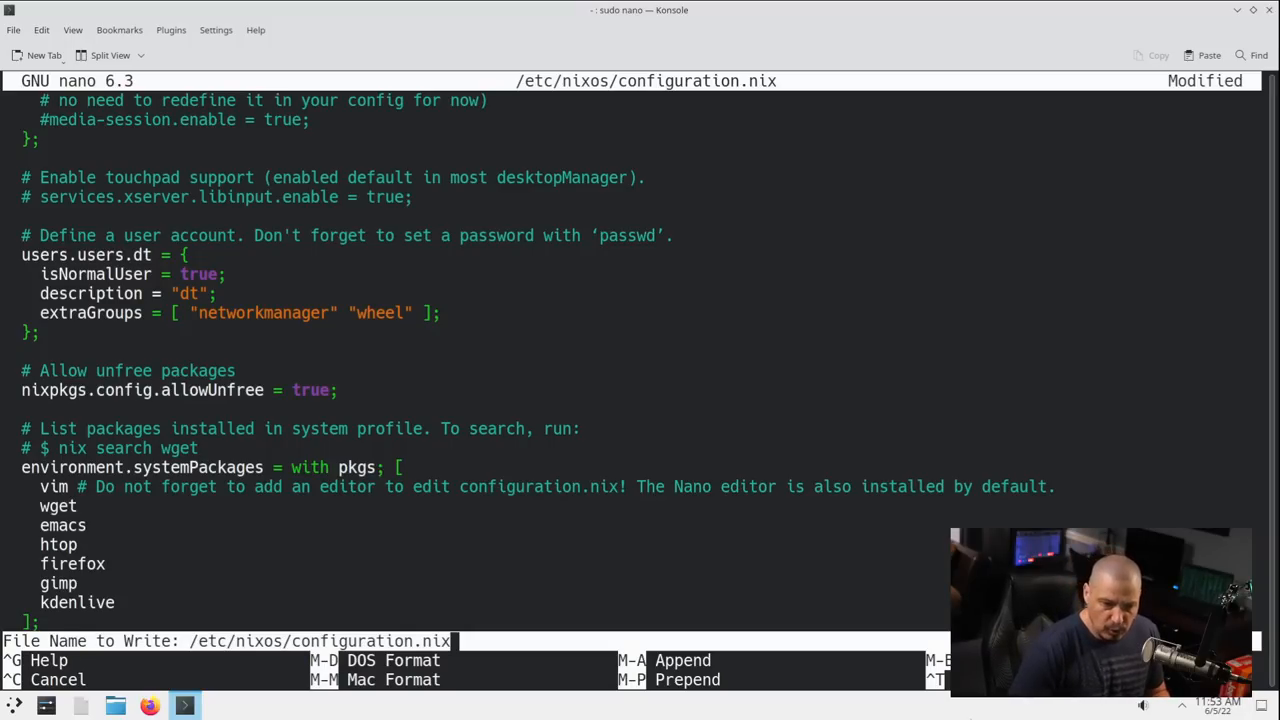
key(Enter)
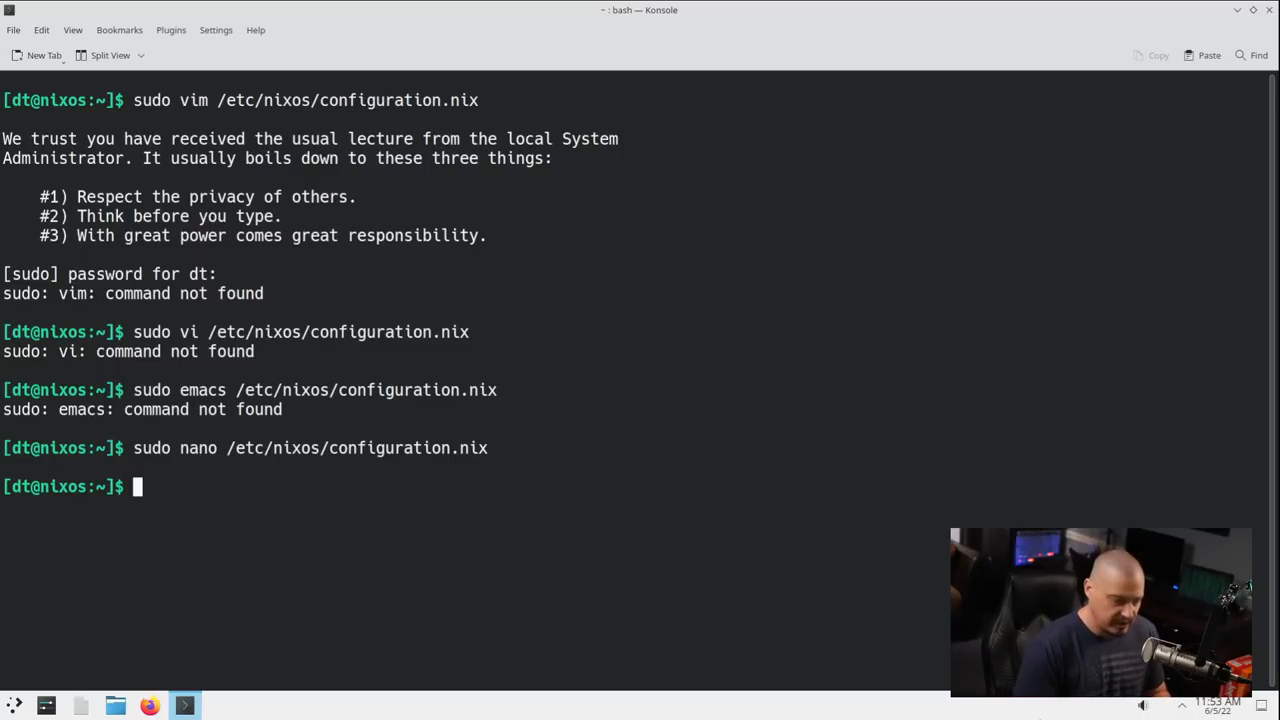
Run 'sudo nixos-rebuild switch', wait for it to finish, then start a reboot.
text(sudo)
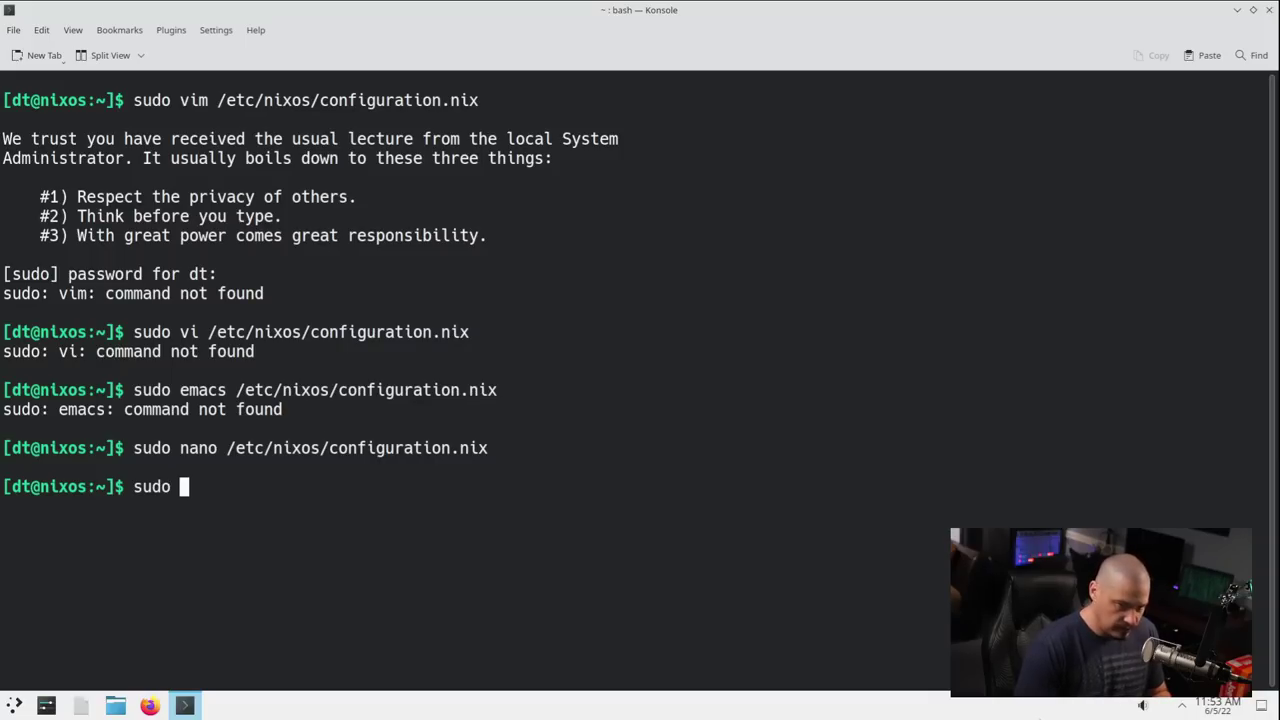
text(nixos-)
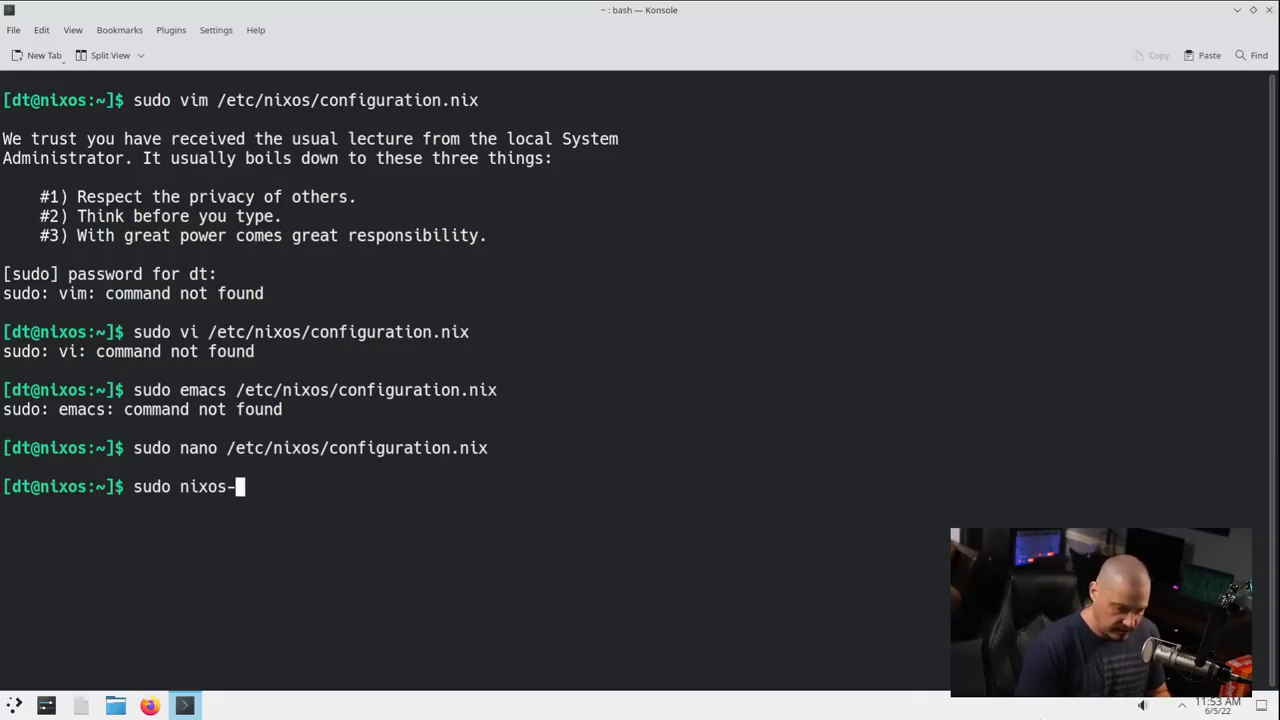
text(rebuild switch)
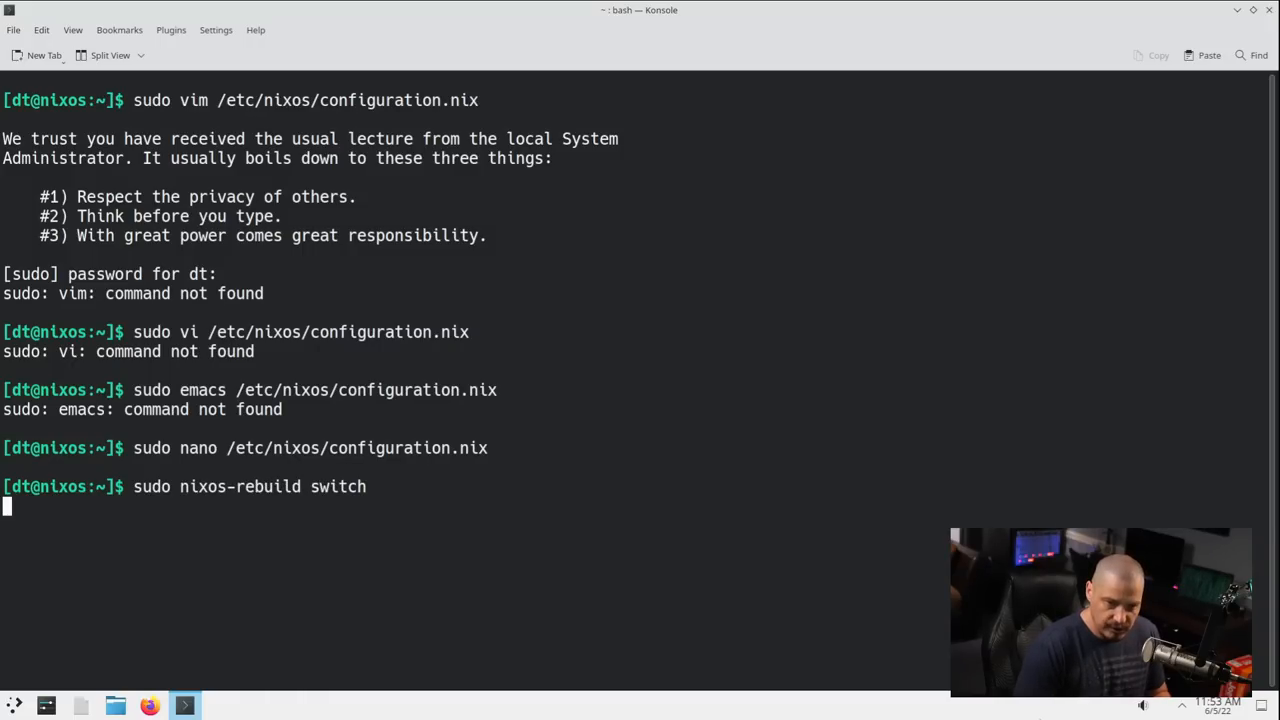
key(Return)
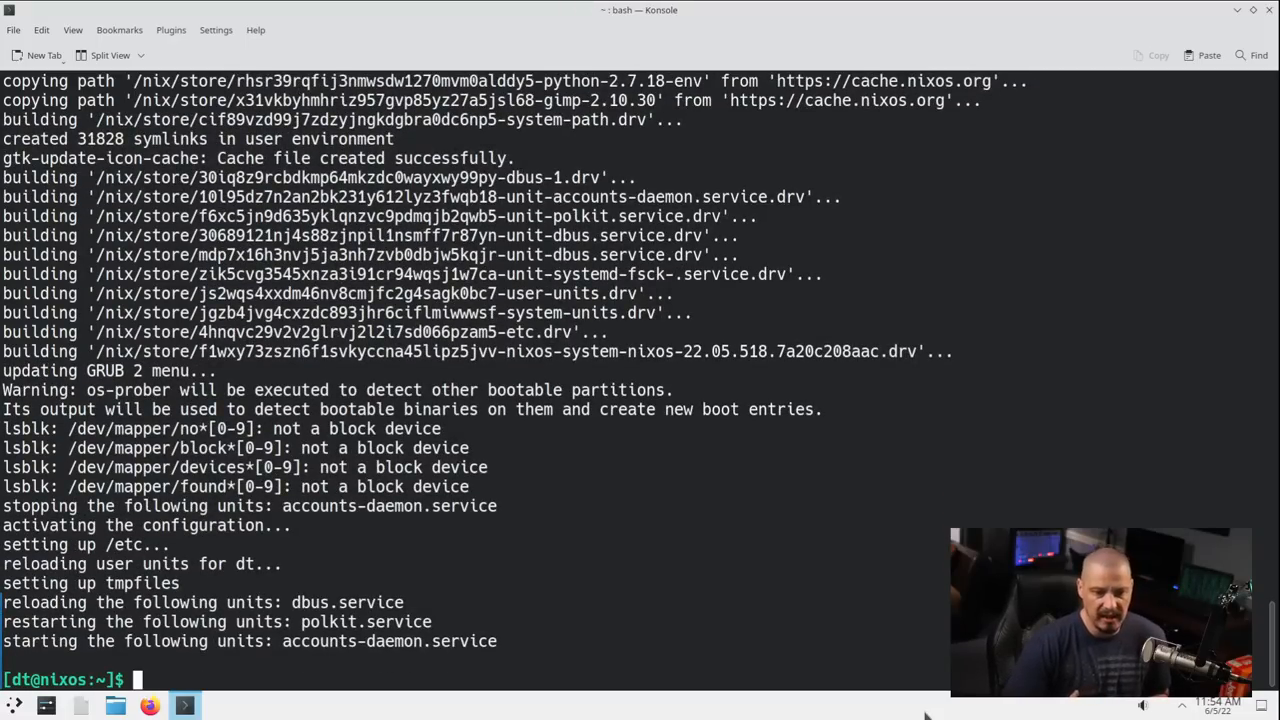
text(rebo)
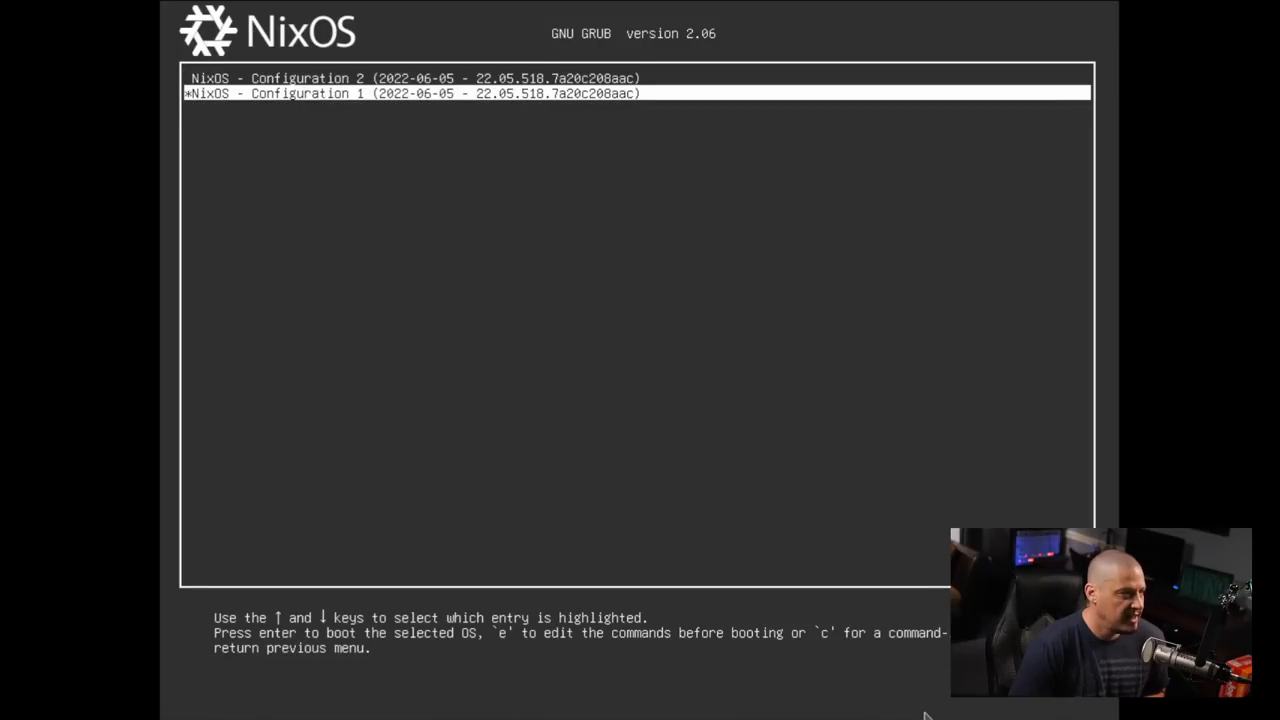
Compare GRUB's Configuration 2 and Configuration 1 entries and boot the system.
key(Up)
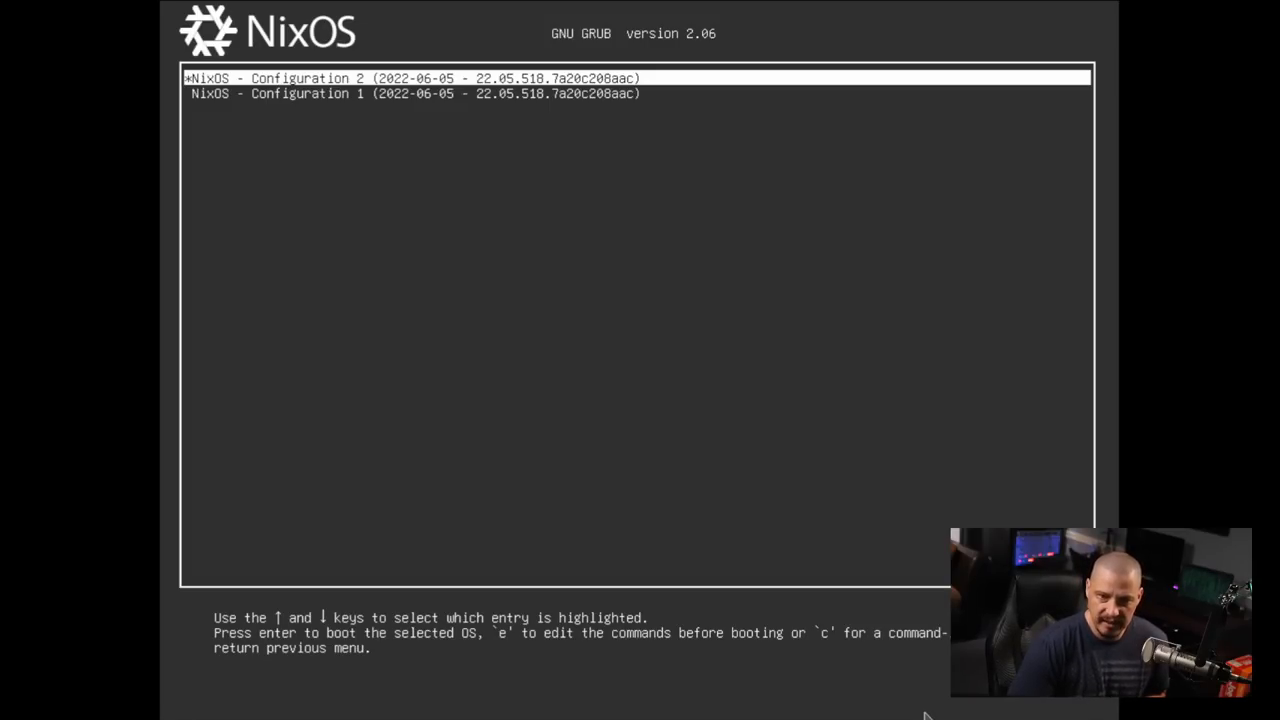
key(Down)
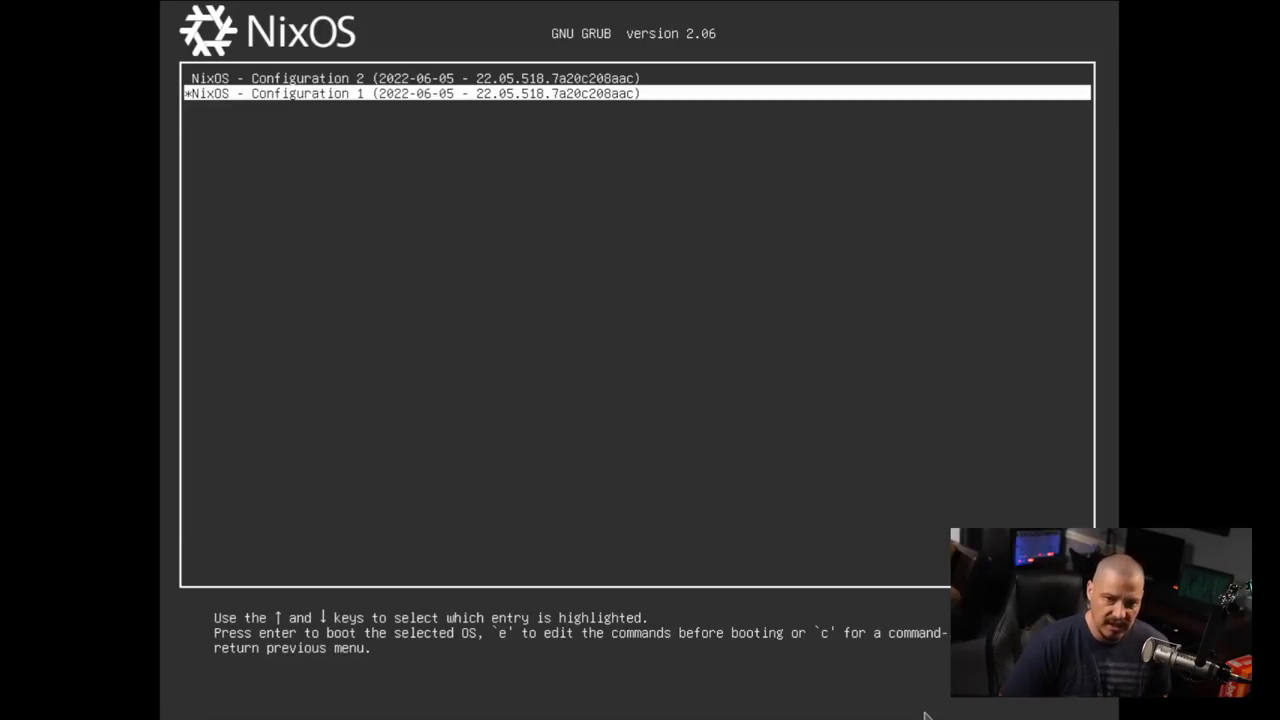
key(Up)
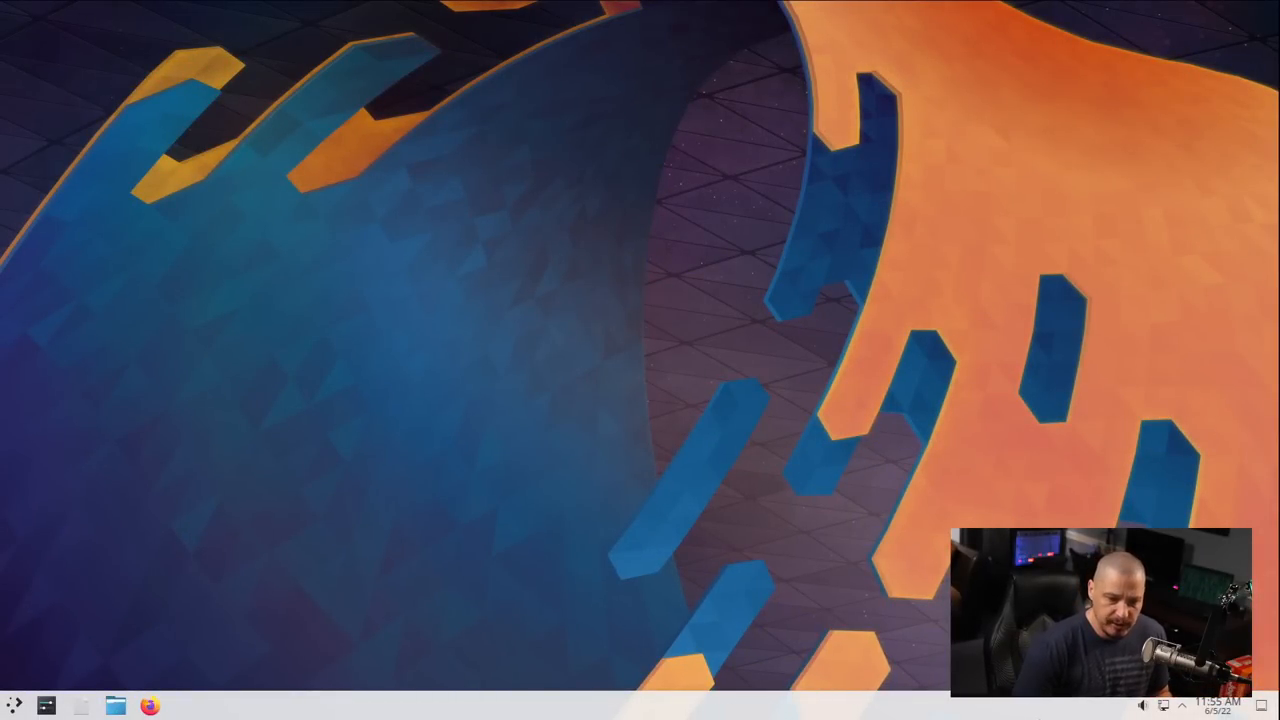
click(12, 702)
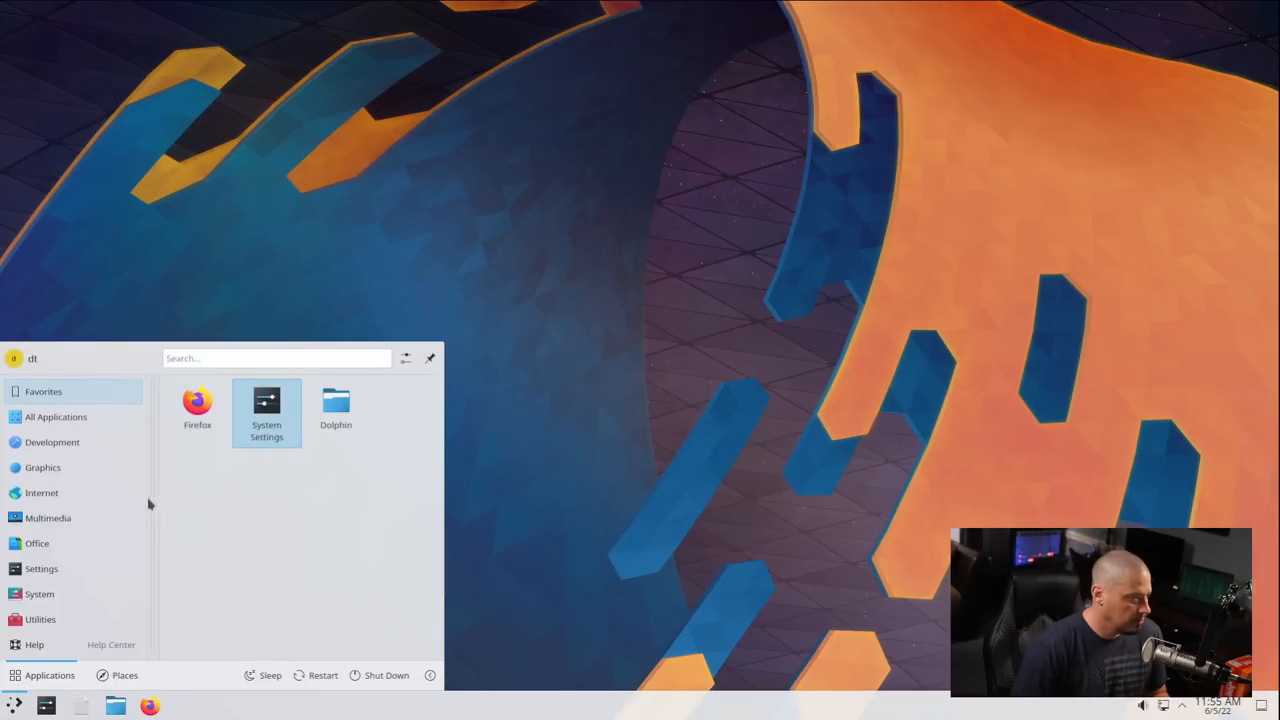
click(48, 518)
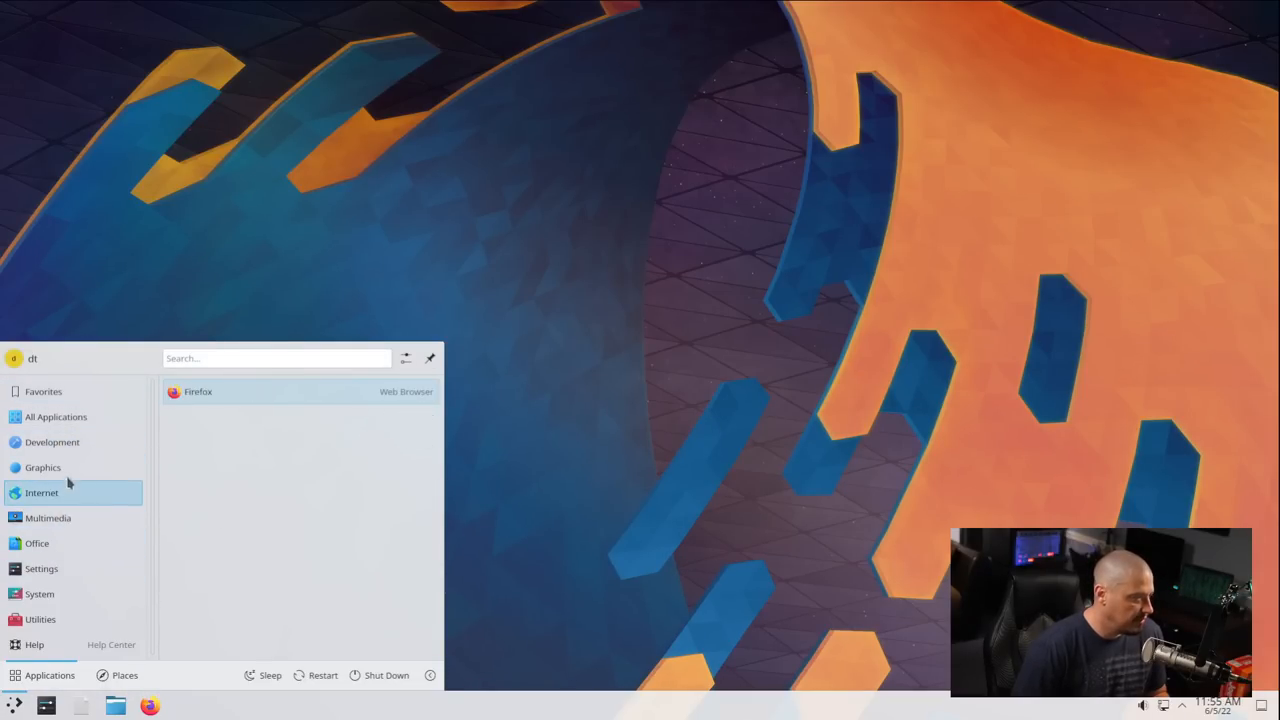
click(44, 468)
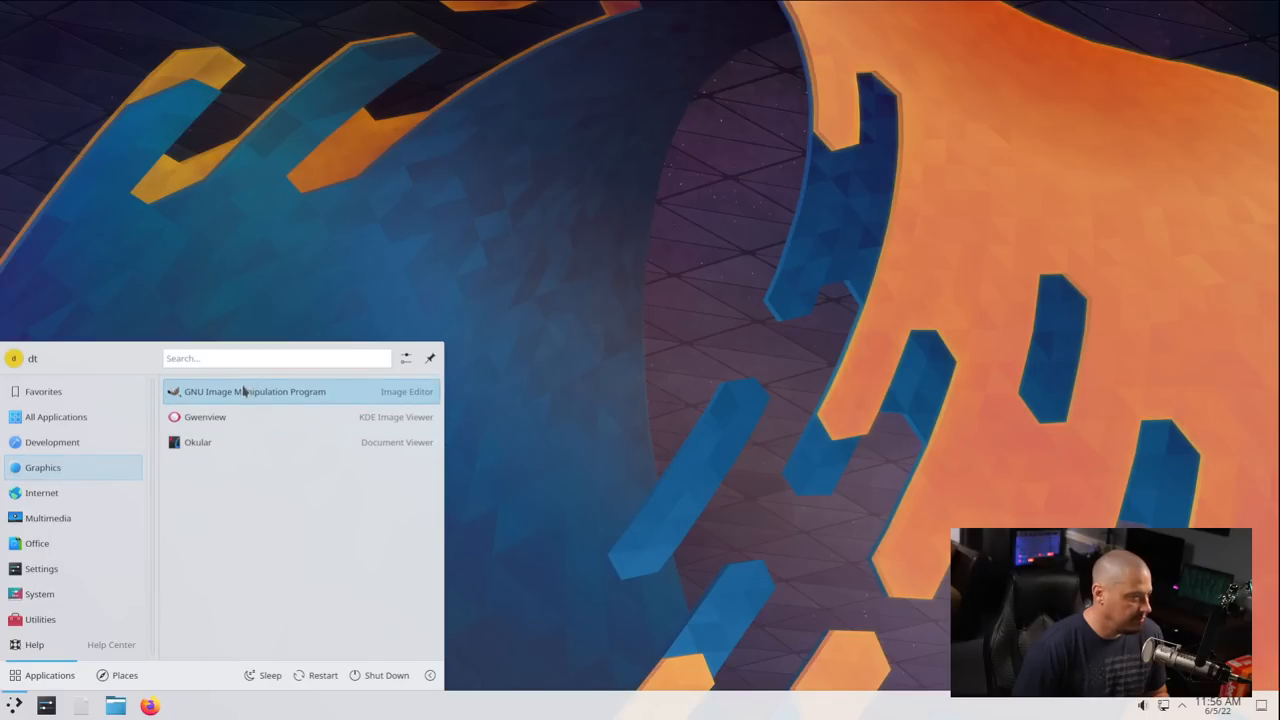
click(256, 390)
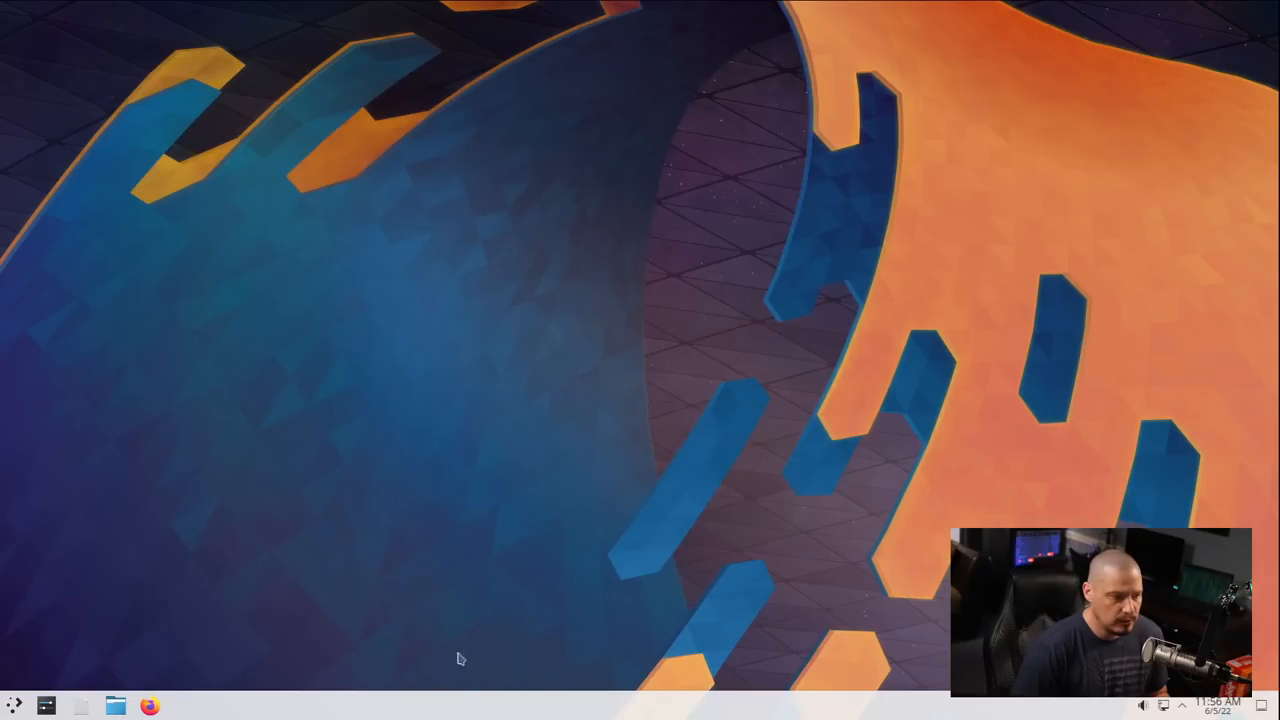
Bring up Konsole and run 'sudo vi /etc/nixos/configuration.nix' to the password prompt.
click(12, 704)
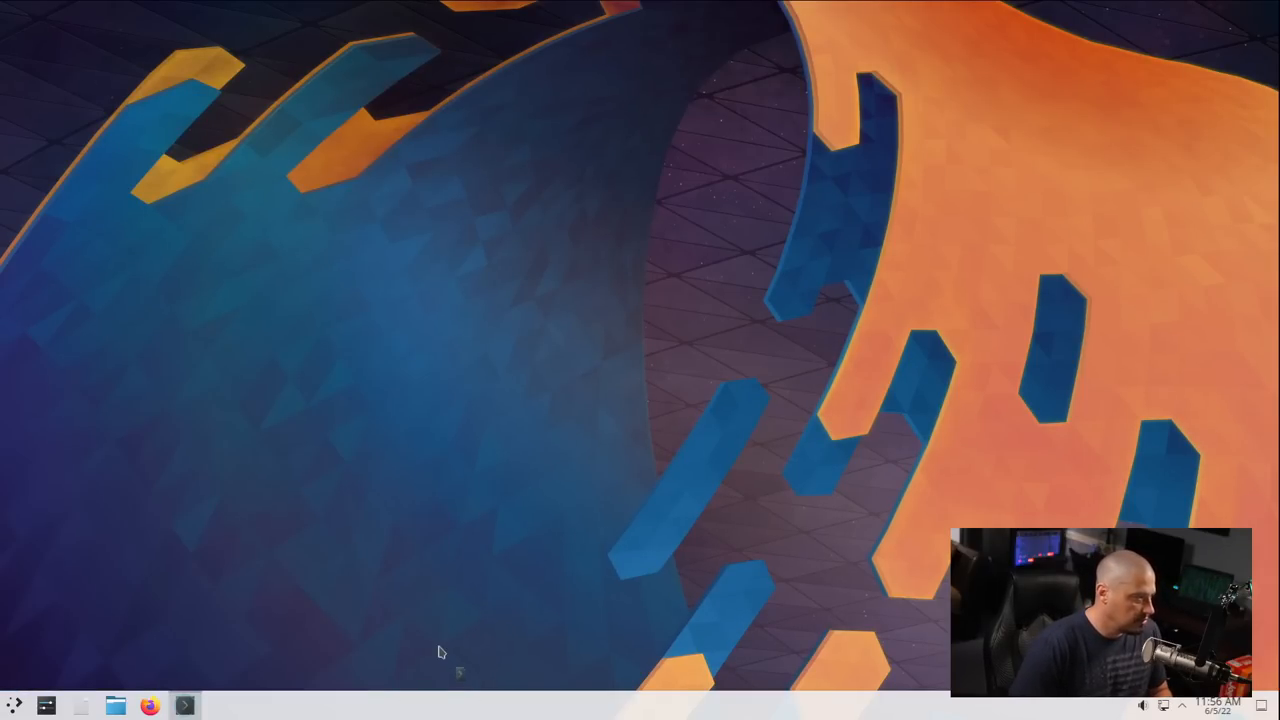
click(184, 704)
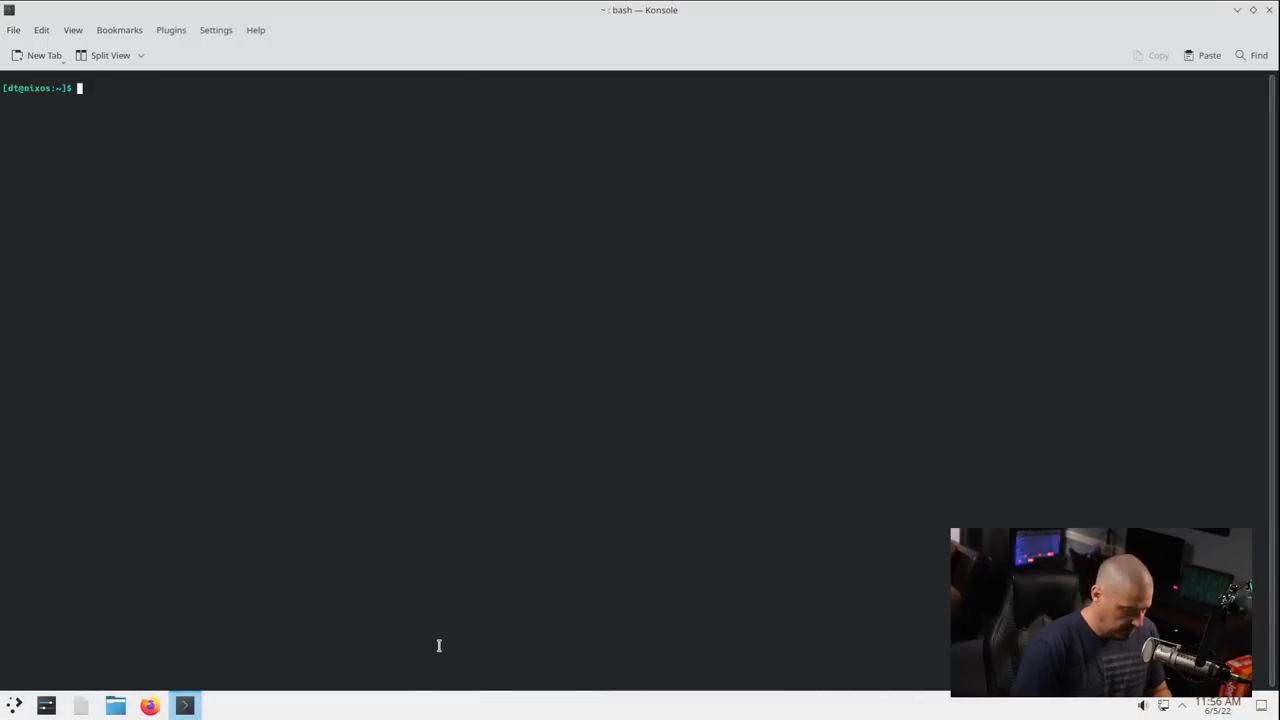
text(reboot)
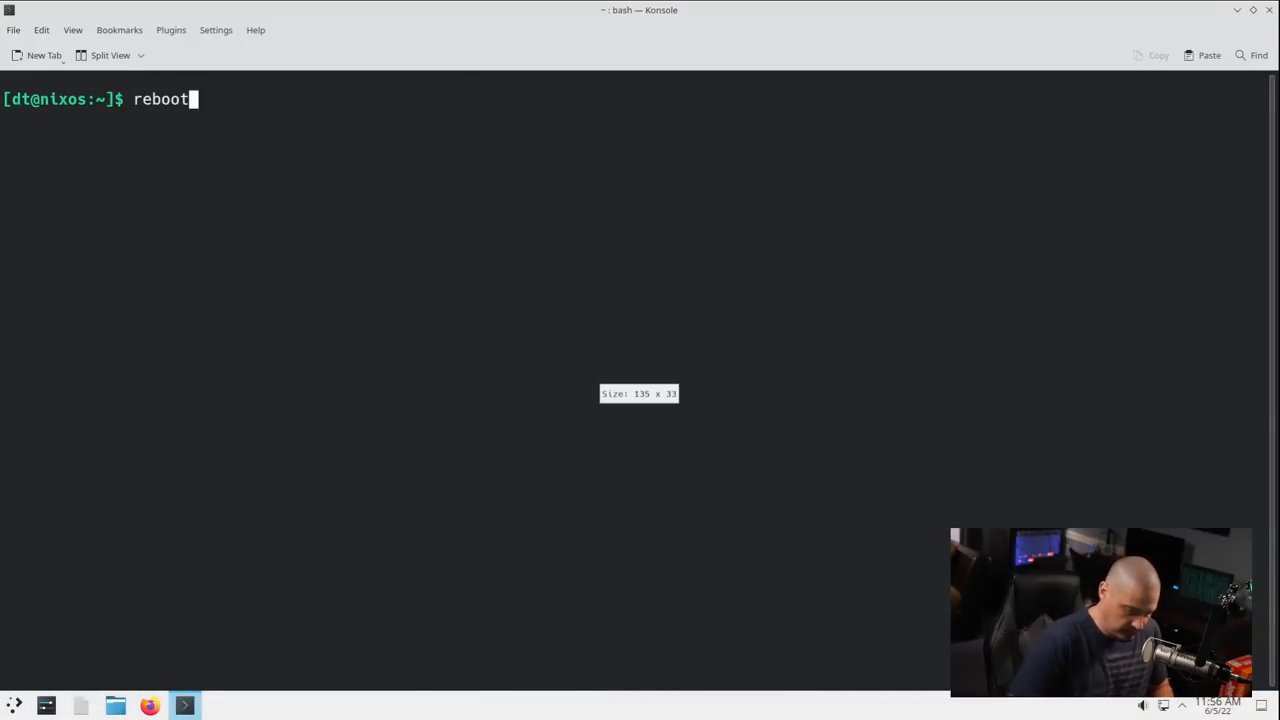
text(sudo vi /etc/nixos/configuration.nix)
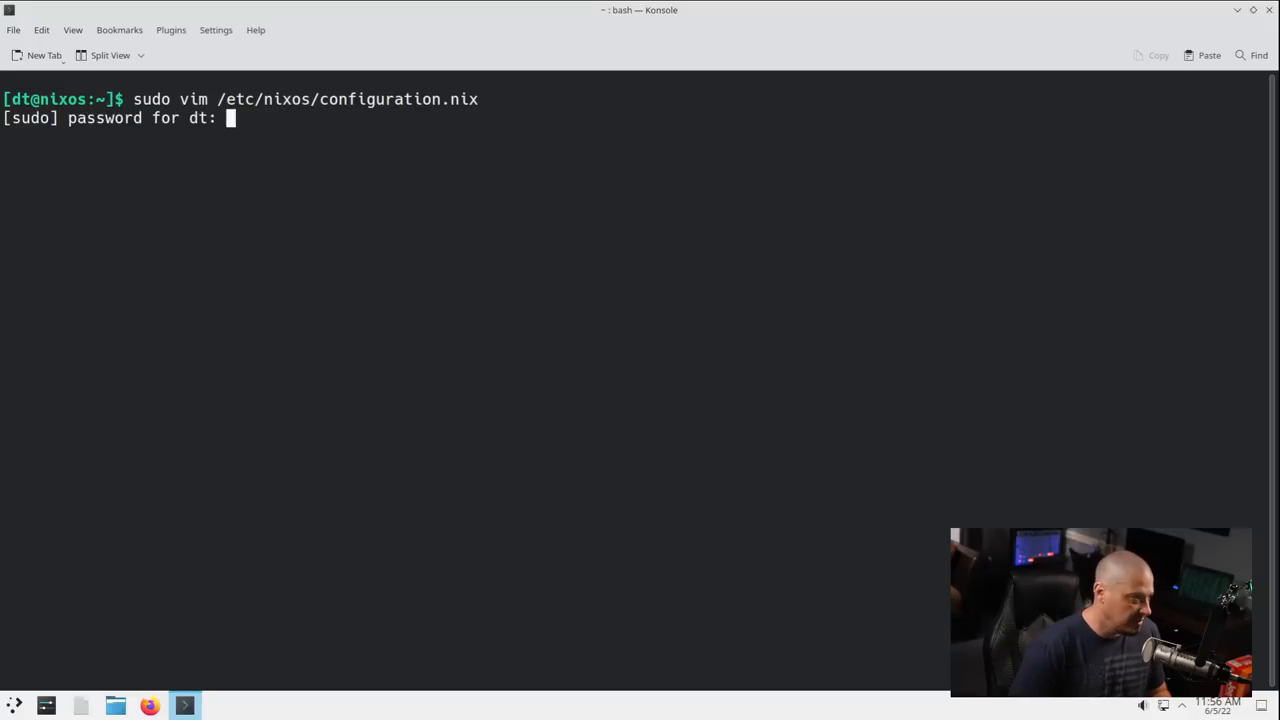
Submit the sudo password so Vim opens configuration.nix as root.
key(Return)
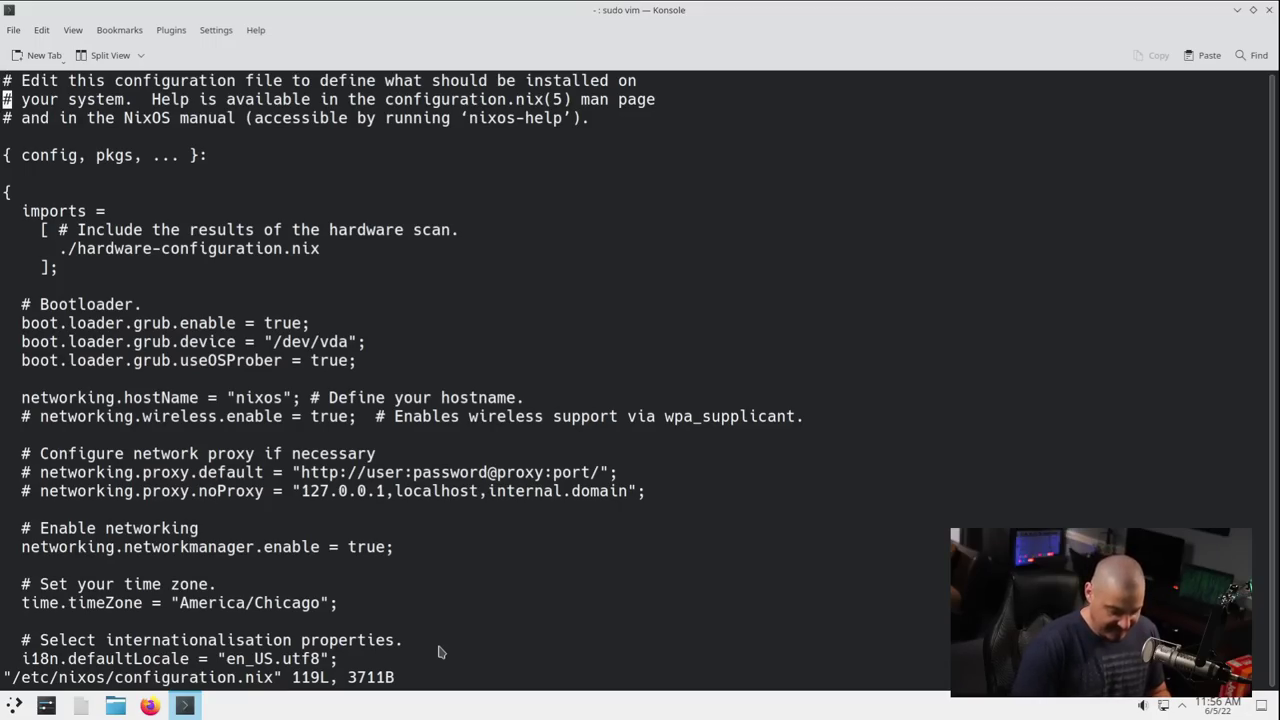
scroll(down, 3)
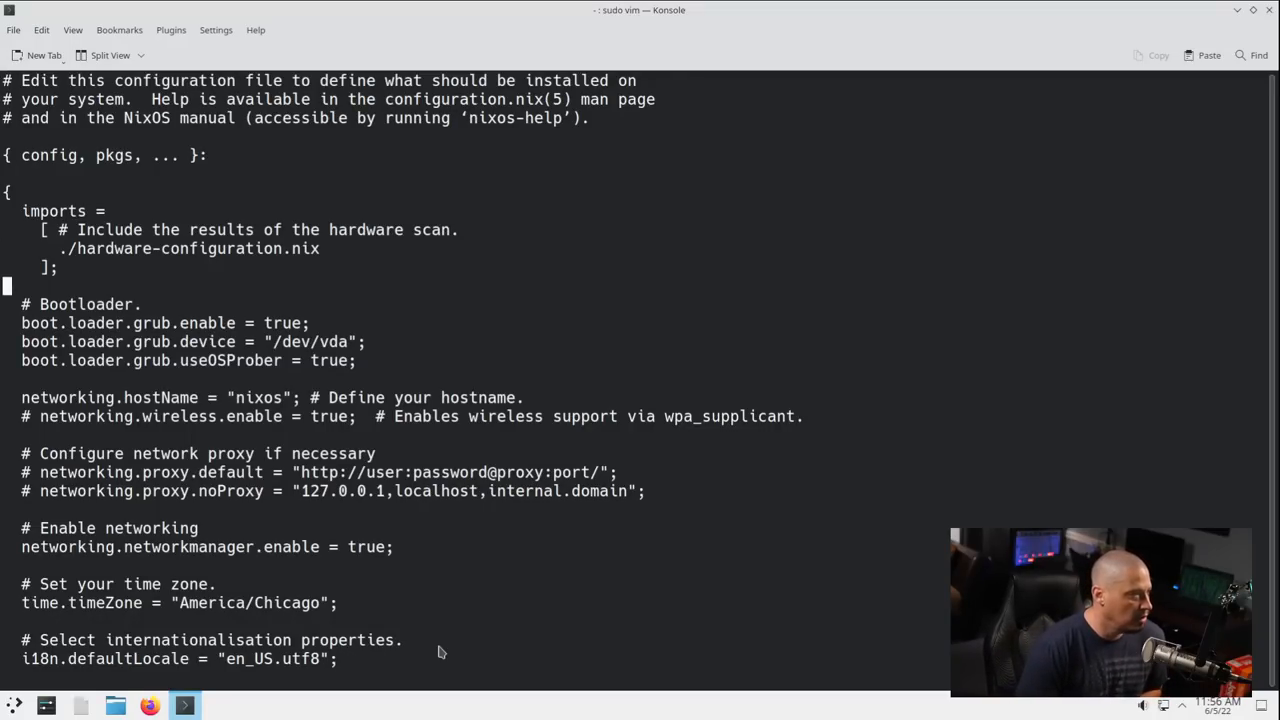
mouse_move(284, 462)
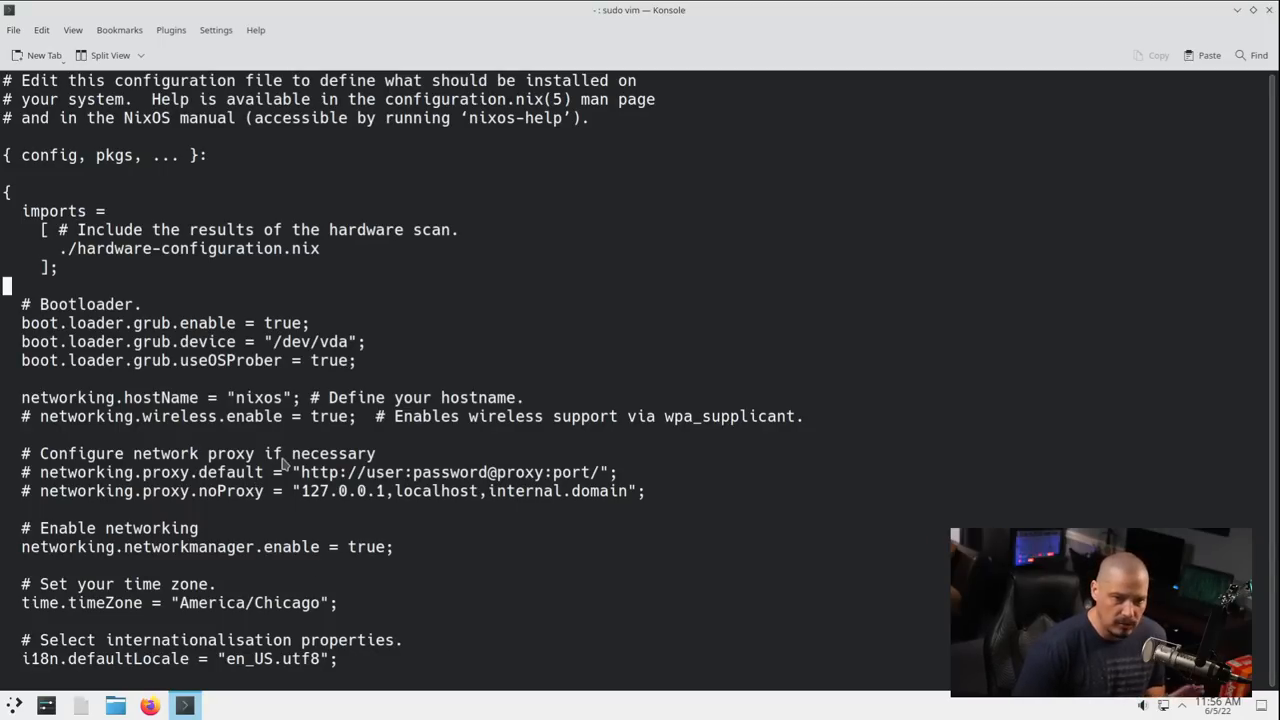
mouse_move(384, 374)
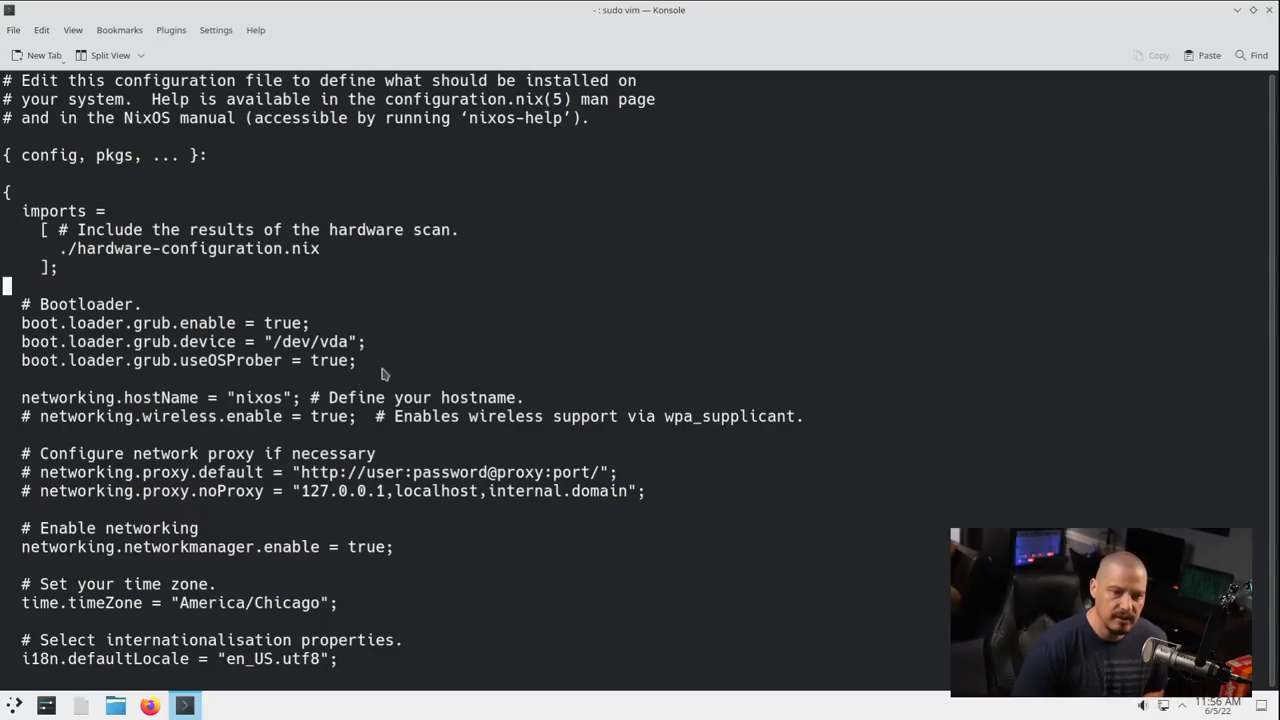
Enter visual line mode over the bootloader GRUB settings block.
key(V)
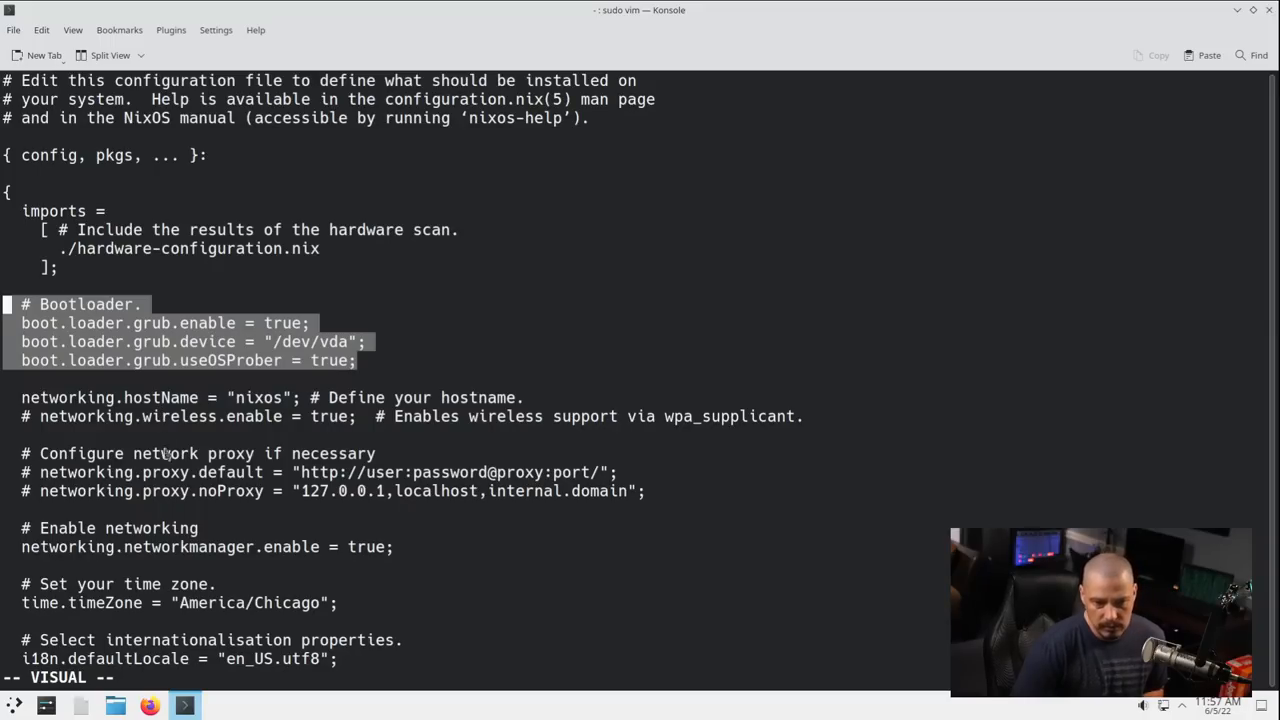
mouse_move(200, 464)
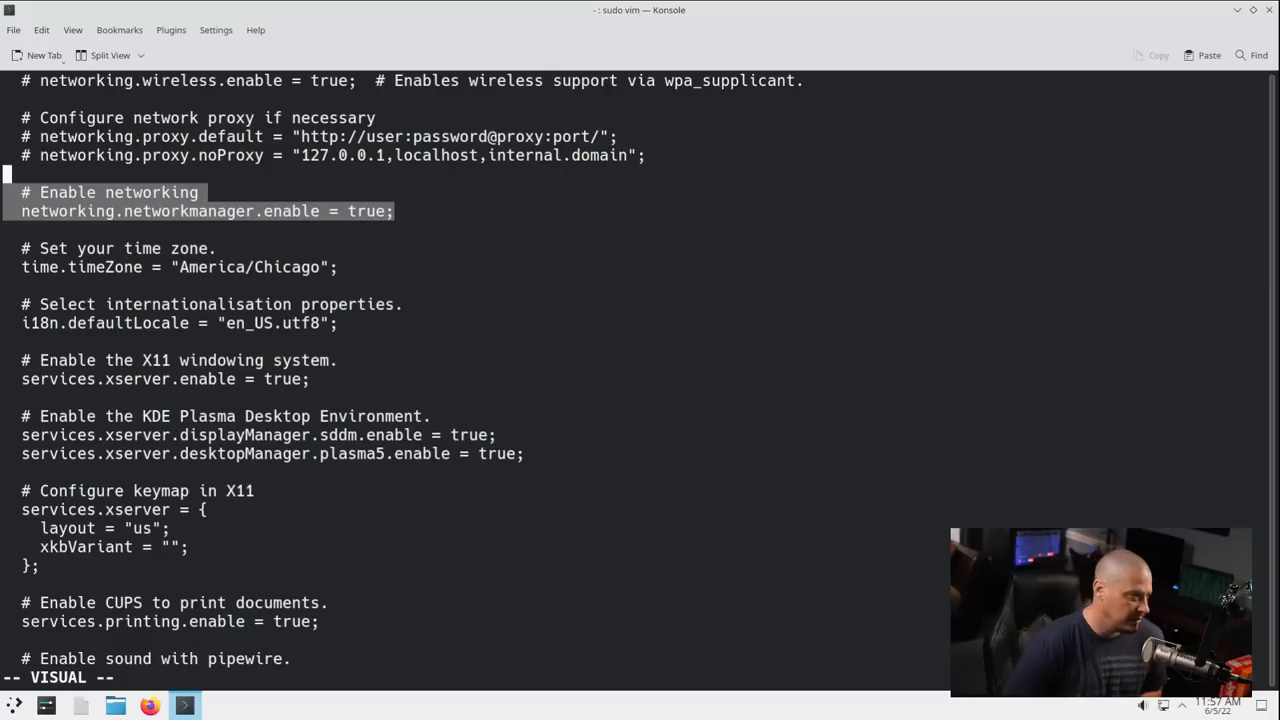
mouse_move(220, 288)
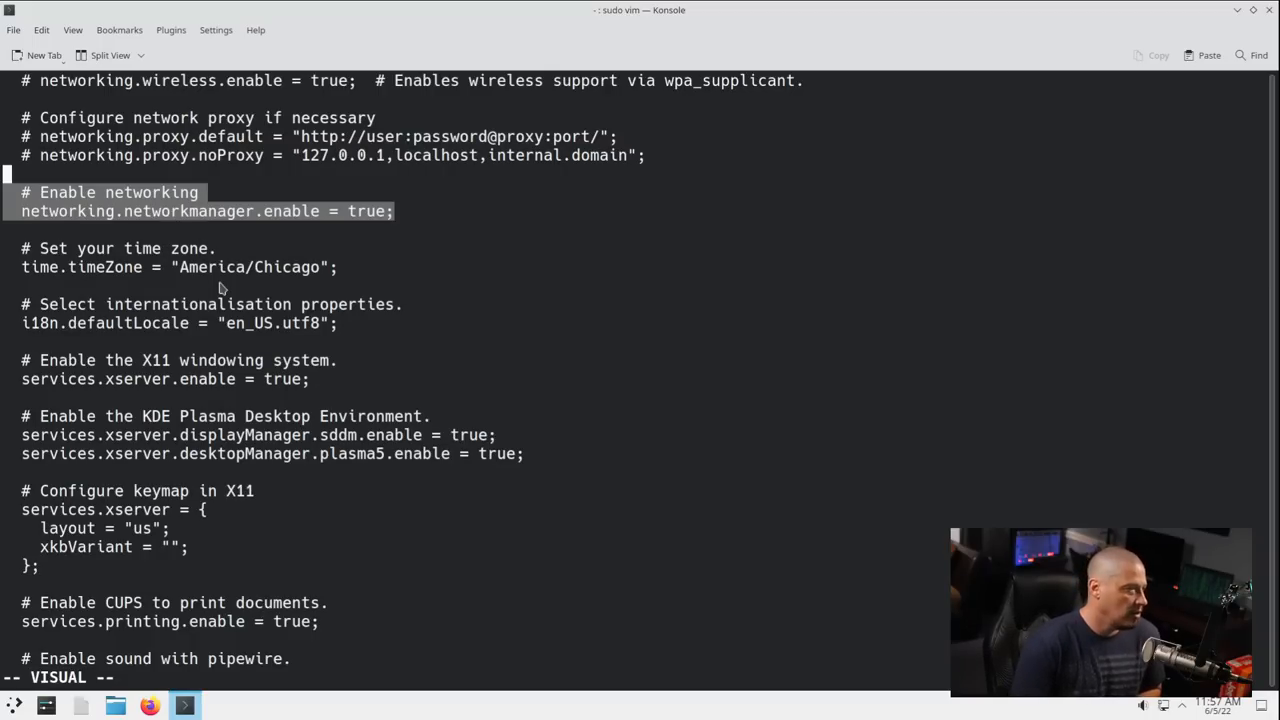
mouse_move(228, 324)
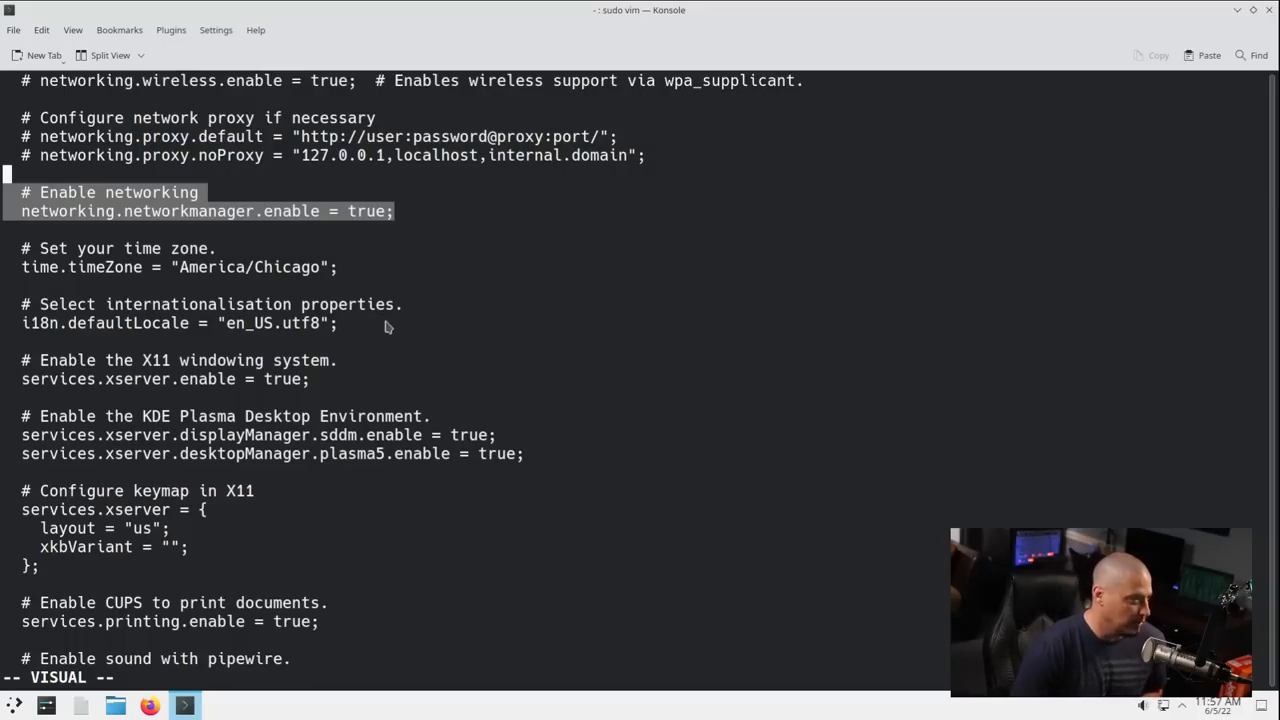
mouse_move(292, 302)
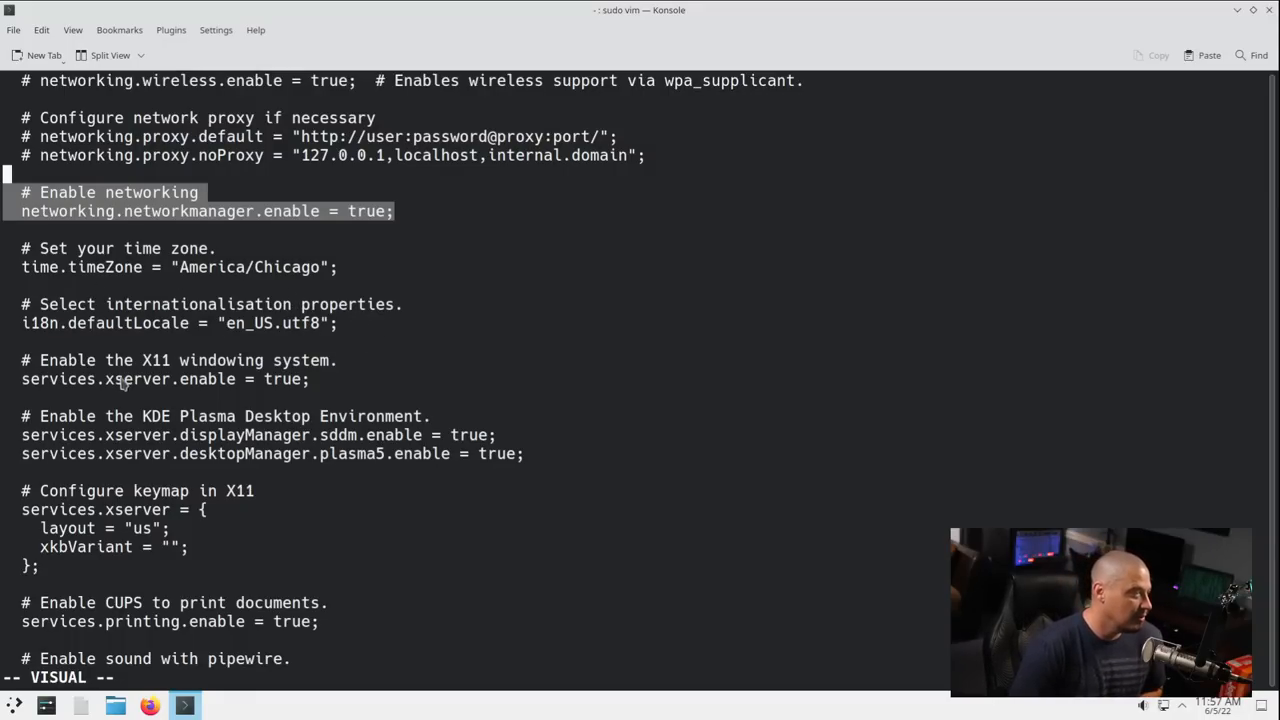
mouse_move(198, 276)
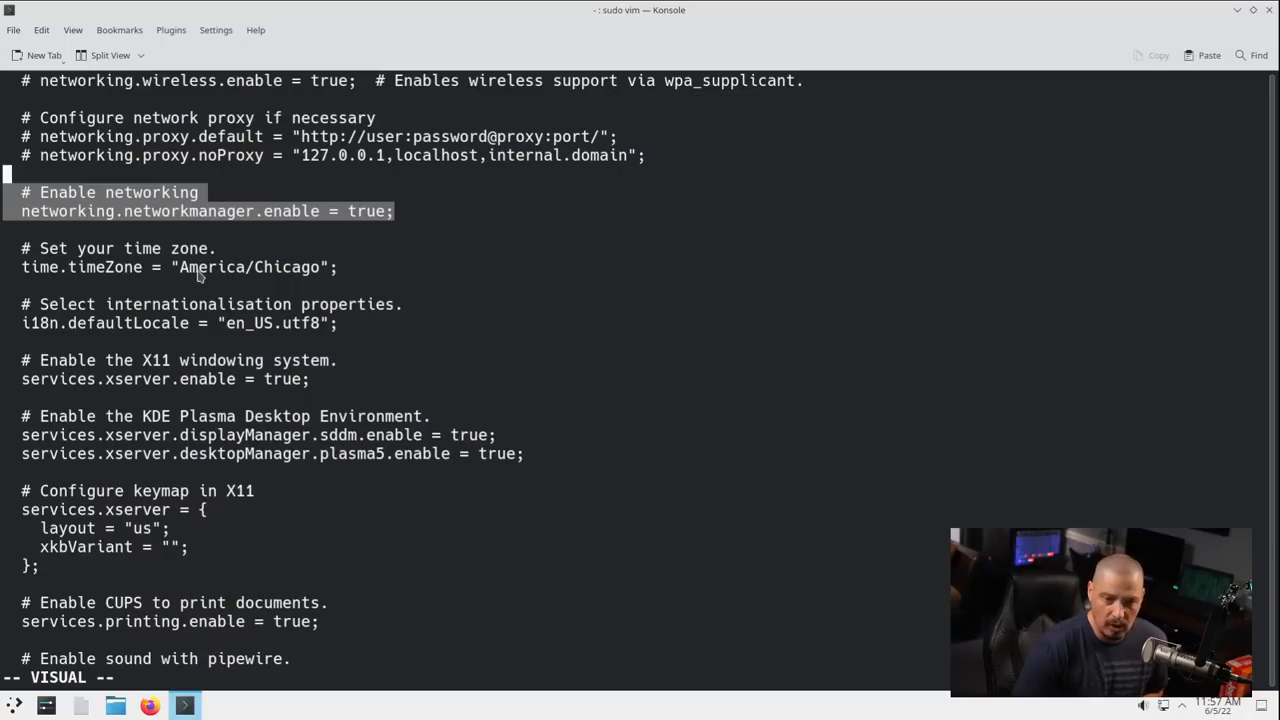
mouse_move(190, 284)
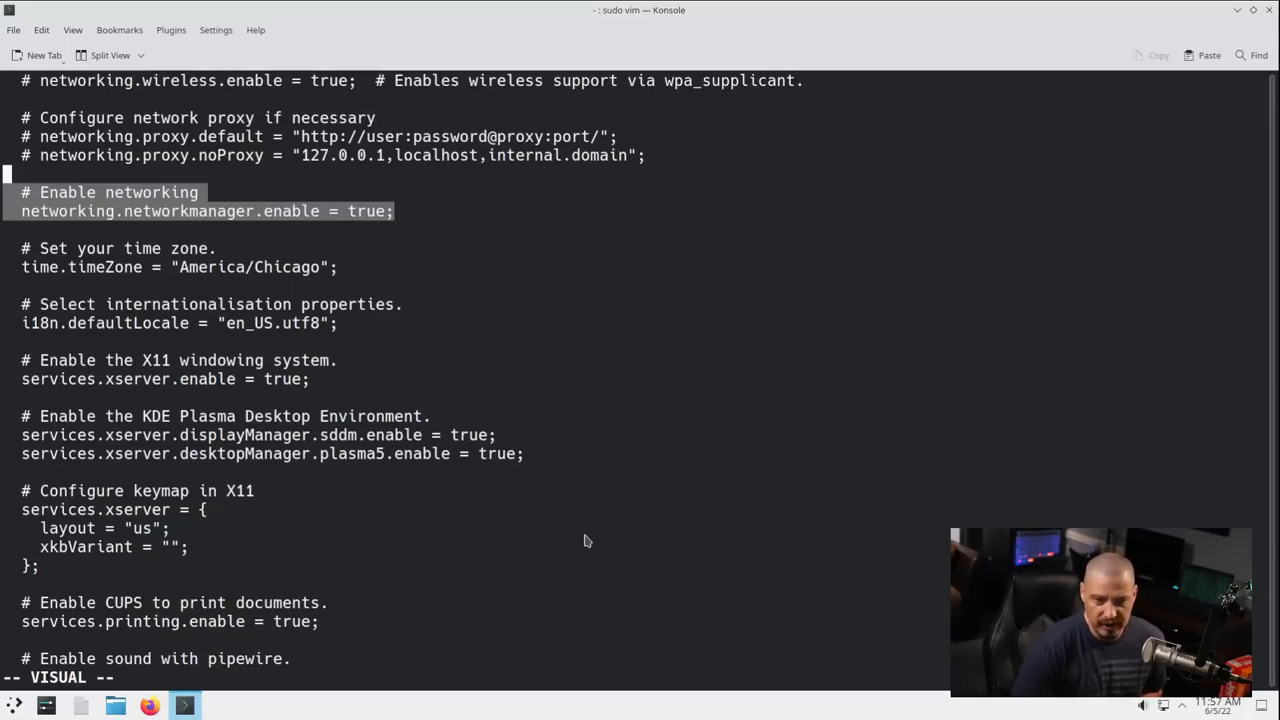
mouse_move(536, 500)
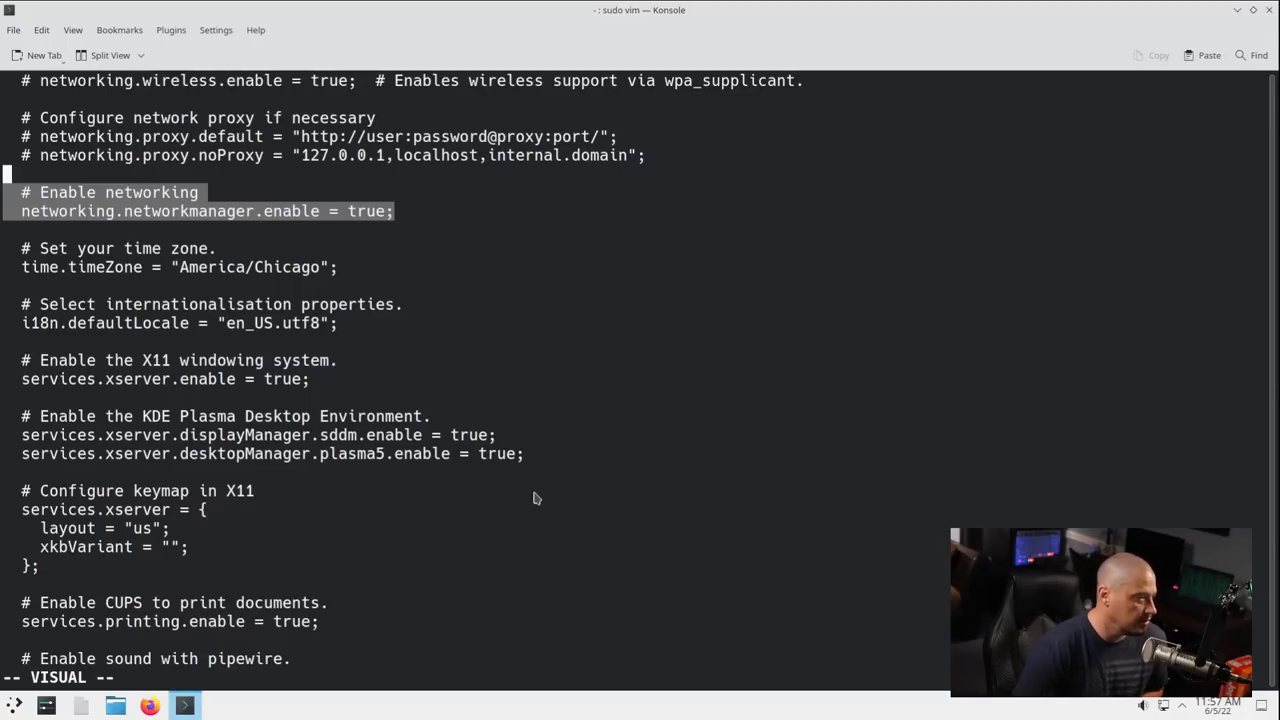
Mark the KDE Plasma desktop block, then the CUPS printing lines in visual line mode.
scroll(down, 3)
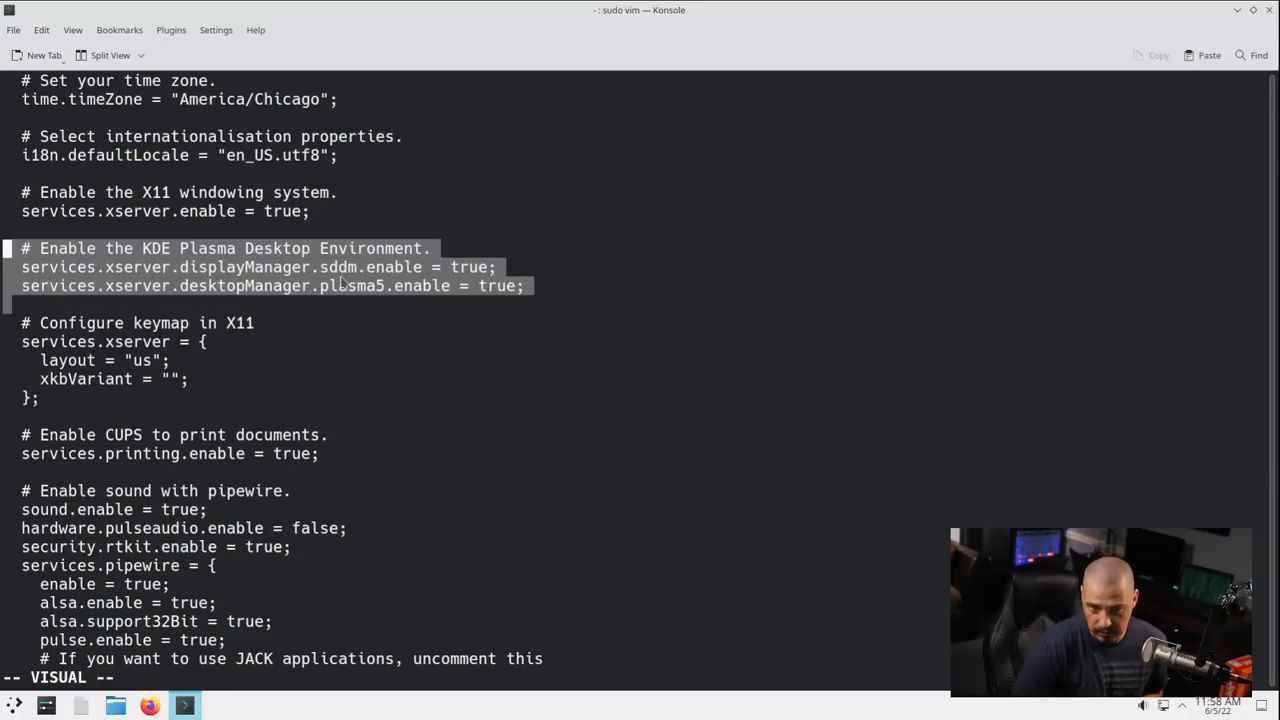
mouse_move(352, 300)
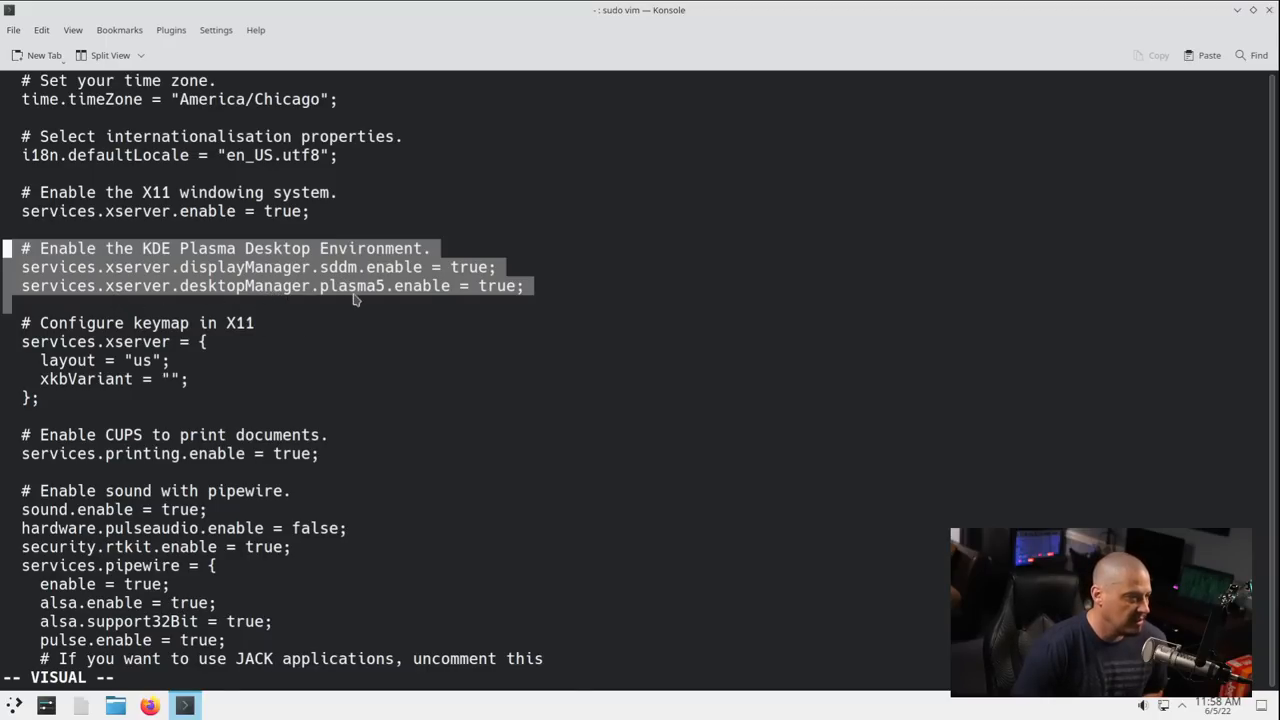
mouse_move(420, 308)
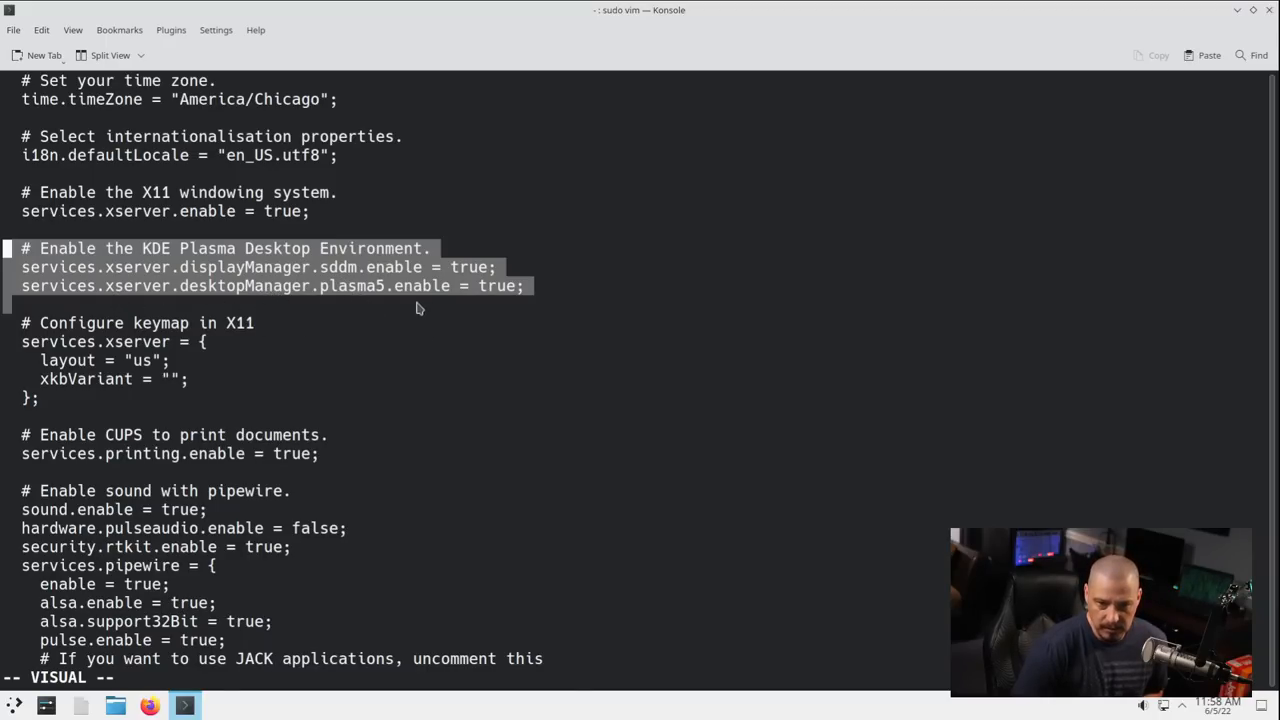
scroll(down, 3)
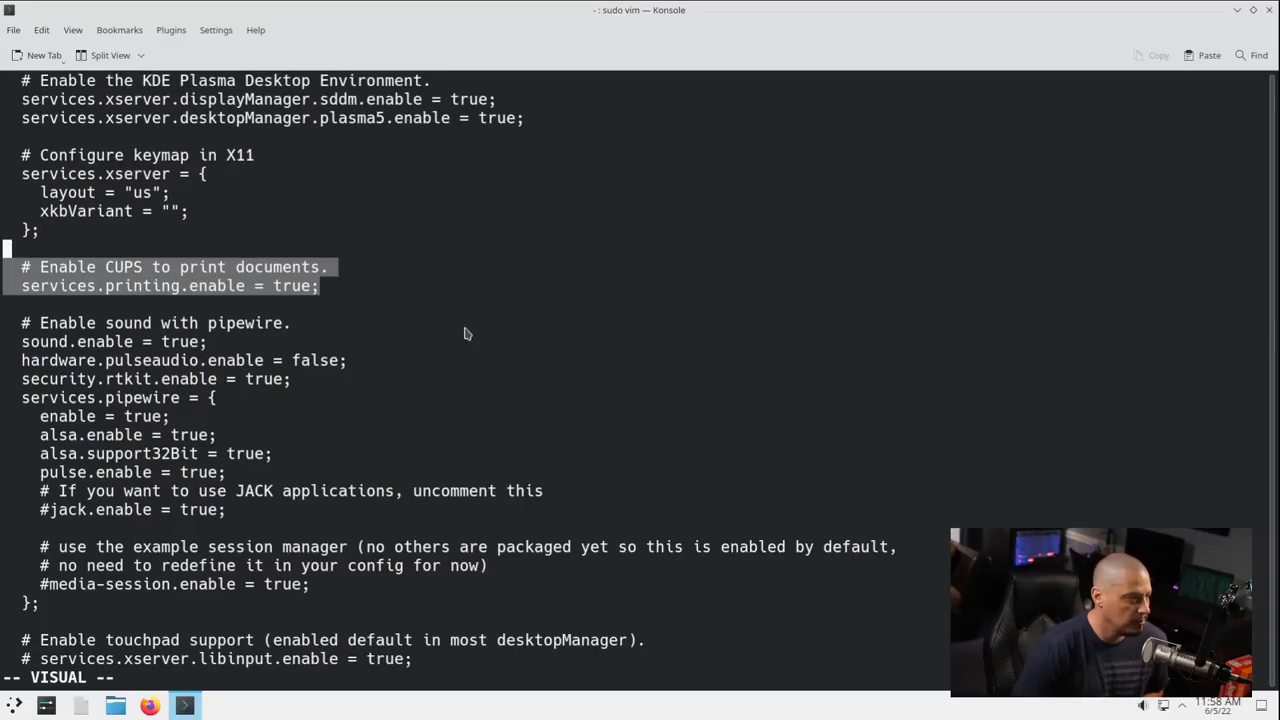
mouse_move(556, 376)
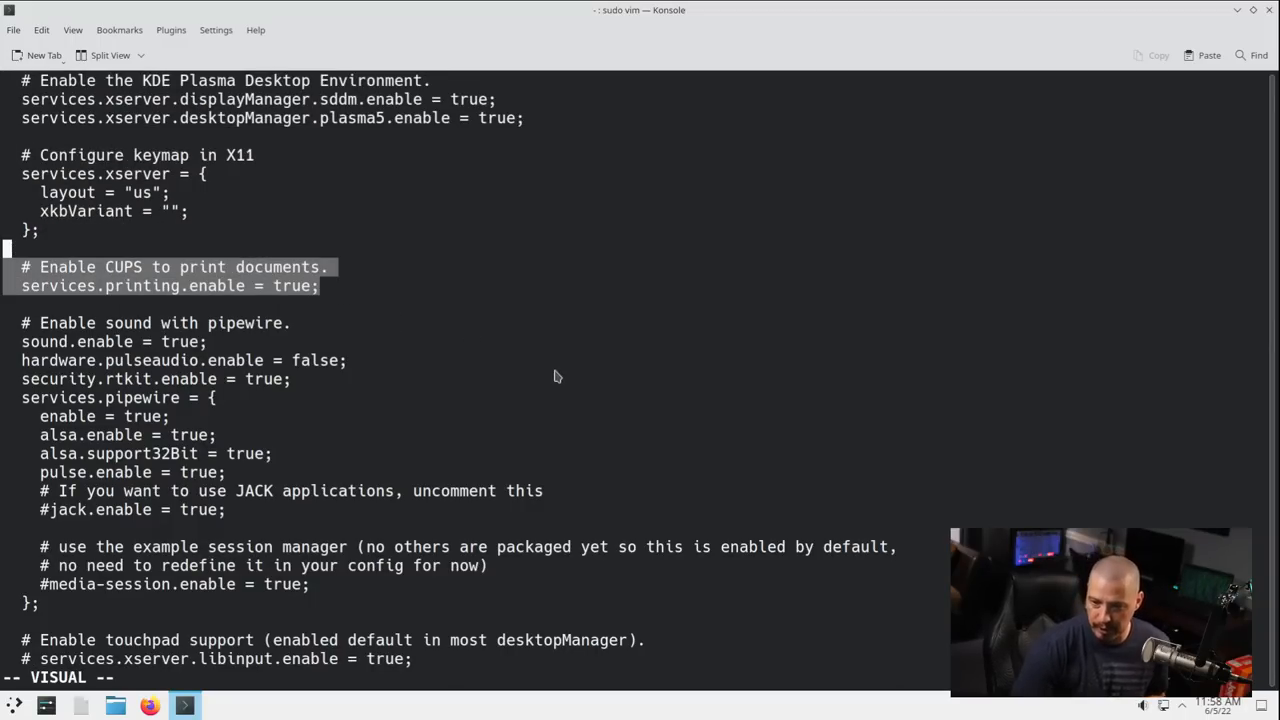
mouse_move(556, 378)
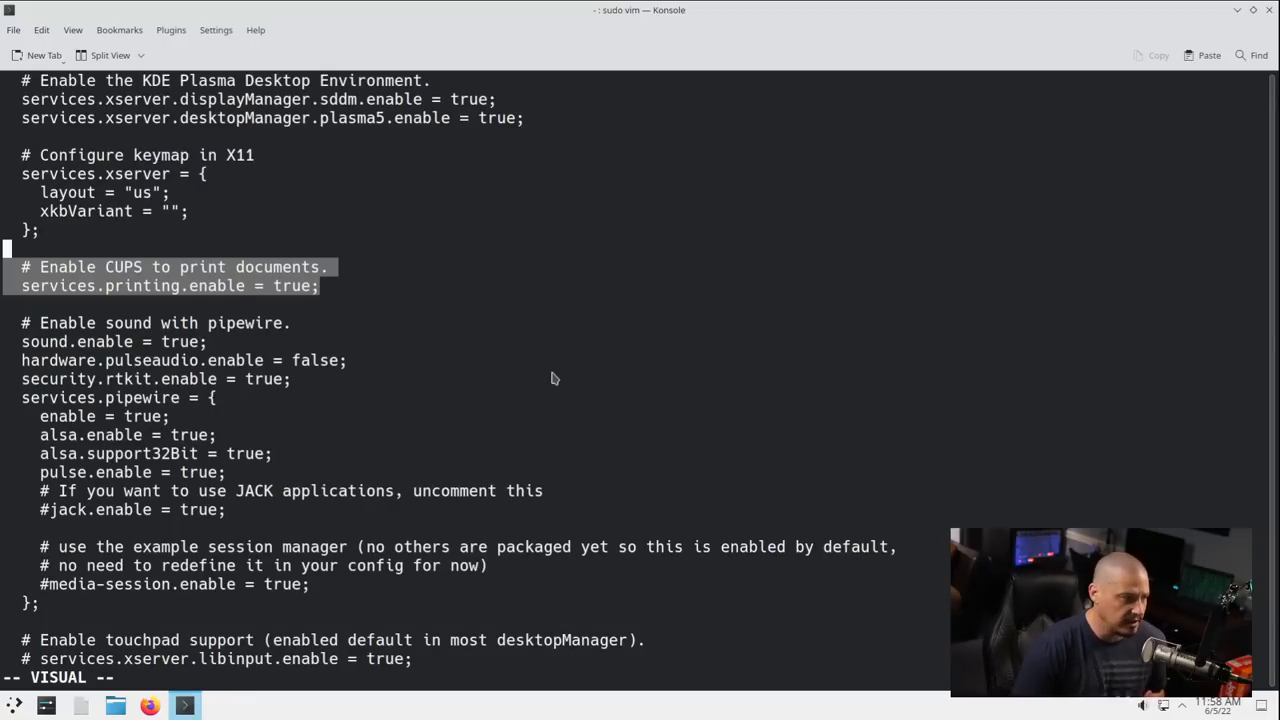
mouse_move(248, 522)
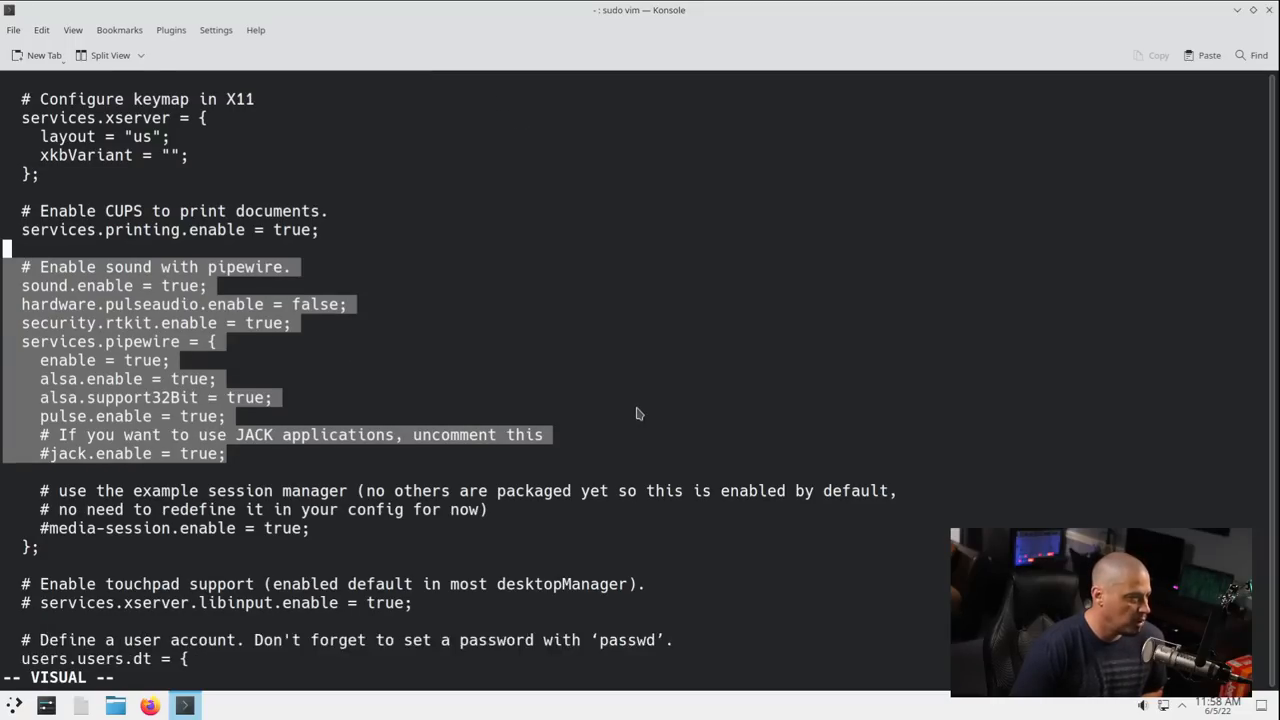
Mark the user account block, restart at allowUnfree, then mark the systemPackages list.
scroll(down, 3)
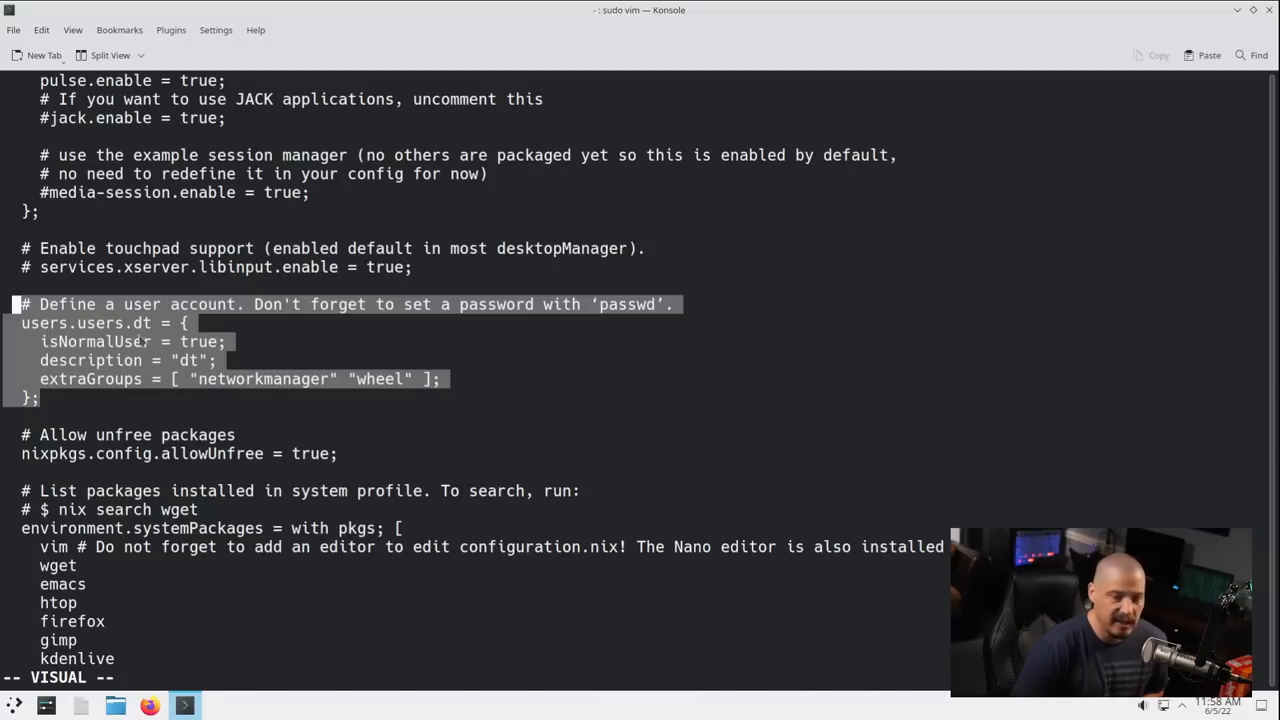
mouse_move(232, 396)
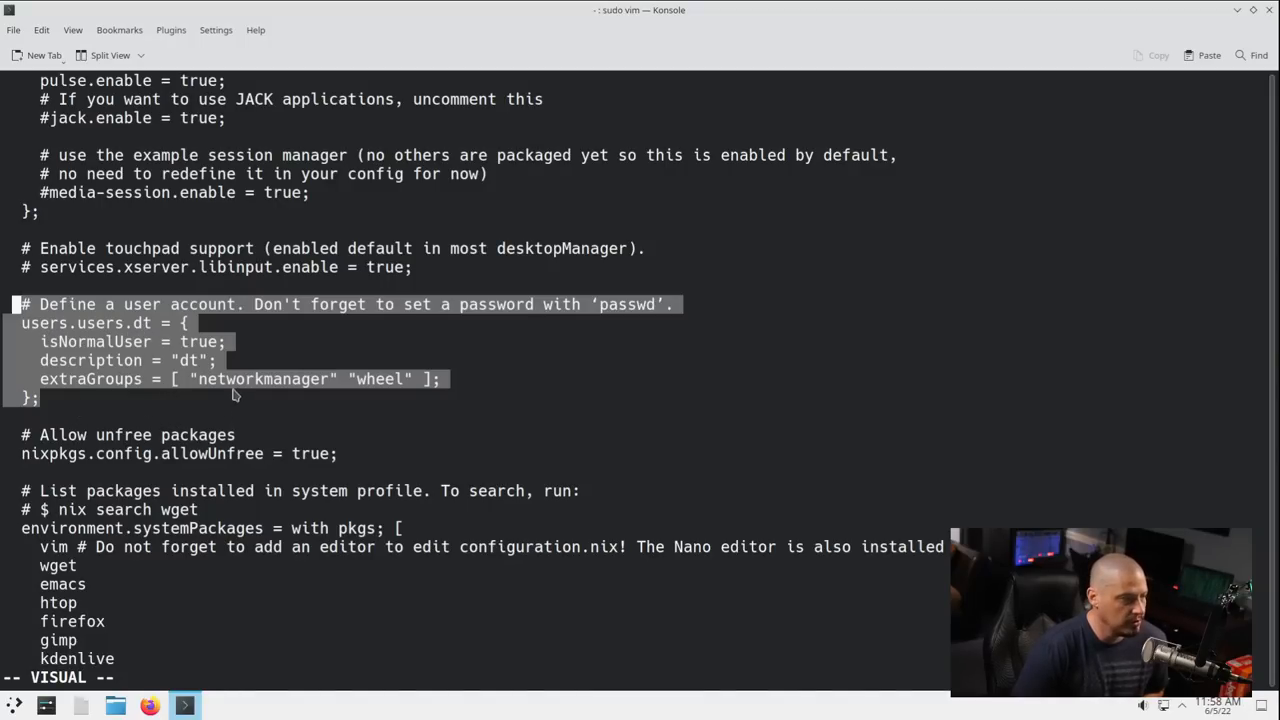
mouse_move(388, 384)
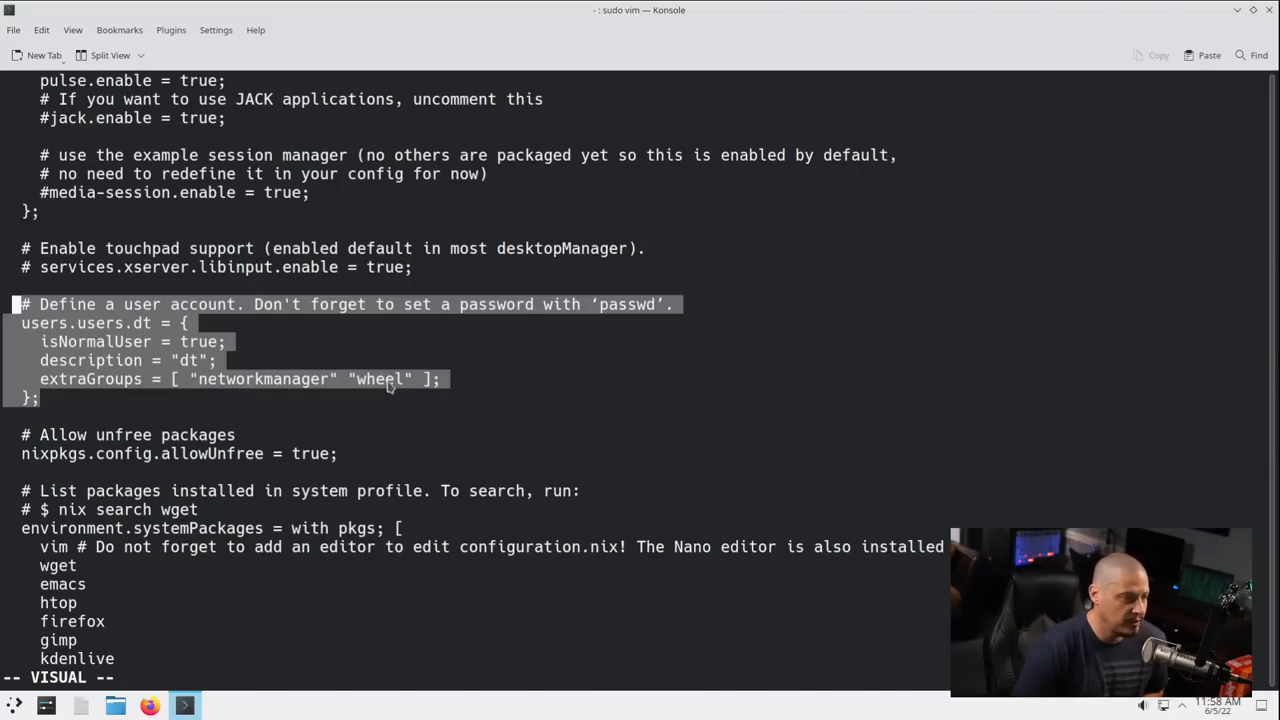
key(Escape)
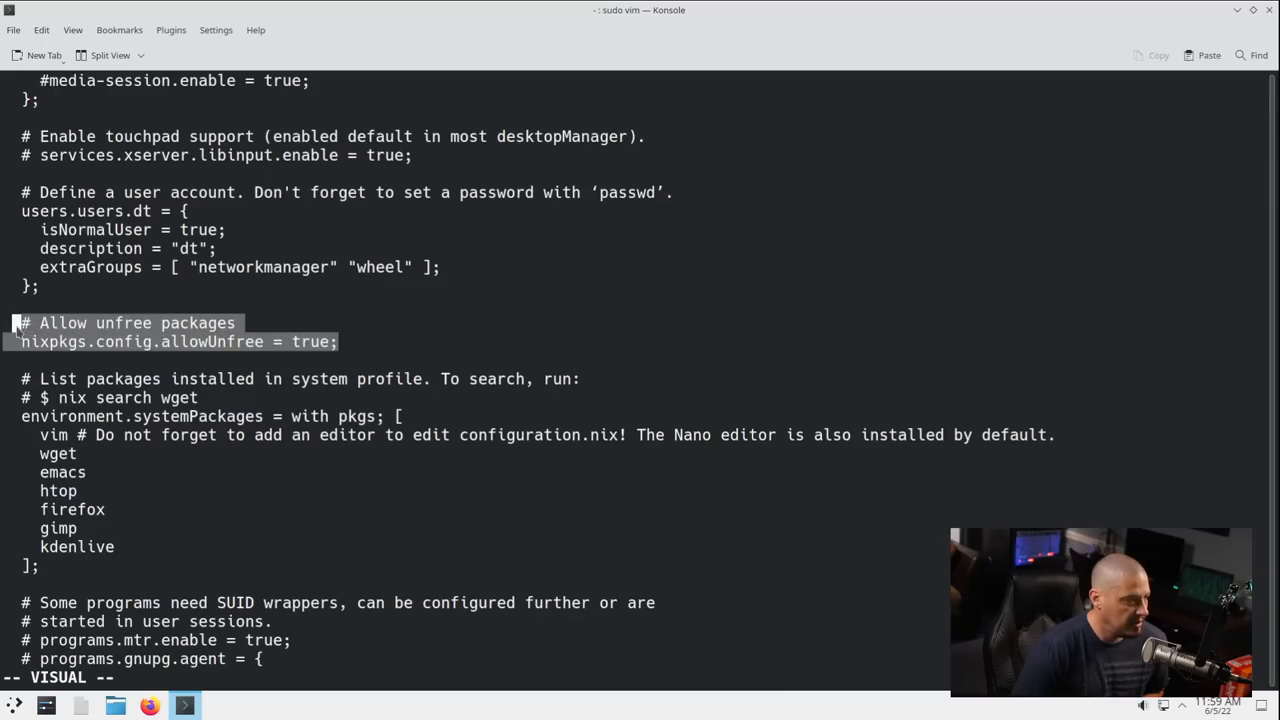
scroll(down, 3)
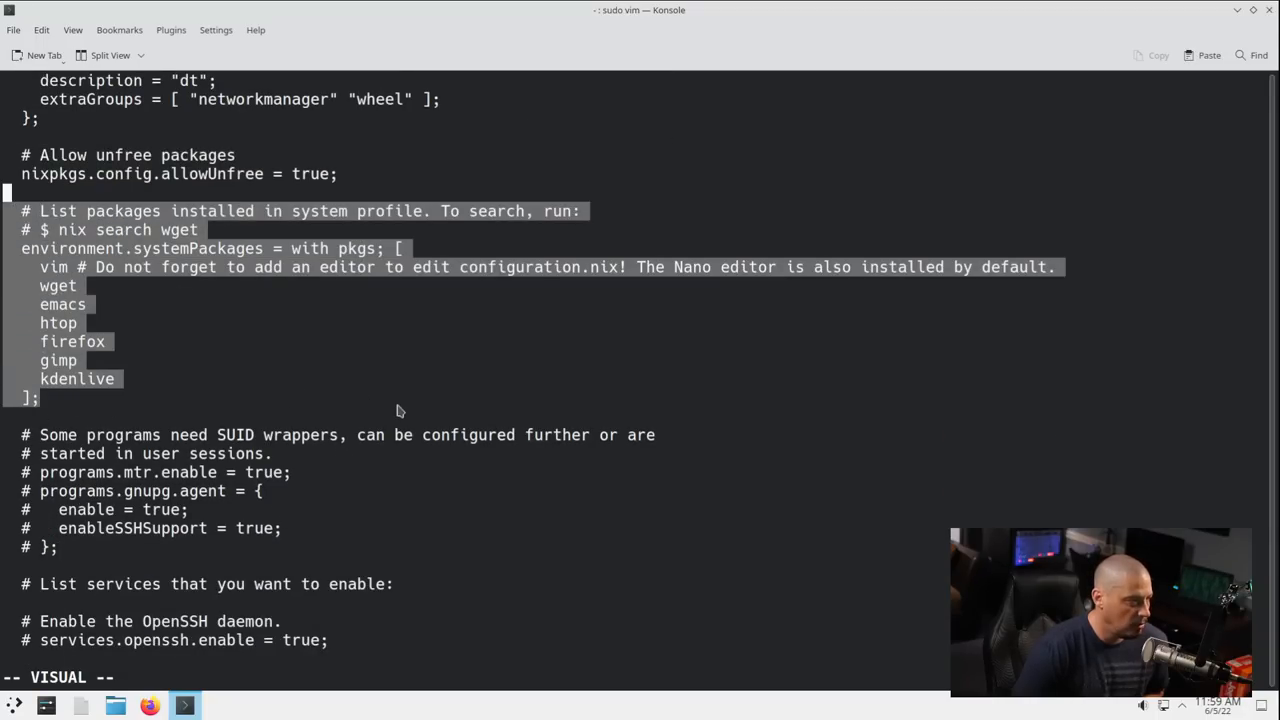
scroll(down, 3)
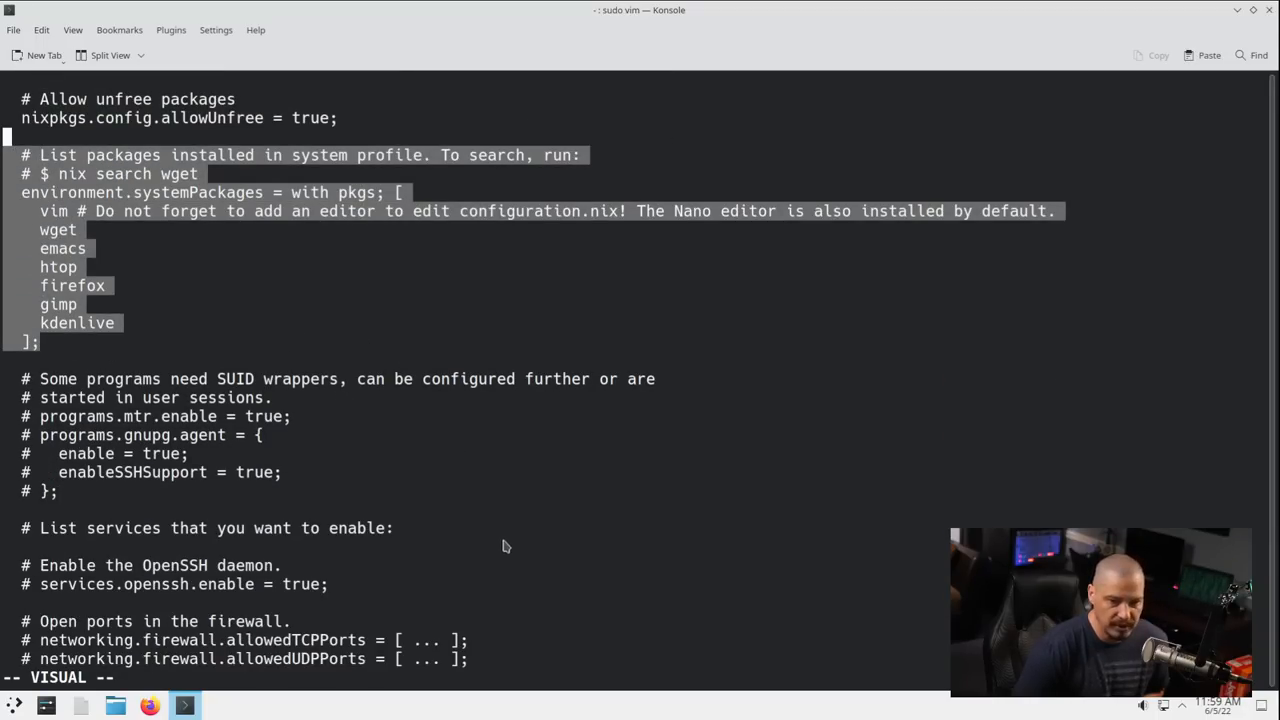
mouse_move(536, 518)
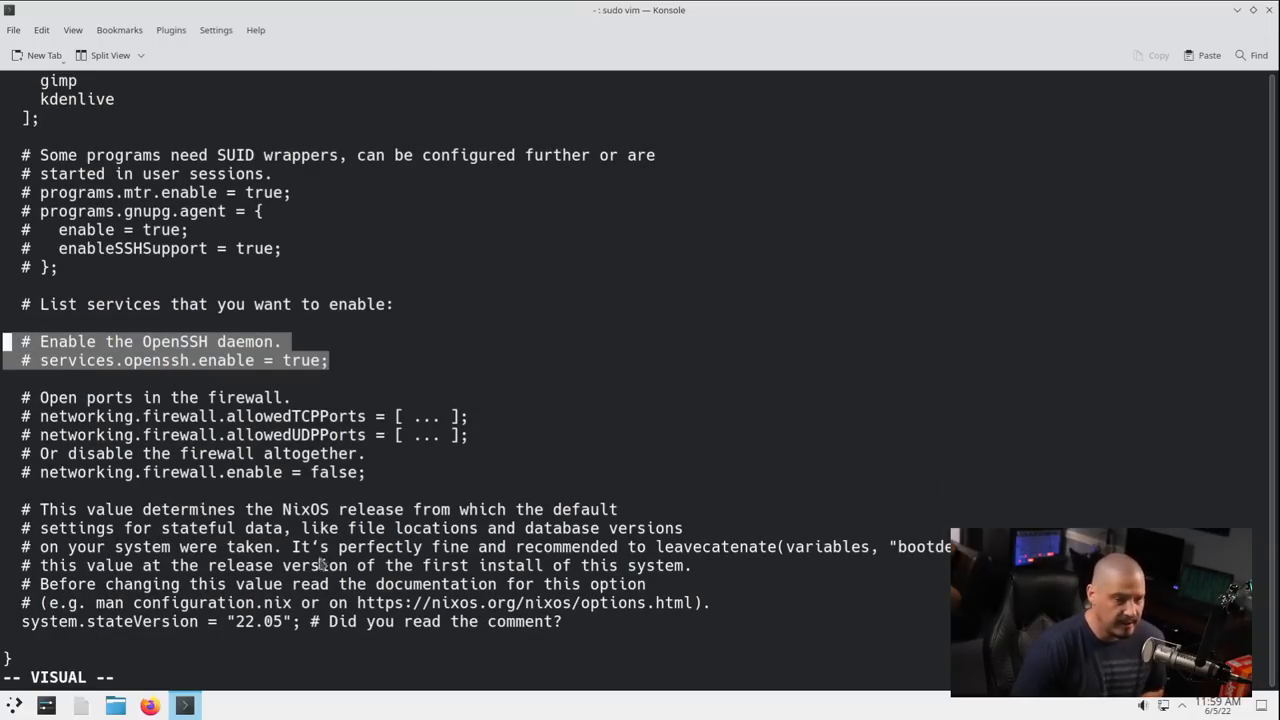
mouse_move(284, 598)
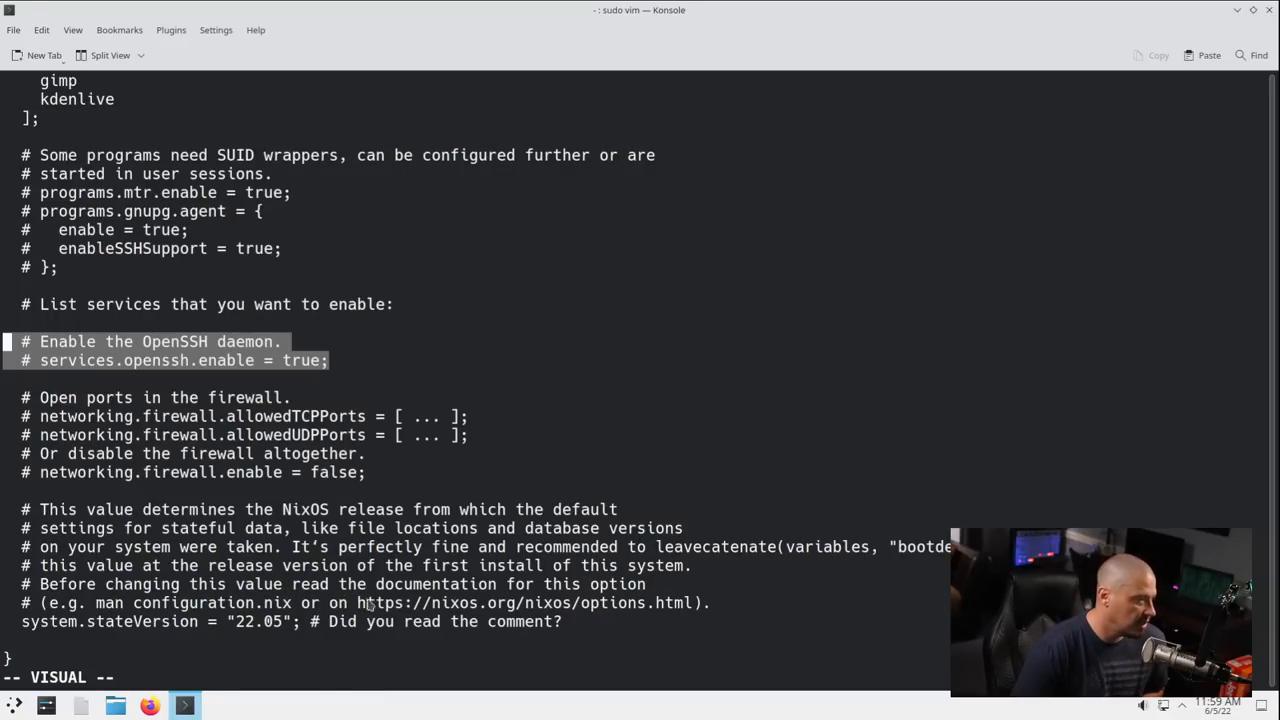
Quit Vim and close the Konsole window, returning to the Plasma desktop.
scroll(up, 3)
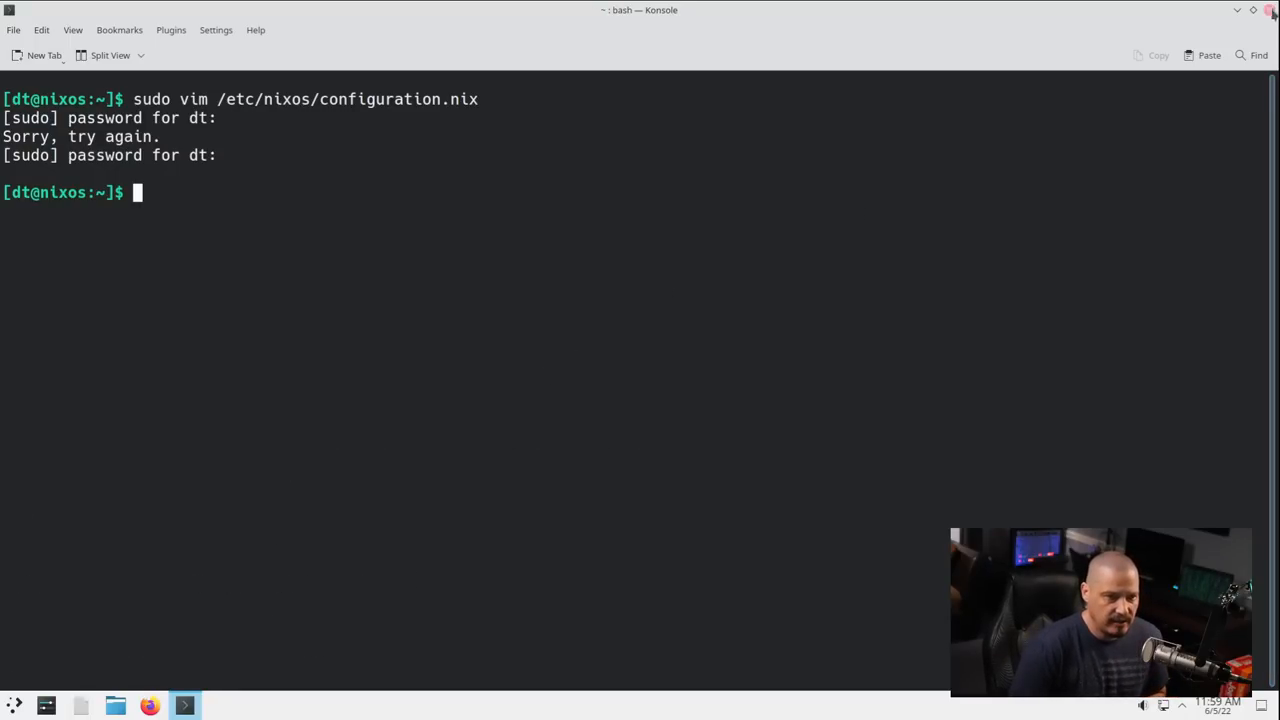
click(1272, 10)
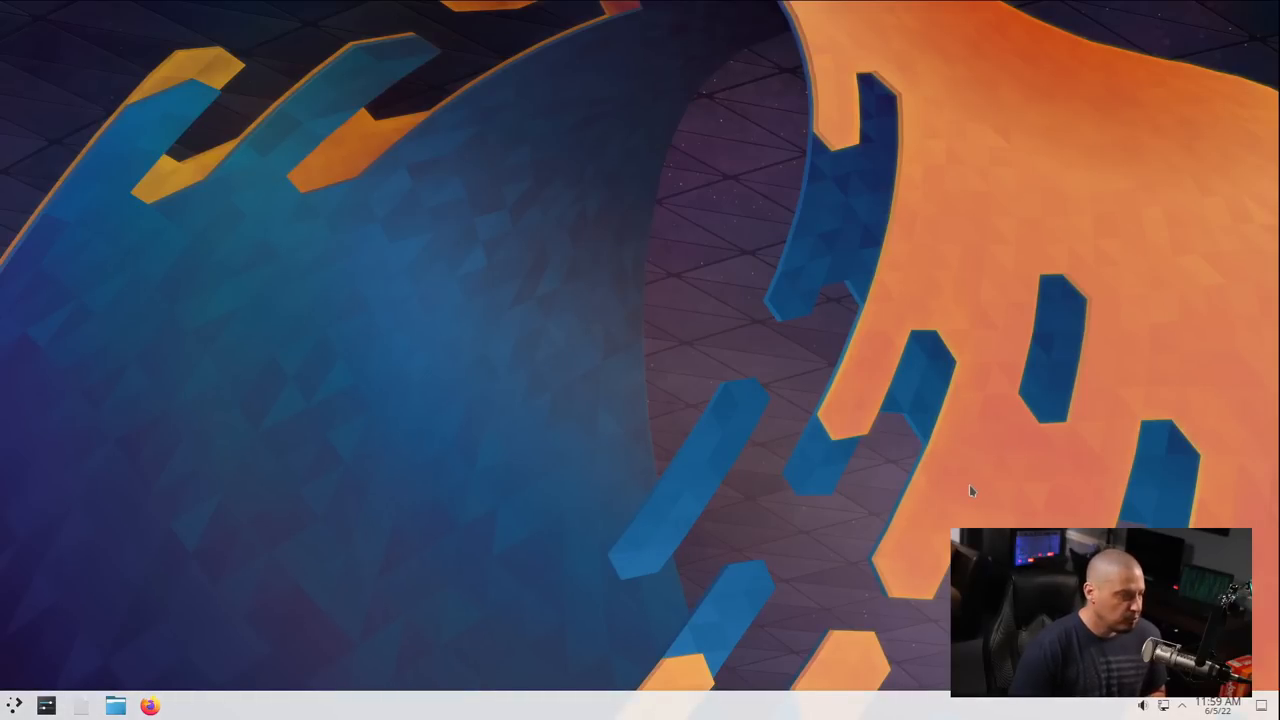